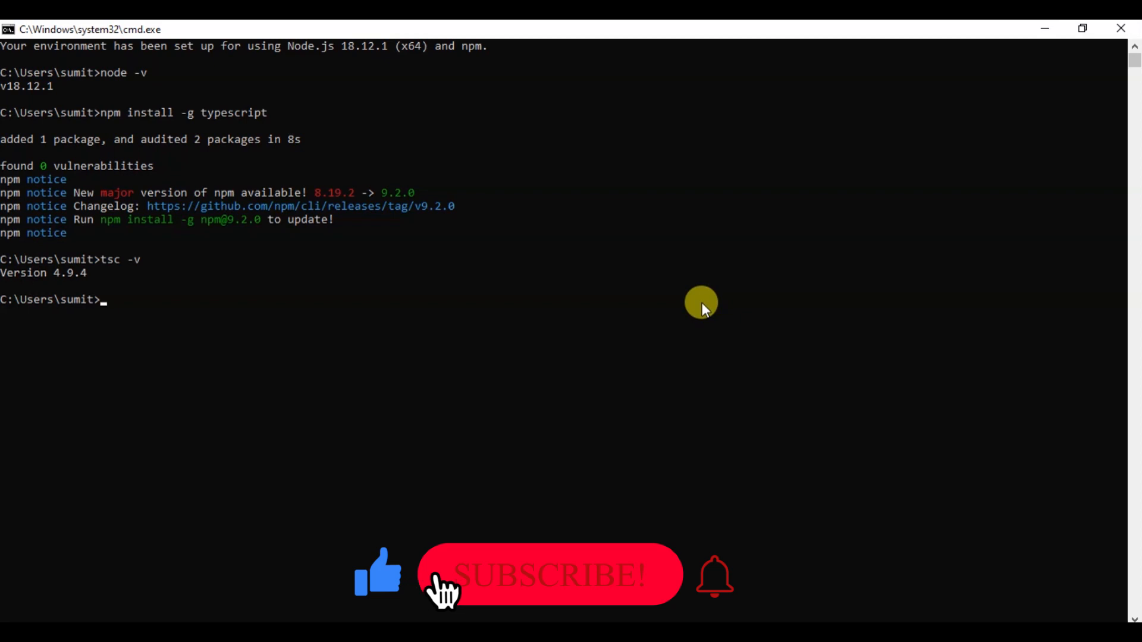
- Start a Windows taskbar search to find the Visual Studio Code app
{"action": "left_click", "coordinate": [548, 575]}
{"action": "type", "text": "vs"}
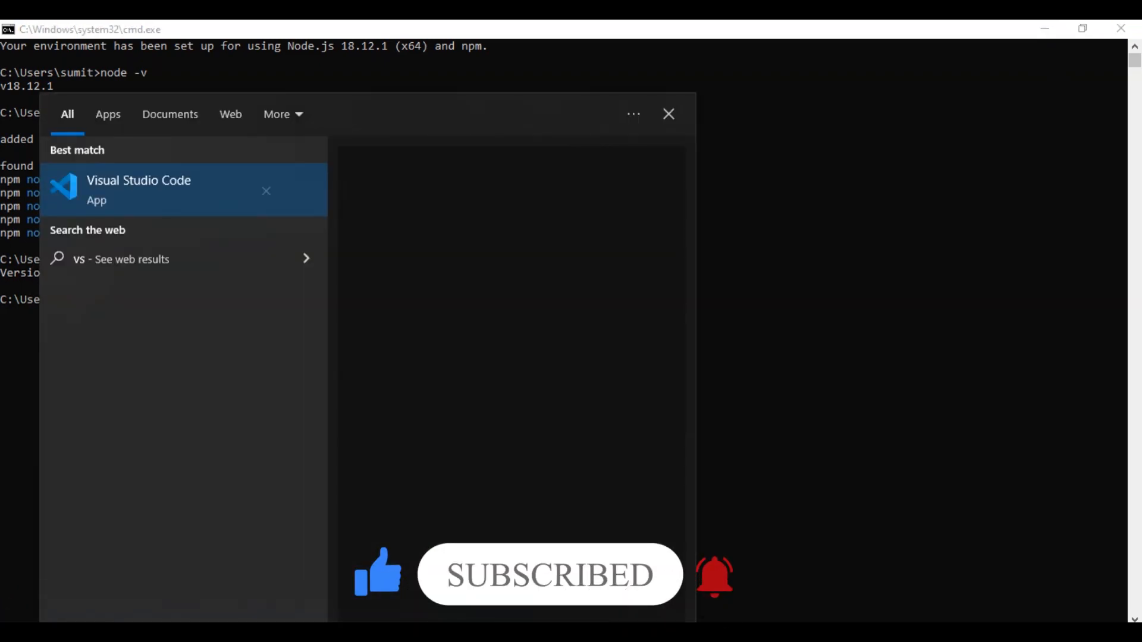
- Launch Visual Studio Code from the search results and reach the File menu
{"action": "left_click", "coordinate": [667, 114]}
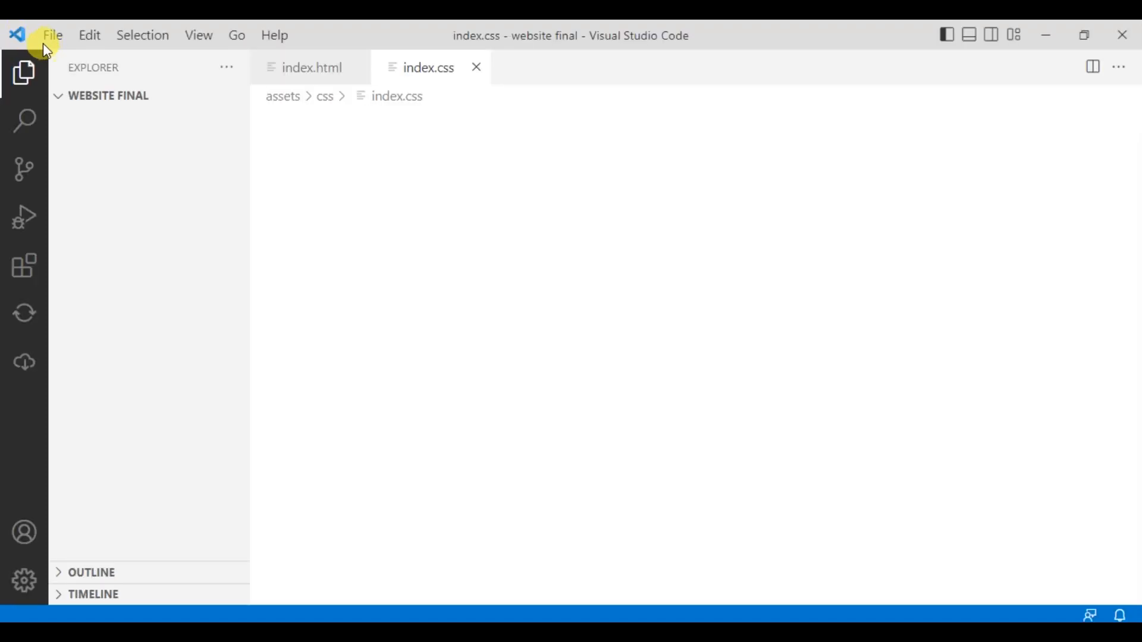
{"action": "left_click", "coordinate": [51, 35]}
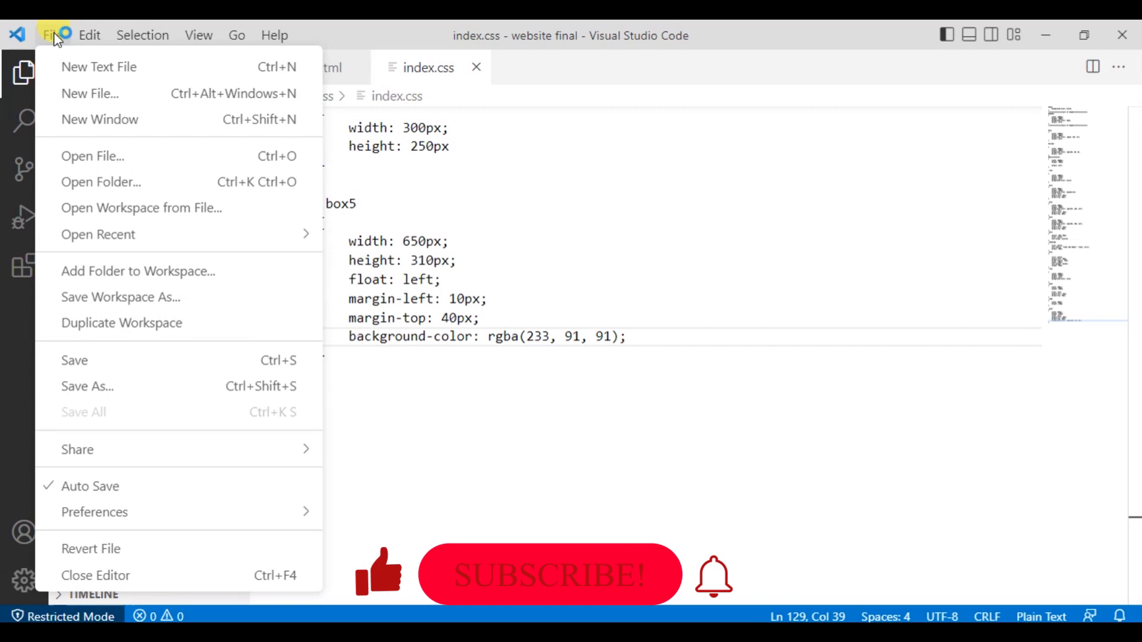
{"action": "mouse_move", "coordinate": [112, 182]}
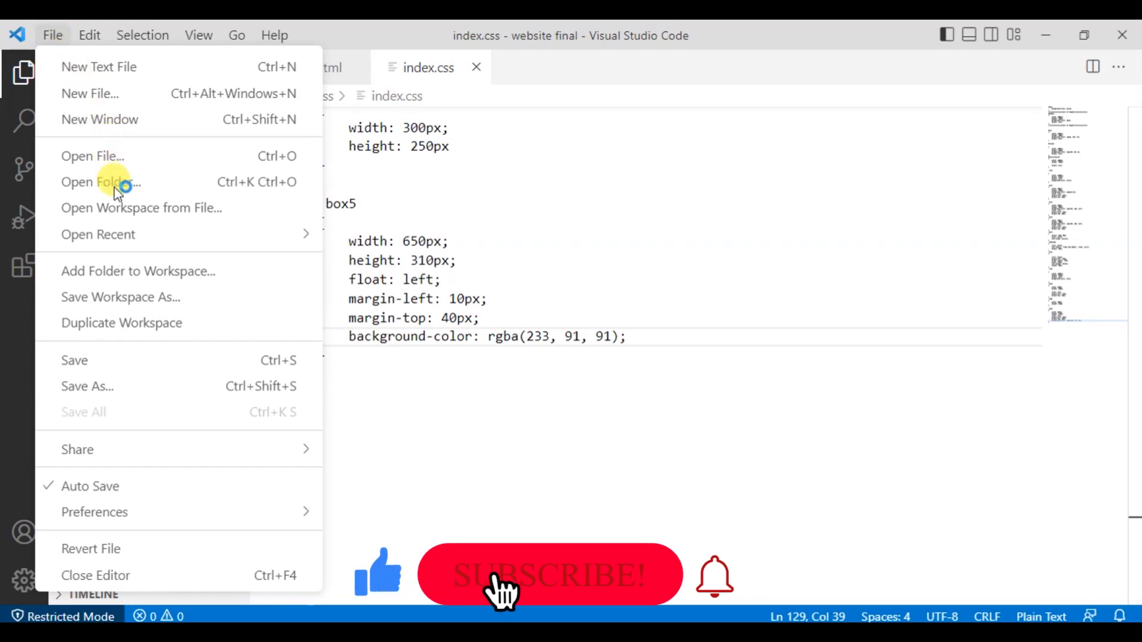
{"action": "mouse_move", "coordinate": [100, 182]}
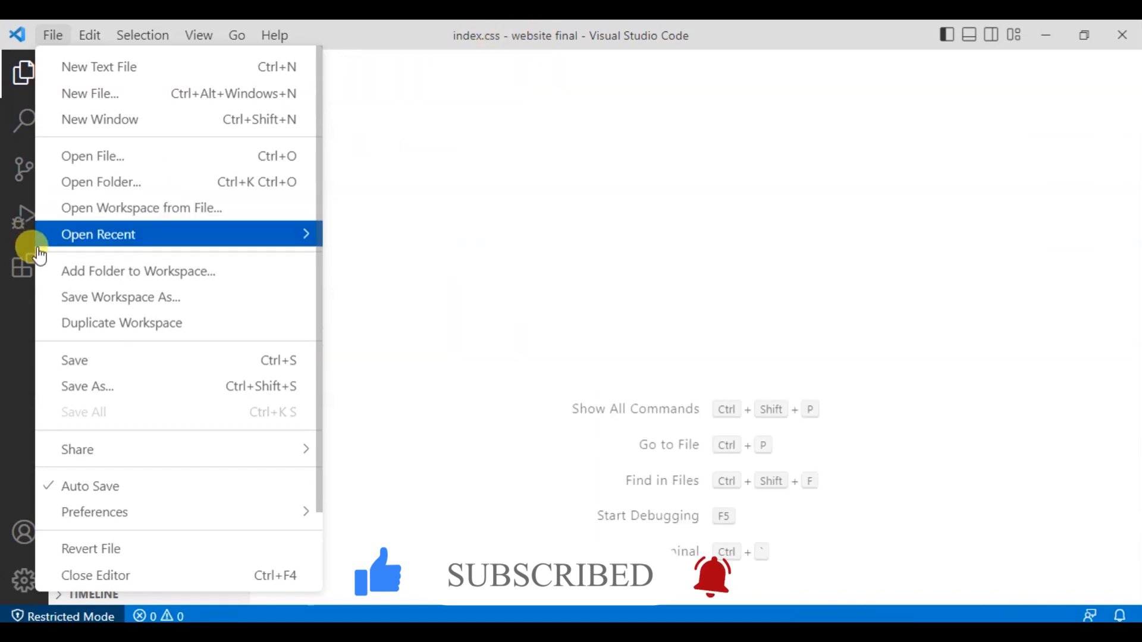
{"action": "mouse_move", "coordinate": [100, 181]}
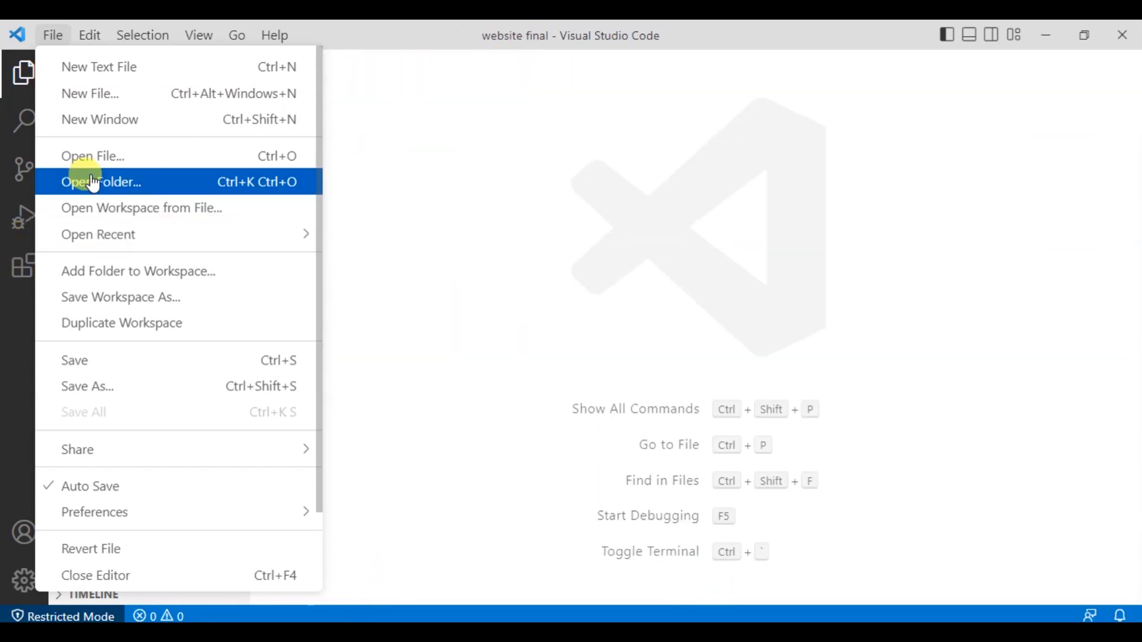
- Create a new 'typescript' folder at the root of C: and open it as the workspace
{"action": "left_click", "coordinate": [101, 181]}
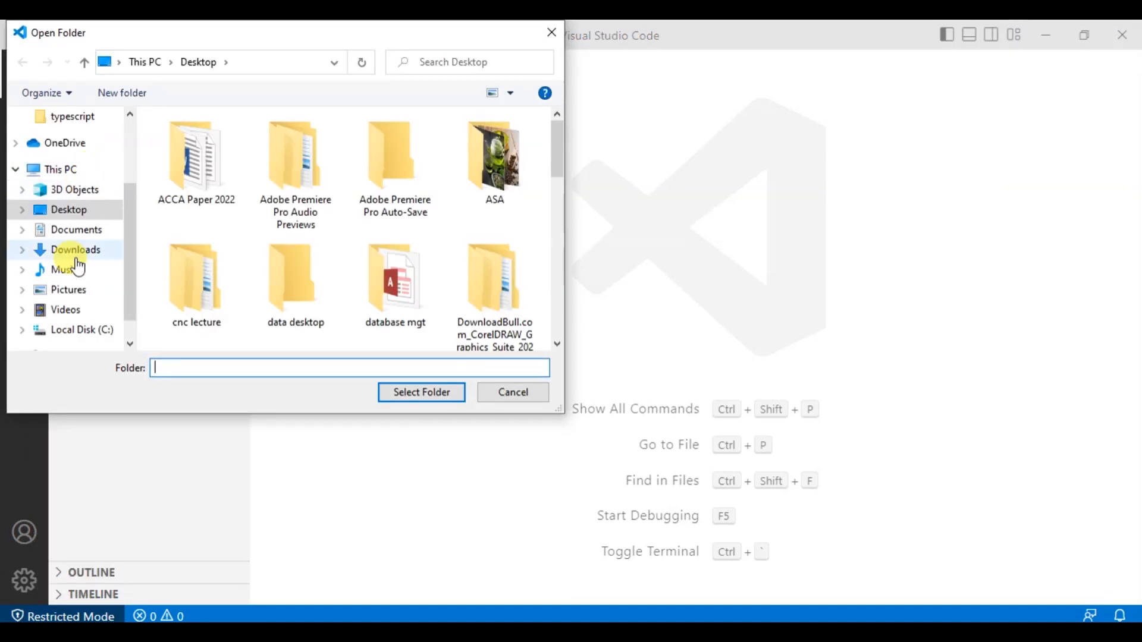
{"action": "left_click", "coordinate": [80, 283]}
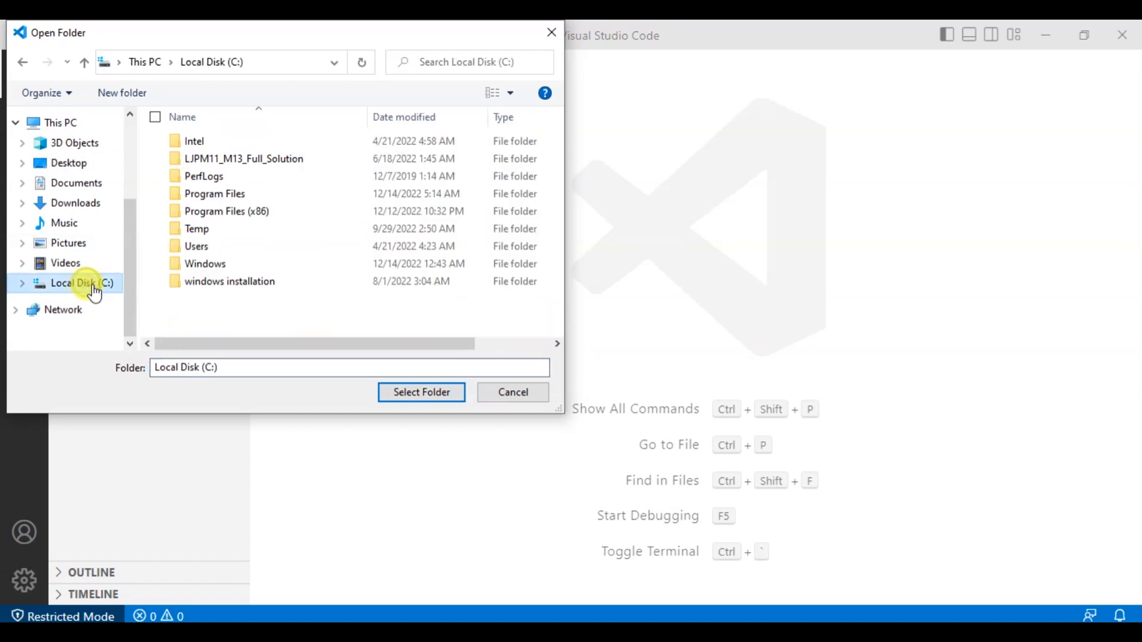
{"action": "right_click", "coordinate": [251, 309]}
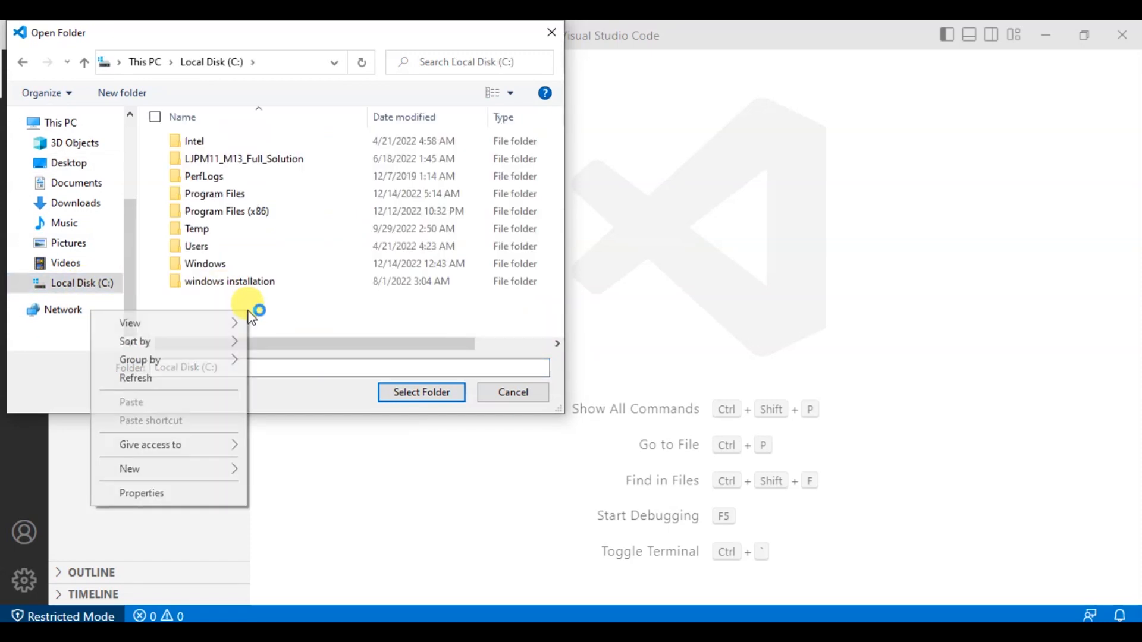
{"action": "mouse_move", "coordinate": [188, 473]}
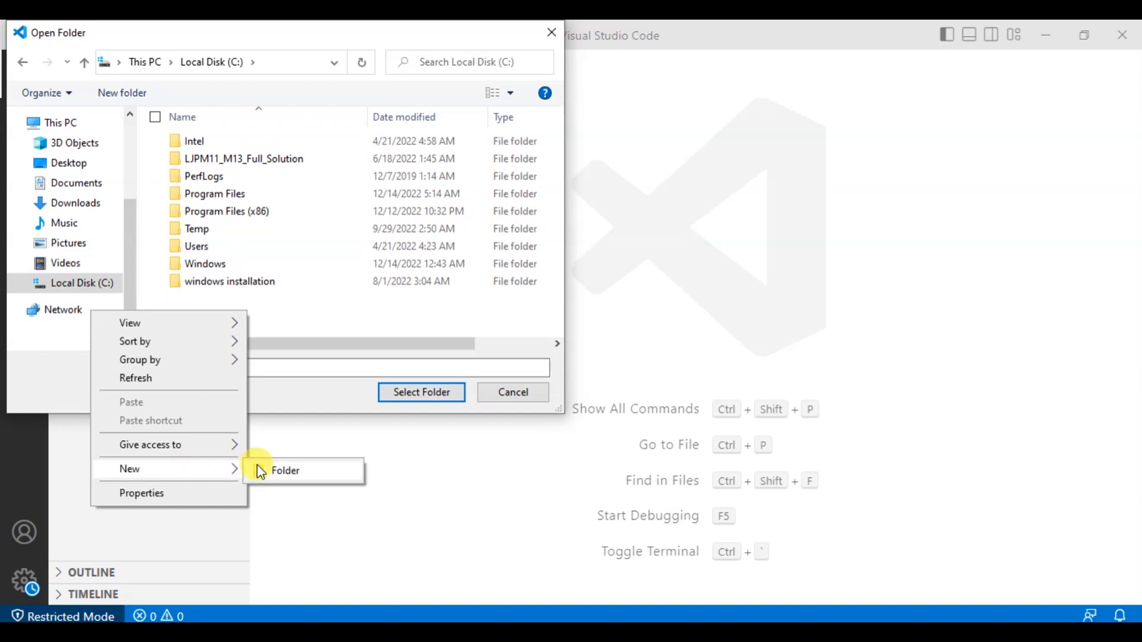
{"action": "left_click", "coordinate": [285, 471]}
{"action": "type", "text": "typescript"}
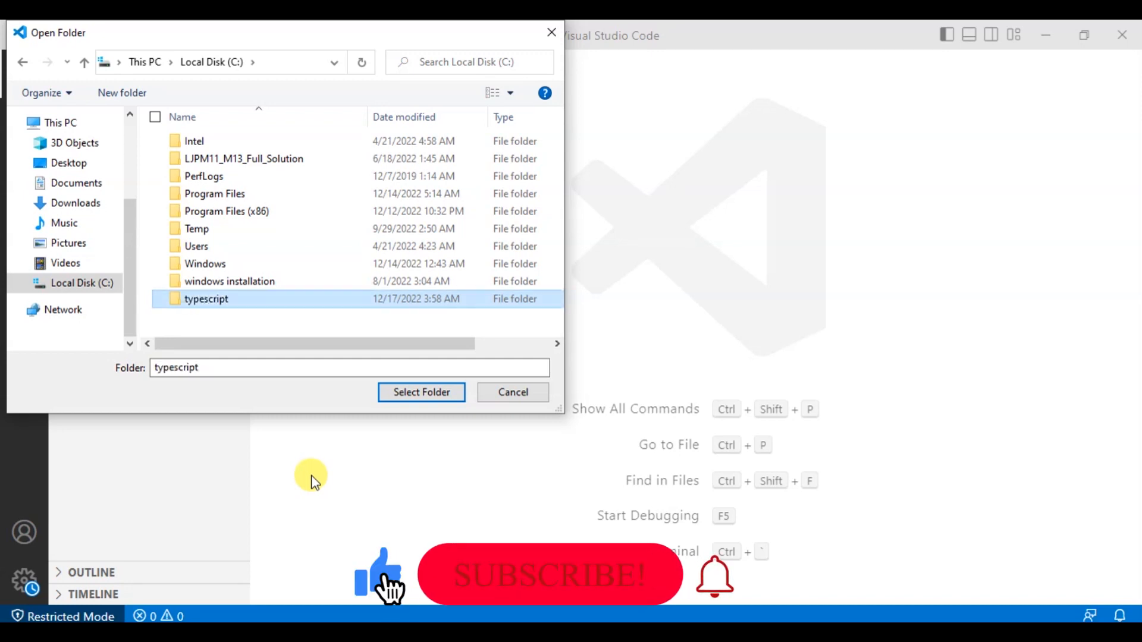
{"action": "left_click", "coordinate": [422, 392]}
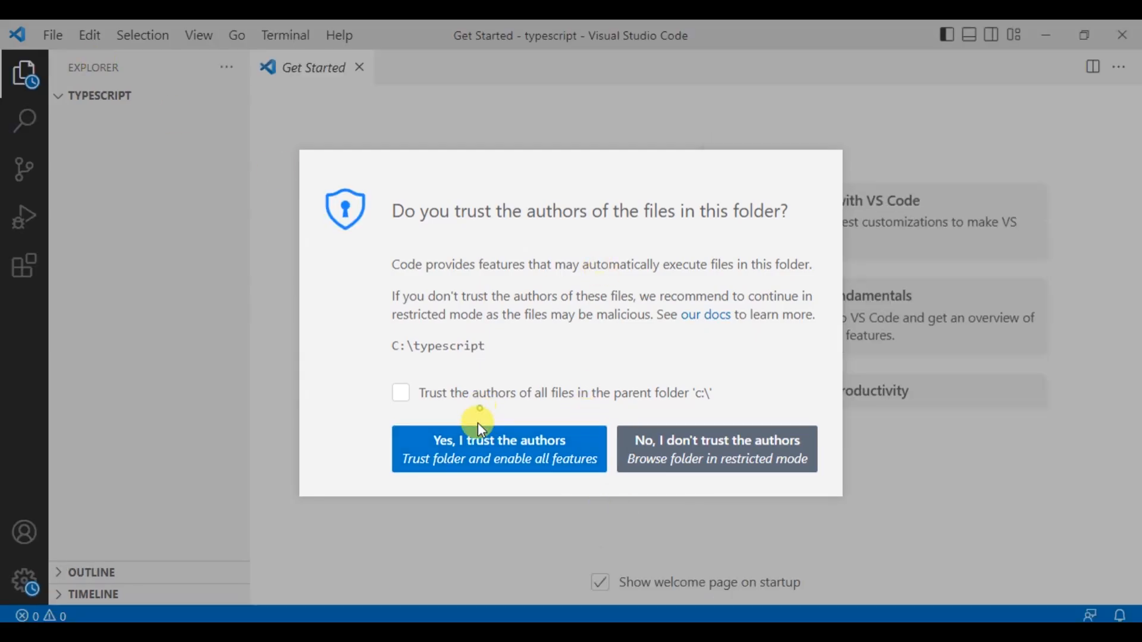
- Trust the typescript folder's authors and focus its empty Explorer file list
{"action": "left_click", "coordinate": [499, 440]}
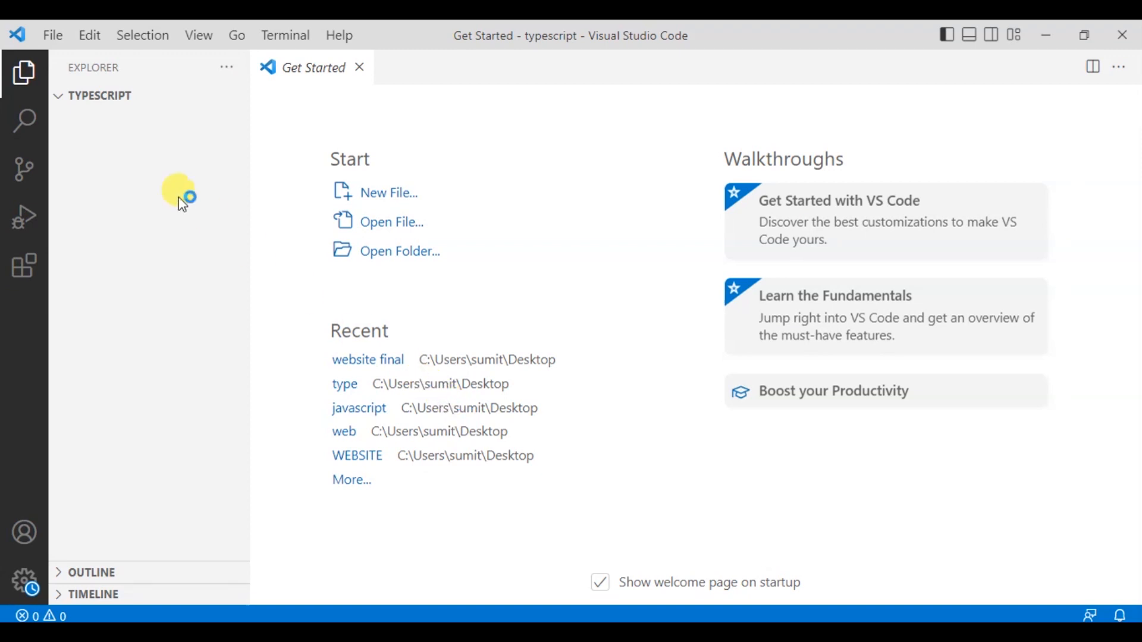
{"action": "left_click", "coordinate": [98, 95]}
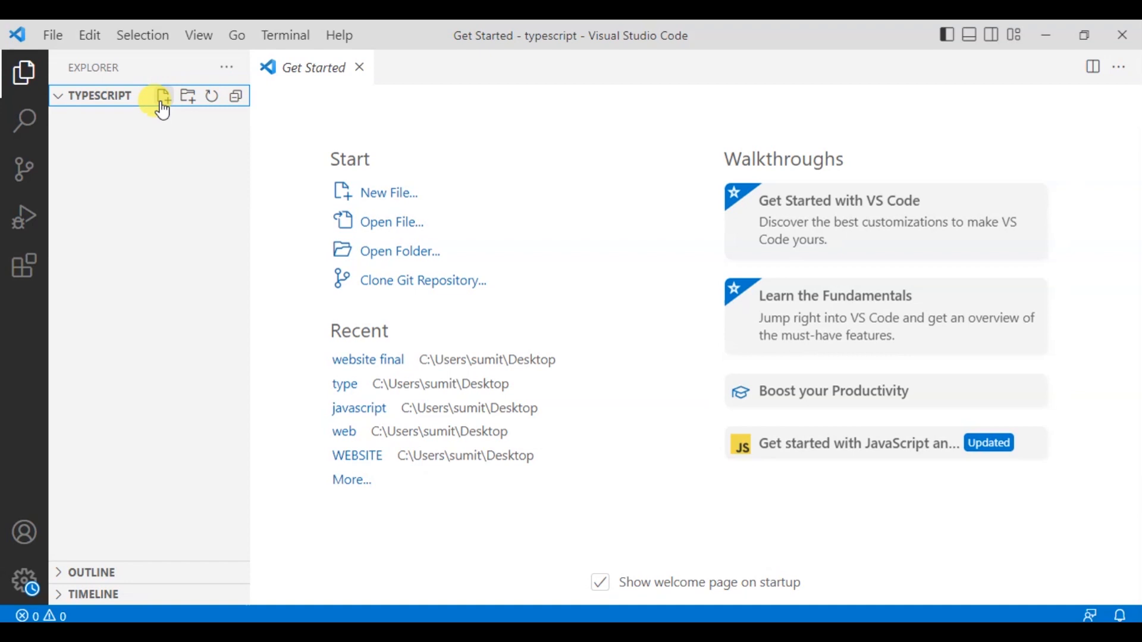
{"action": "mouse_move", "coordinate": [162, 96]}
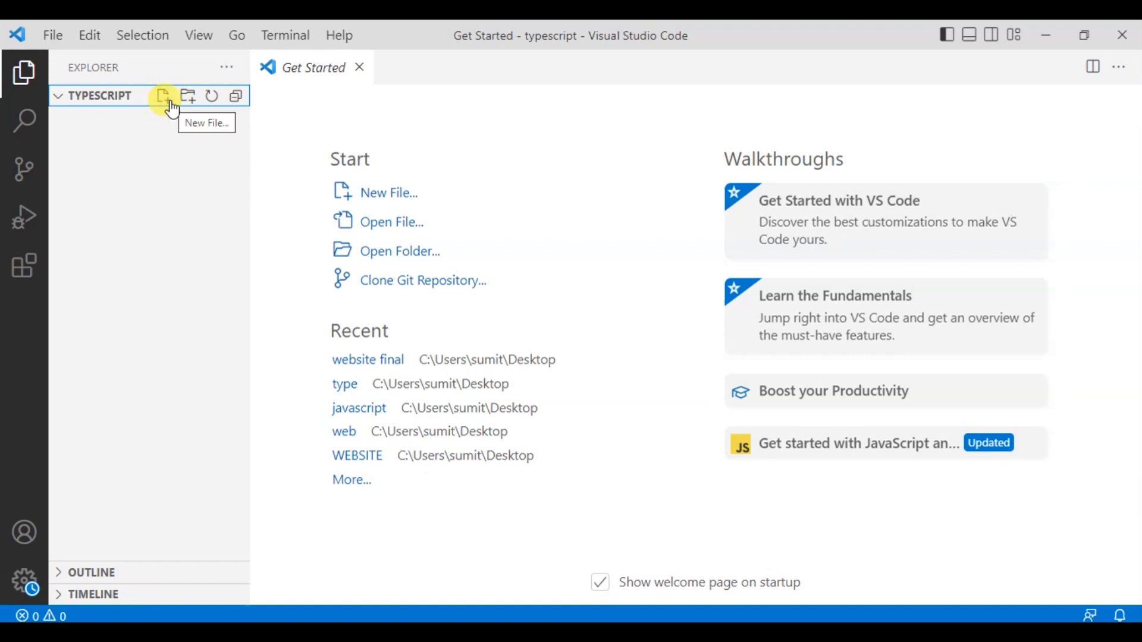
- Create a new file named firstpro.ts in the typescript folder and close Get Started
{"action": "left_click", "coordinate": [163, 95]}
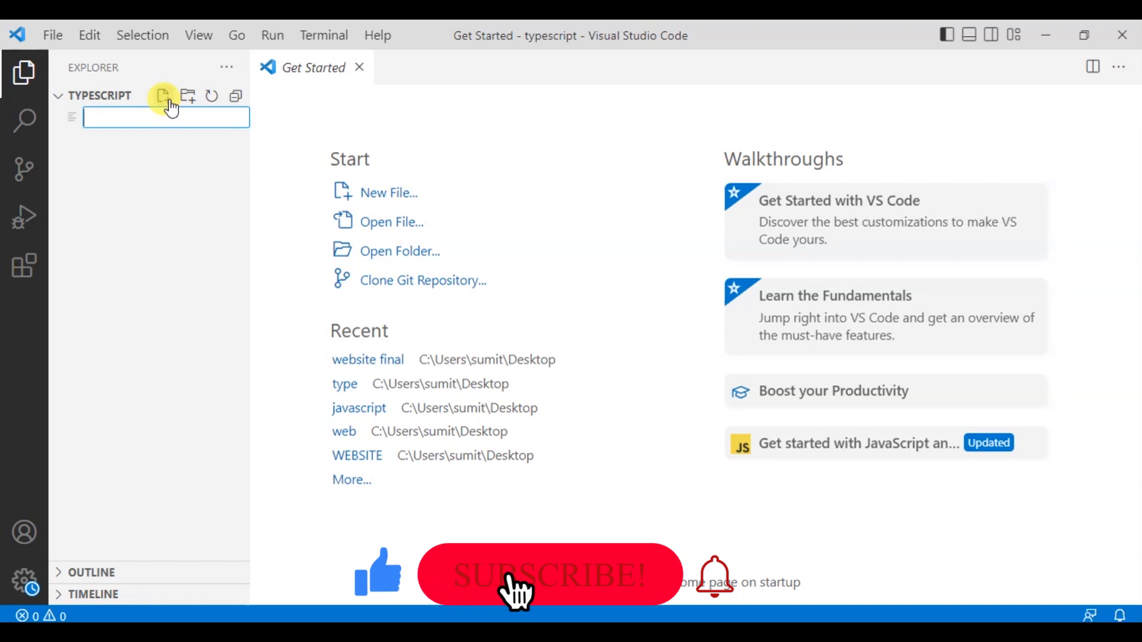
{"action": "type", "text": "pr"}
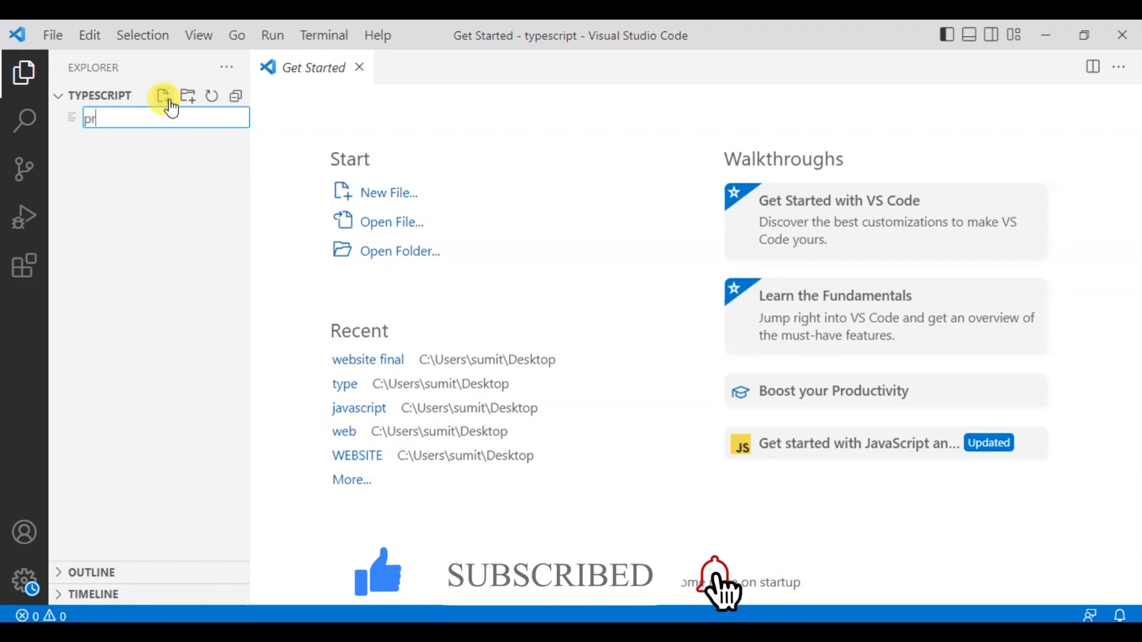
{"action": "key", "text": "ctrl+a"}
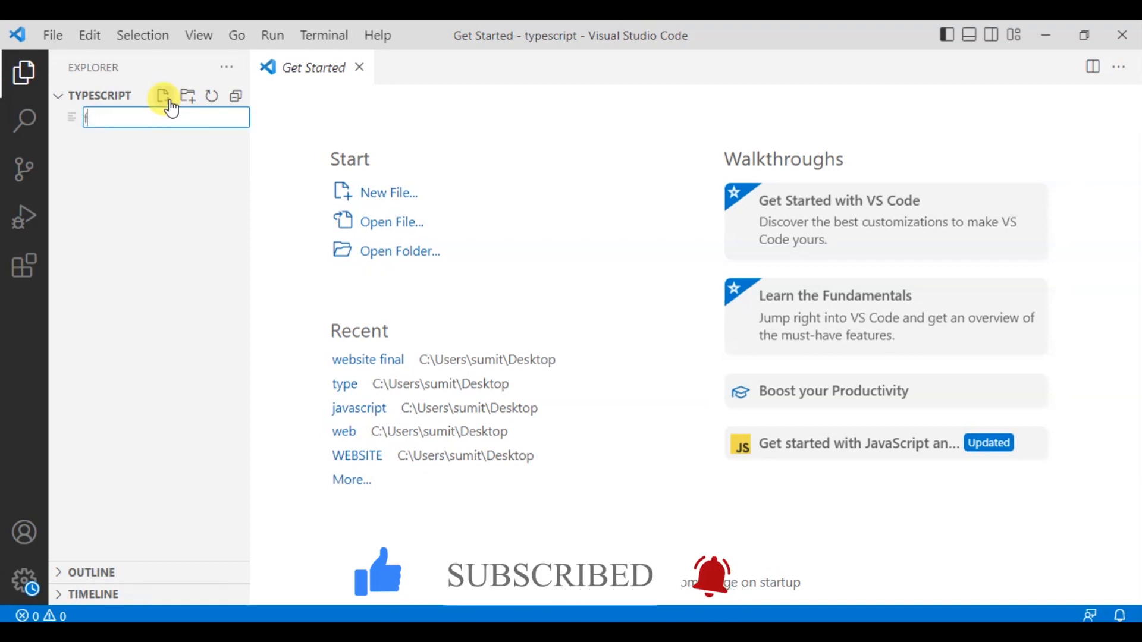
{"action": "type", "text": "fir"}
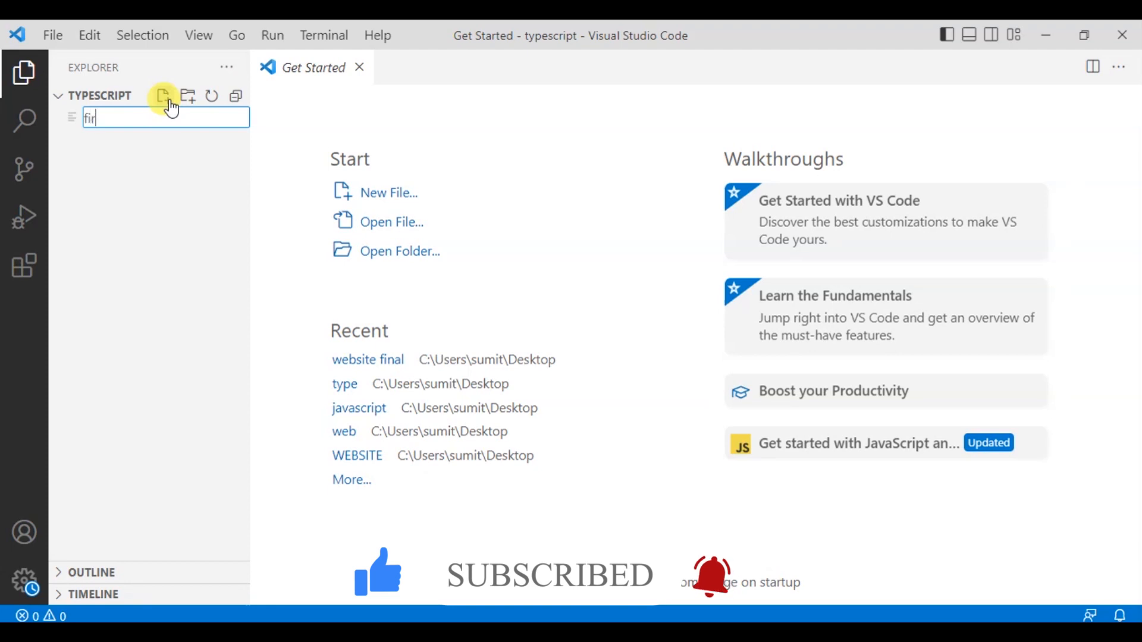
{"action": "type", "text": "stpr"}
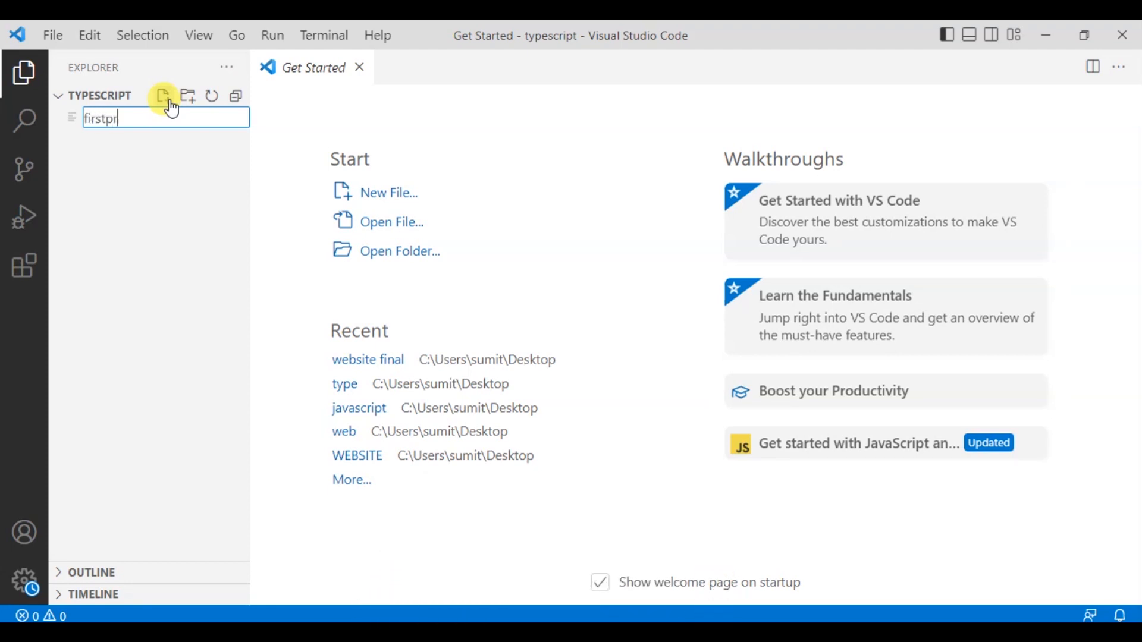
{"action": "type", "text": "o"}
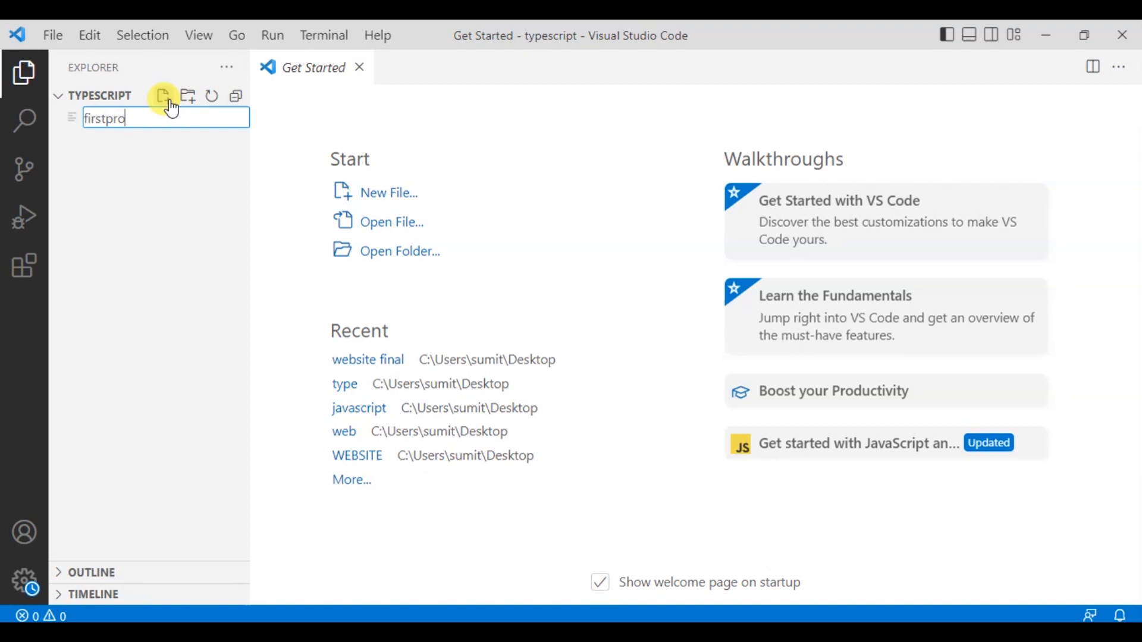
{"action": "type", "text": "."}
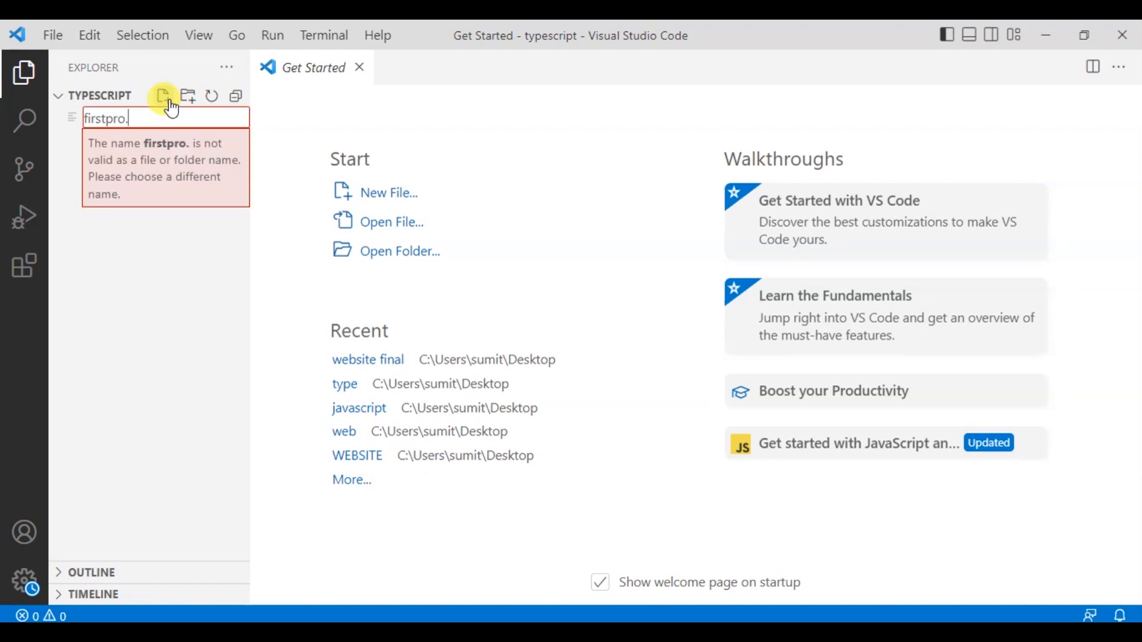
{"action": "type", "text": "ts"}
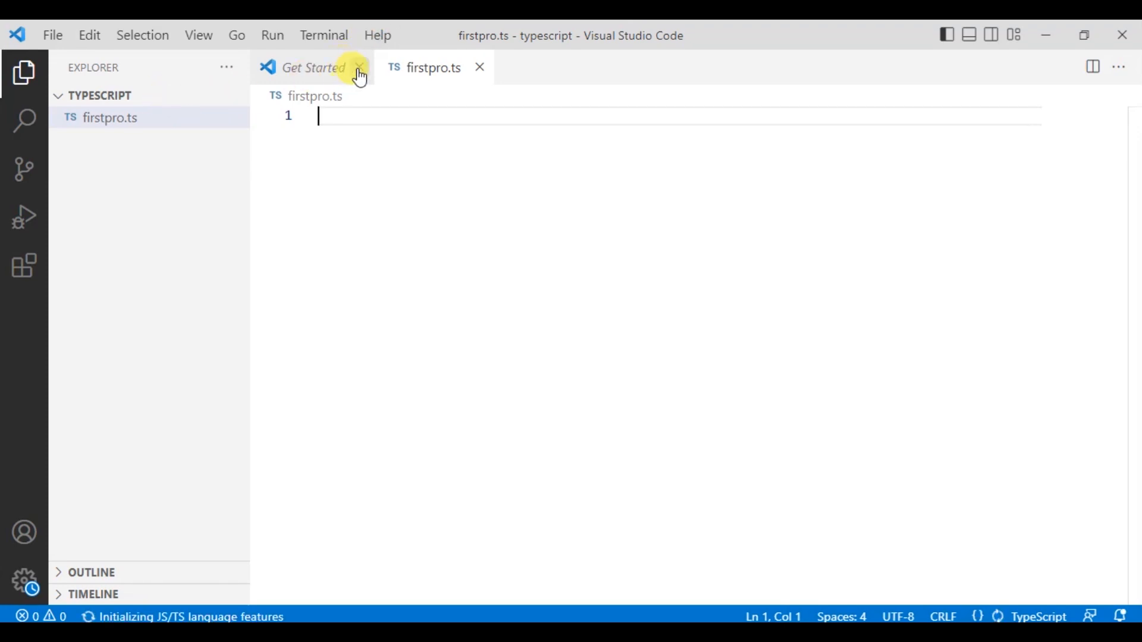
{"action": "left_click", "coordinate": [357, 67]}
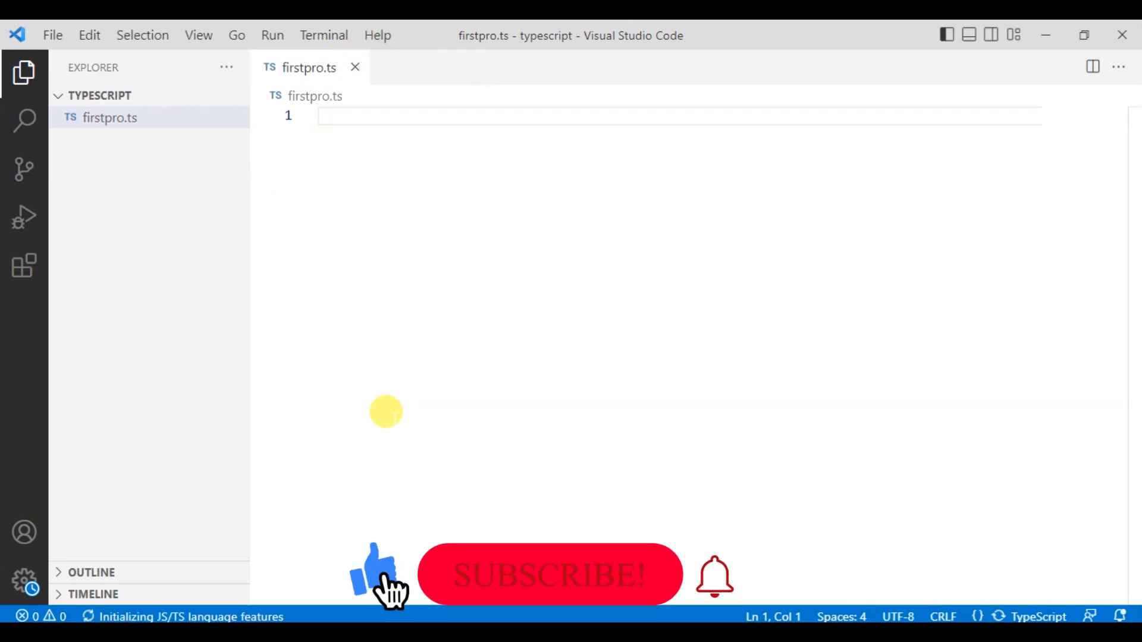
{"action": "mouse_move", "coordinate": [575, 590]}
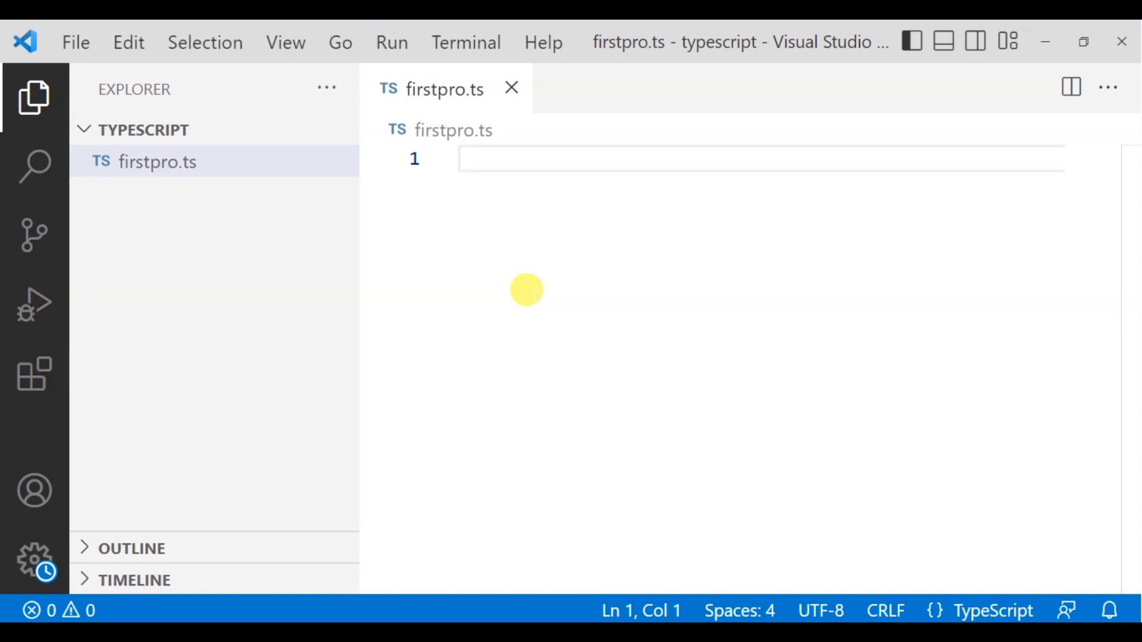
- Write var msg= "Vocational"; as line 1 of firstpro.ts and save
{"action": "type", "text": "var"}
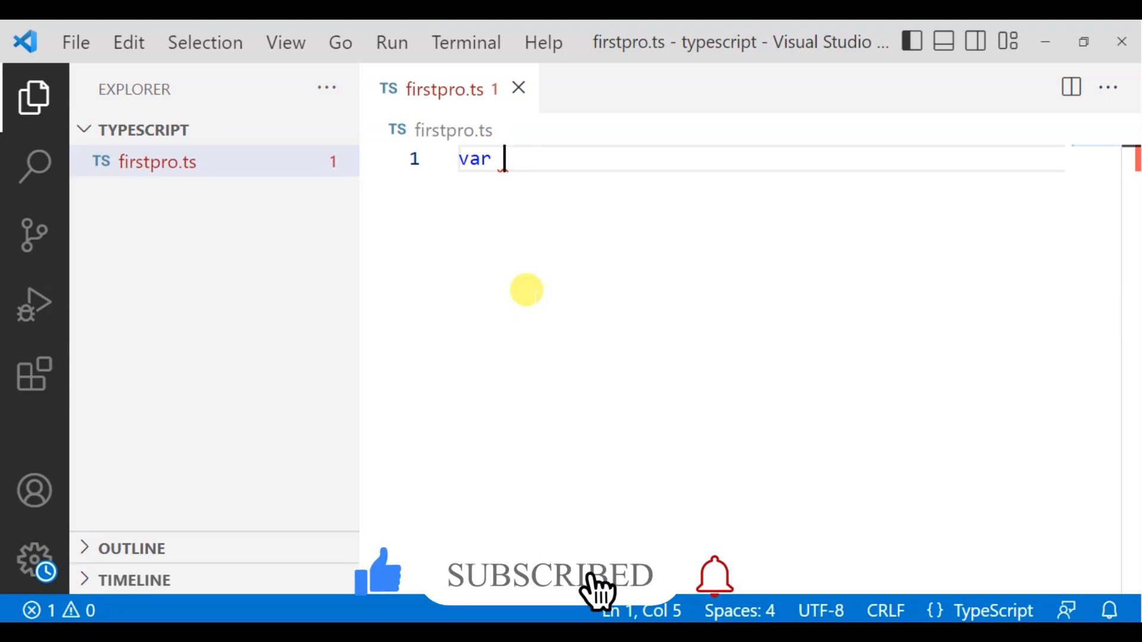
{"action": "type", "text": "msg"}
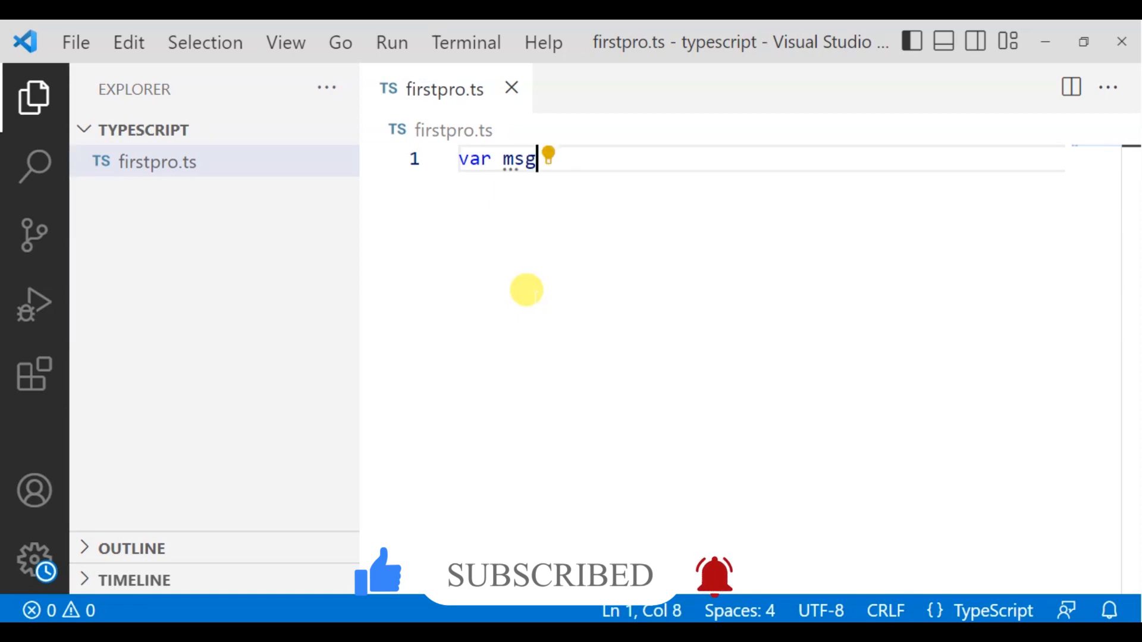
{"action": "type", "text": "="}
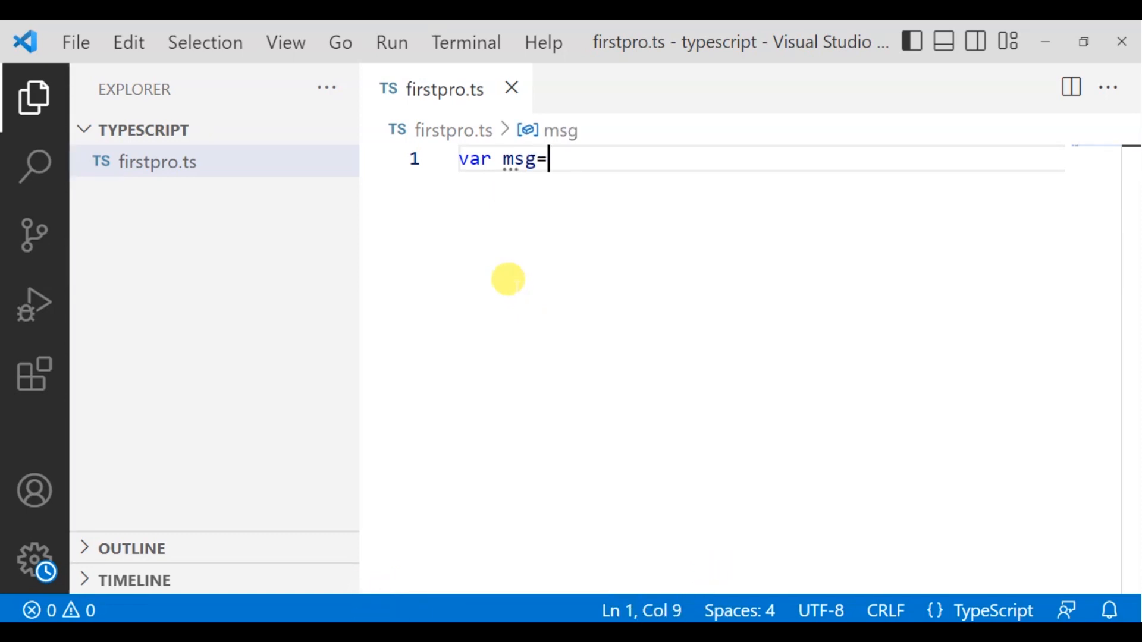
{"action": "type", "text": "\"\""}
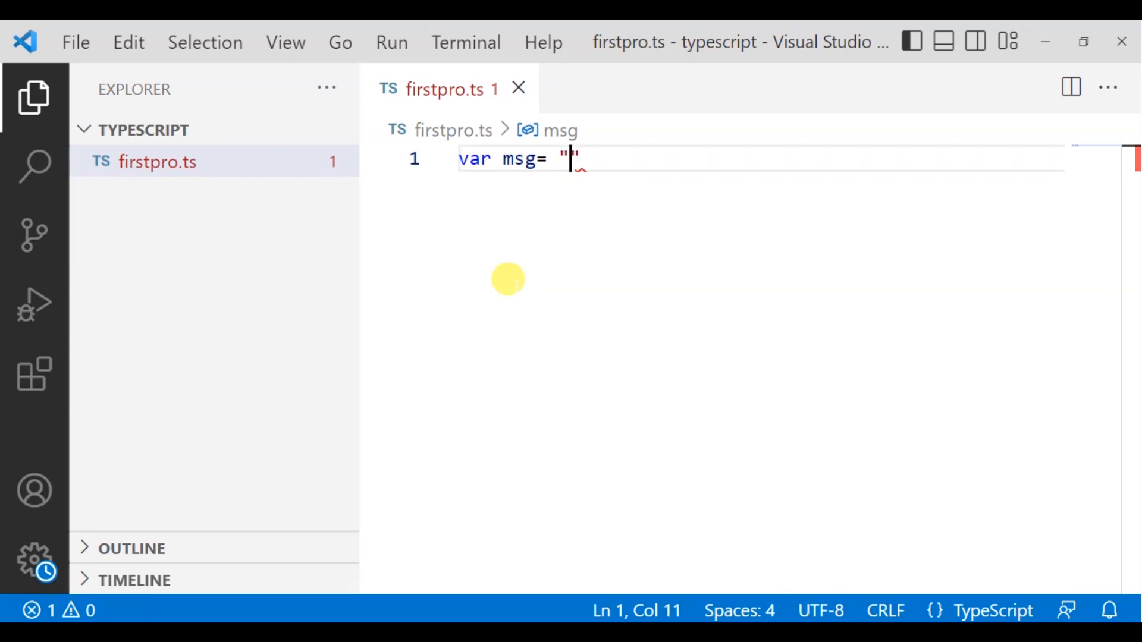
{"action": "key", "text": "ctrl+s"}
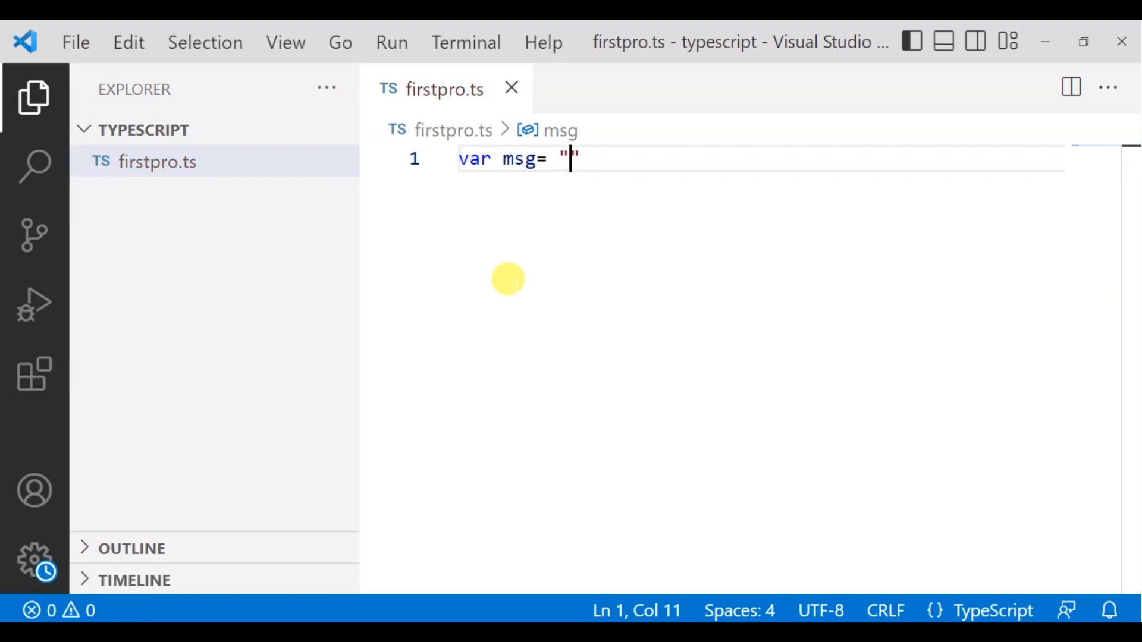
{"action": "type", "text": "Voca"}
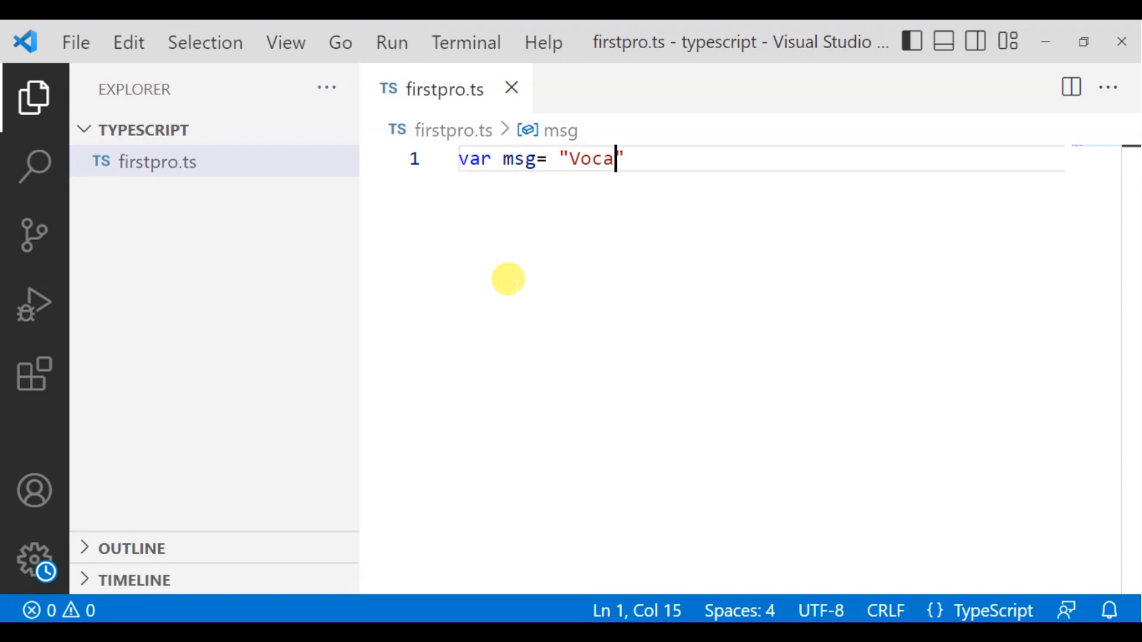
{"action": "type", "text": "tional"}
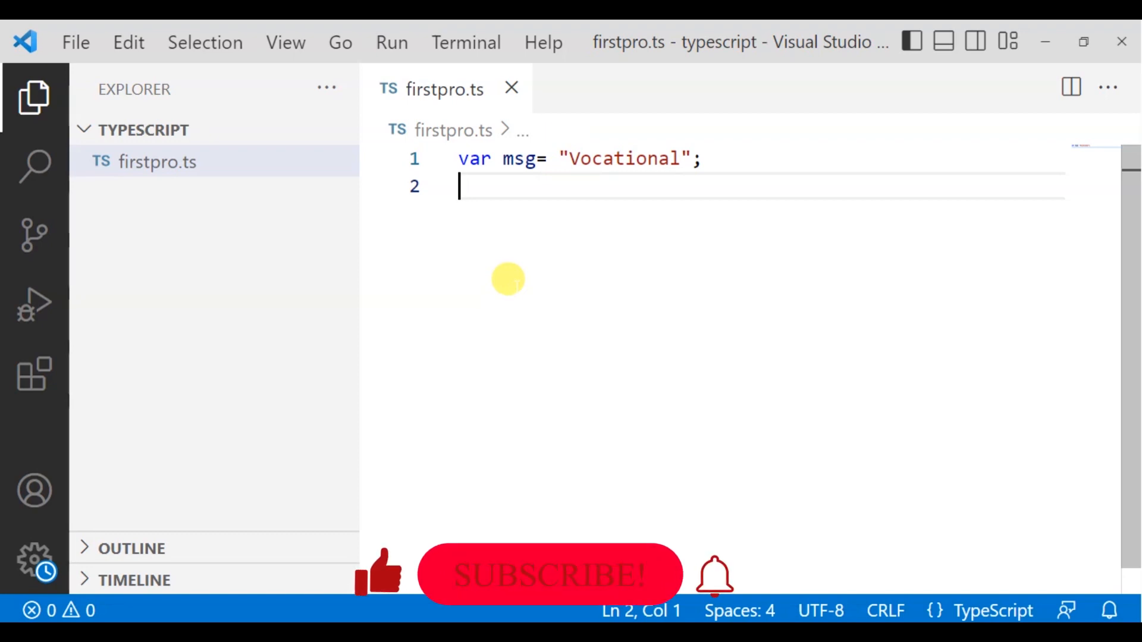
- Write console.log(msg); on line 2 using IntelliSense to complete log
{"action": "type", "text": "console."}
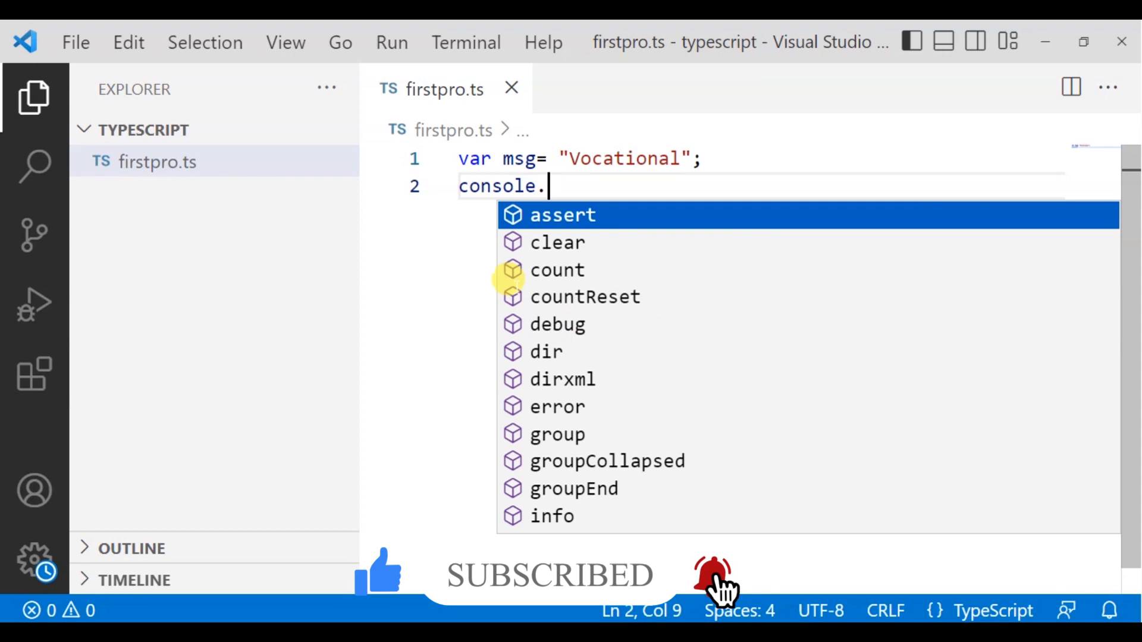
{"action": "type", "text": "w"}
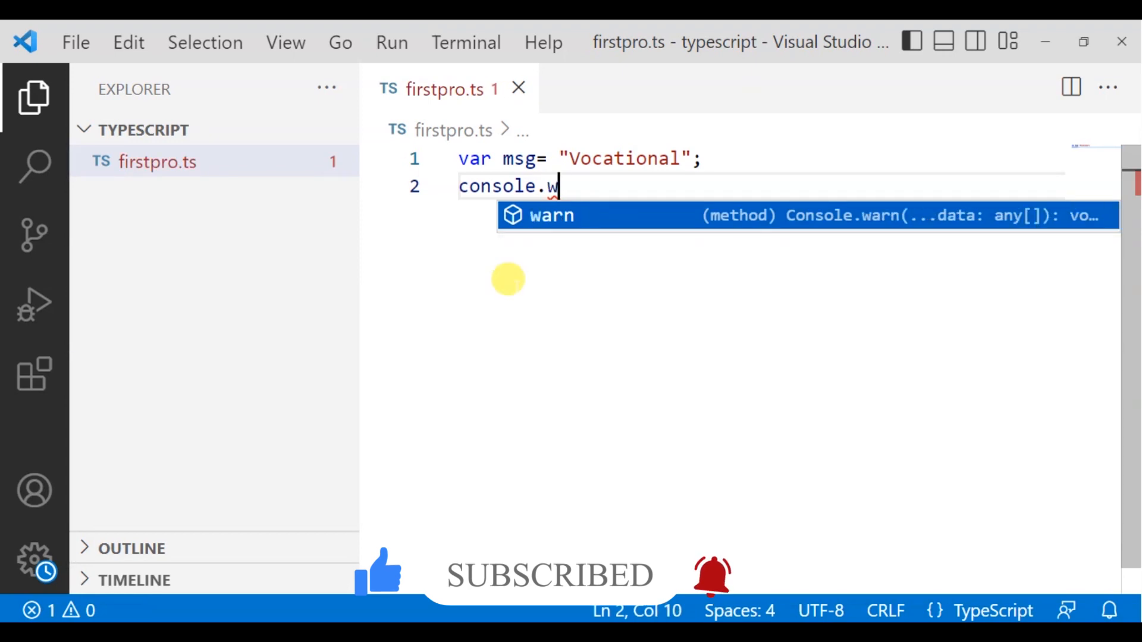
{"action": "type", "text": "l"}
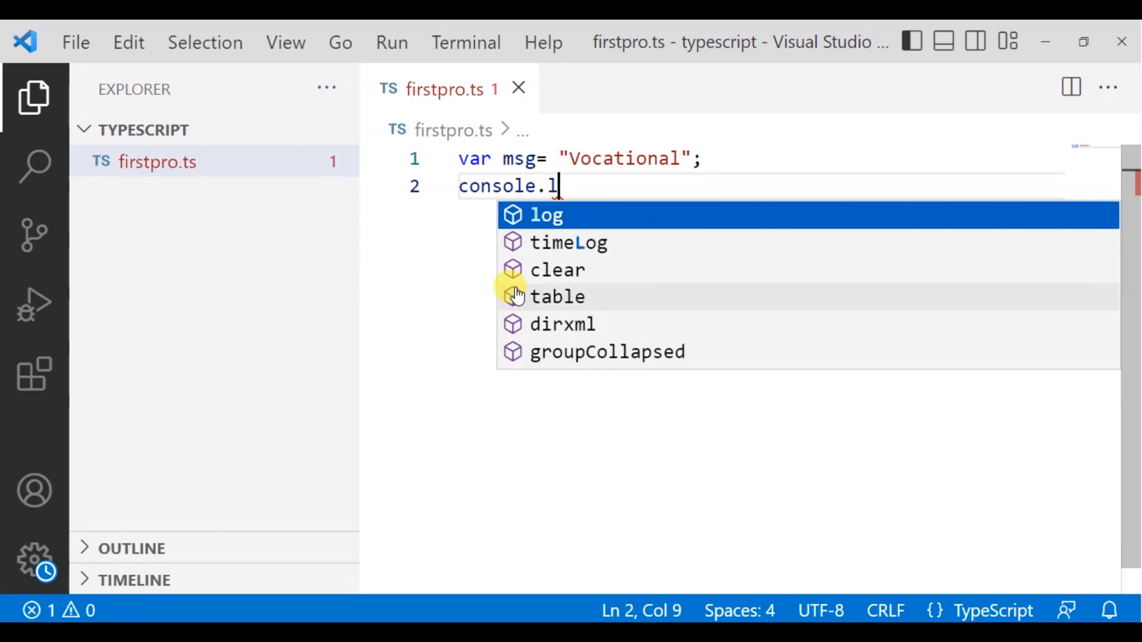
{"action": "type", "text": "og("}
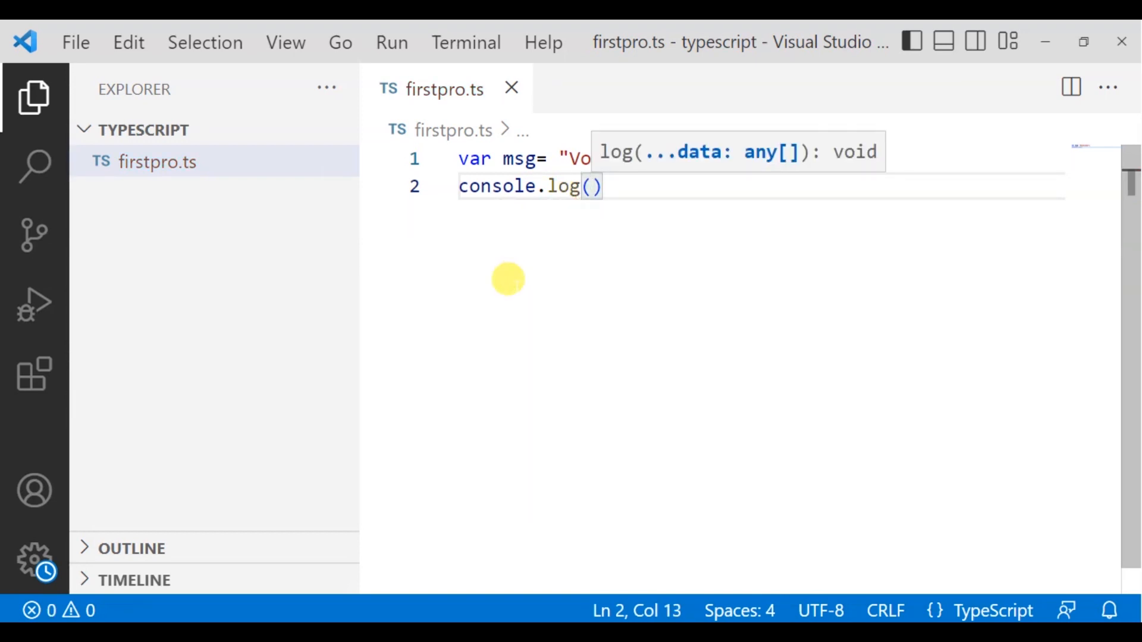
{"action": "type", "text": "m"}
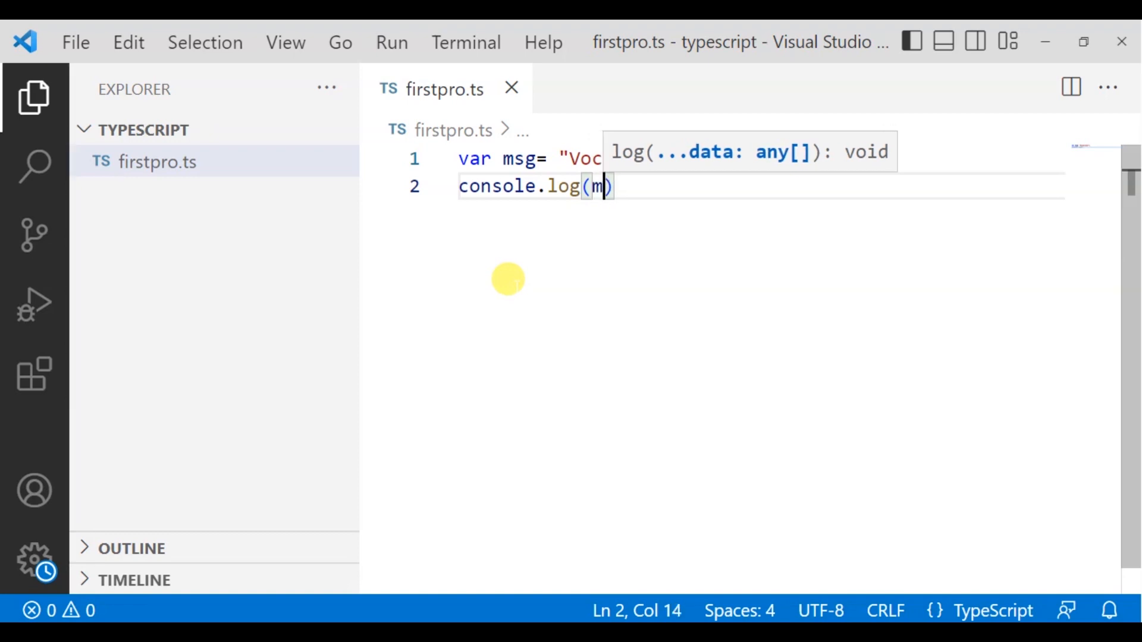
{"action": "type", "text": "sg"}
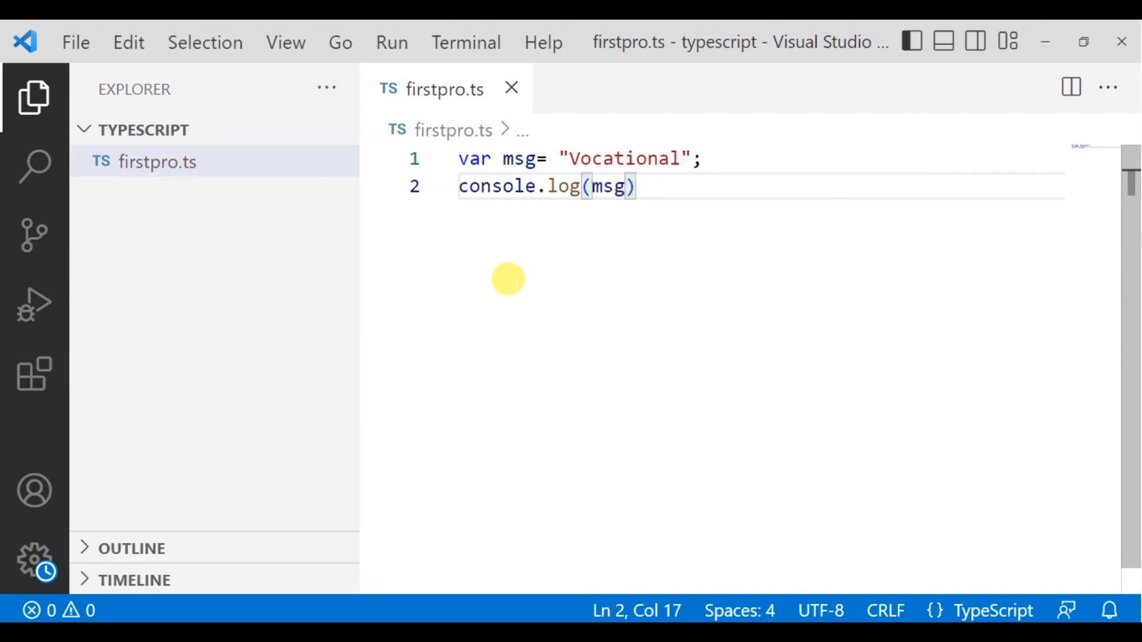
{"action": "type", "text": ";"}
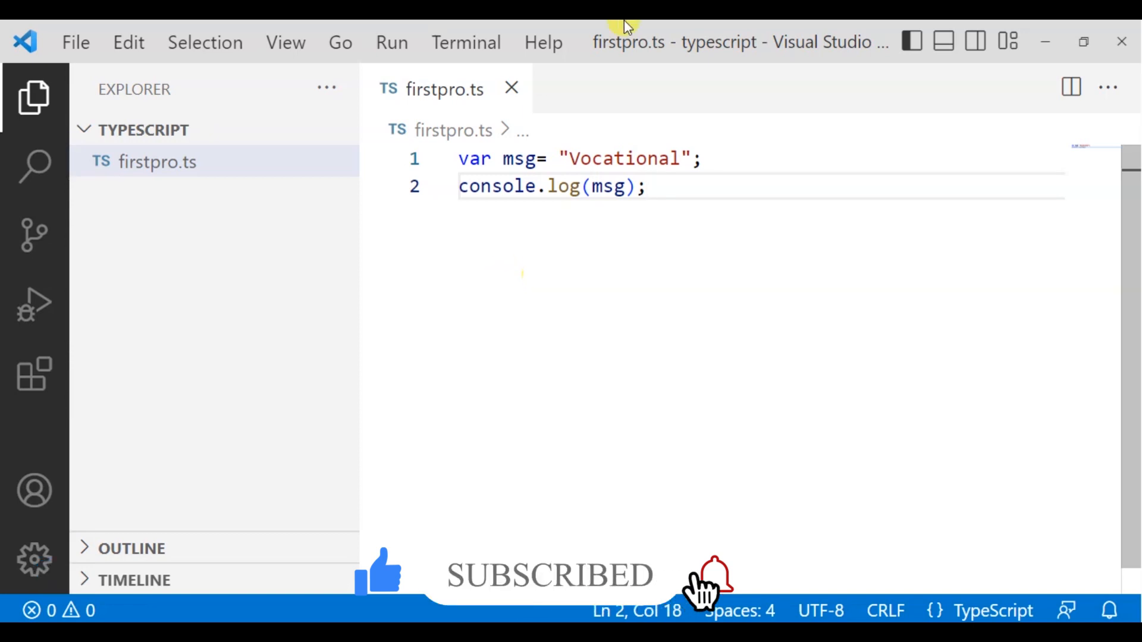
- Browse the File and View menus looking for the panel options, then dismiss them
{"action": "left_click", "coordinate": [76, 42]}
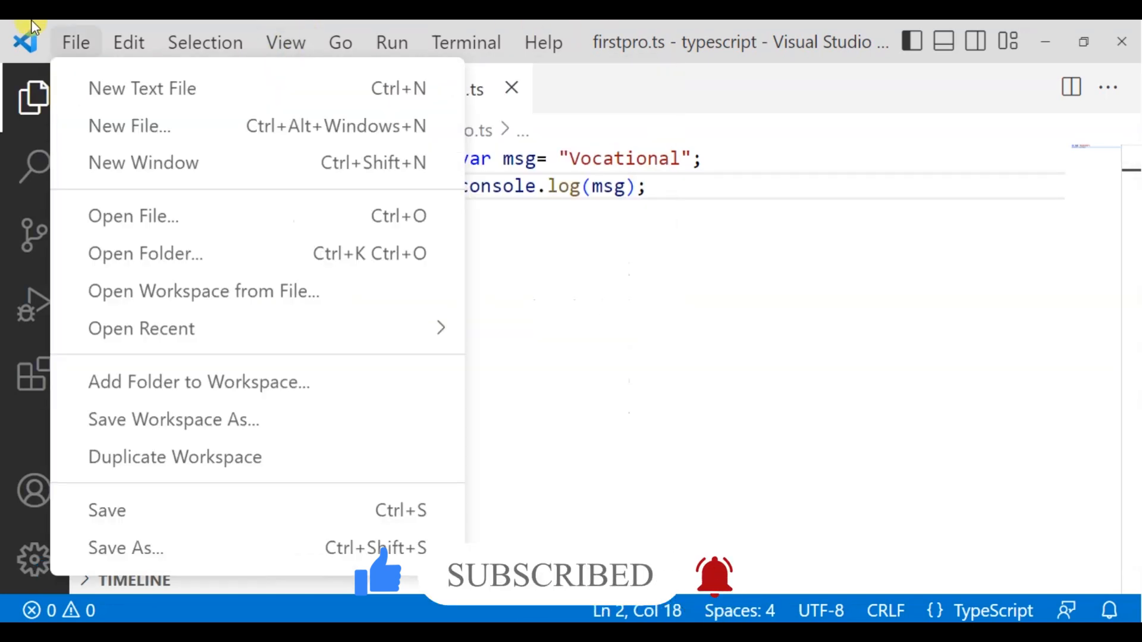
{"action": "left_click", "coordinate": [285, 41]}
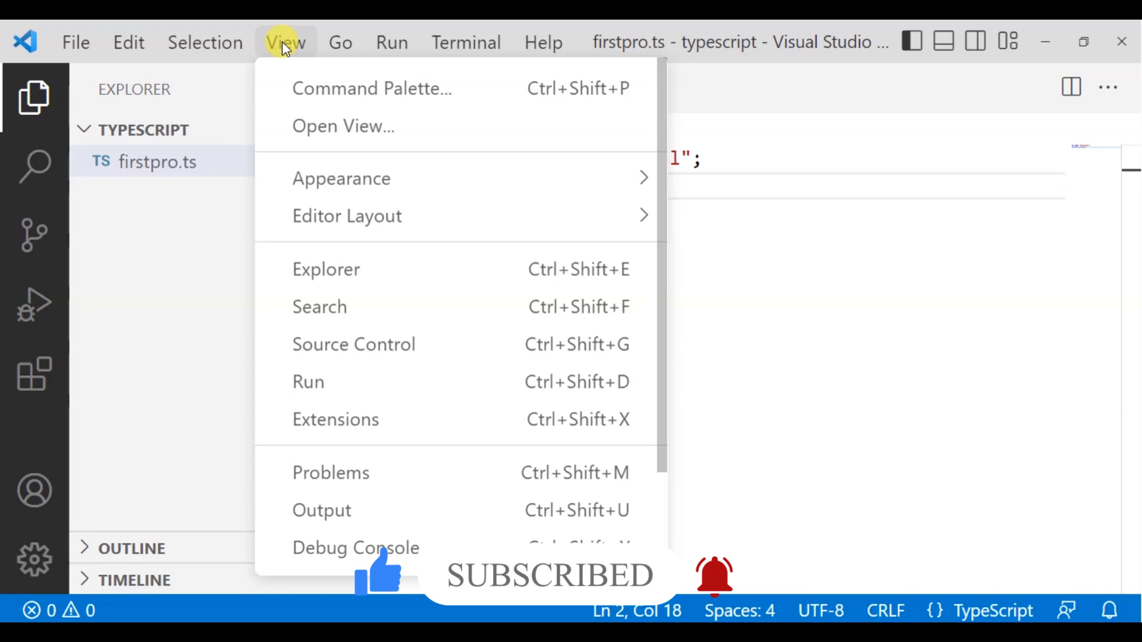
{"action": "scroll", "scroll_direction": "down", "scroll_amount": 3}
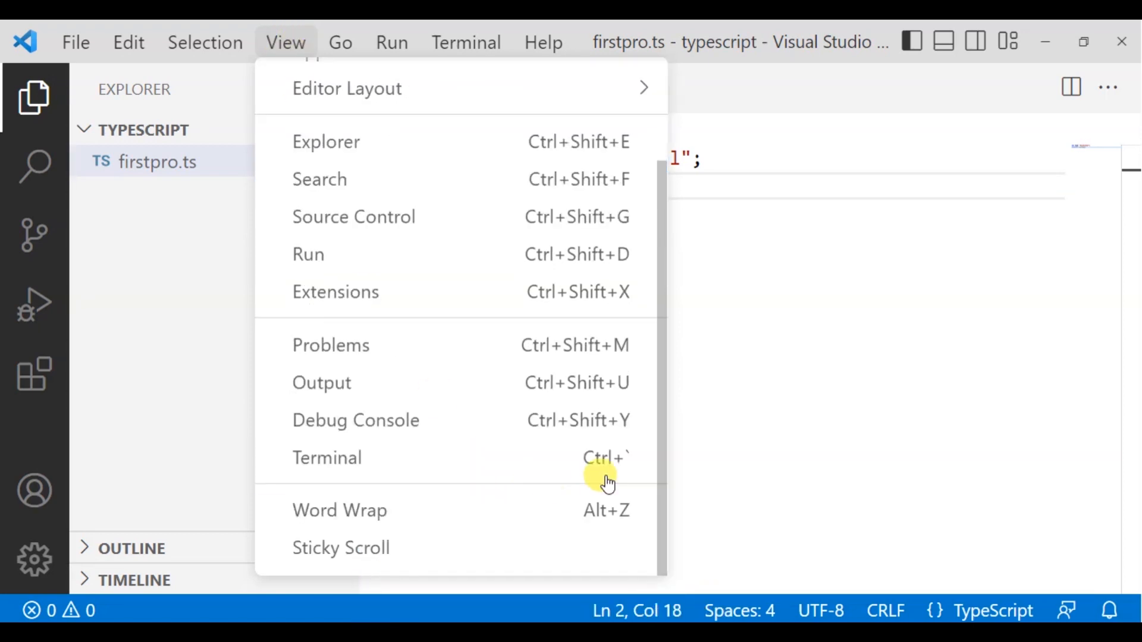
{"action": "mouse_move", "coordinate": [590, 383]}
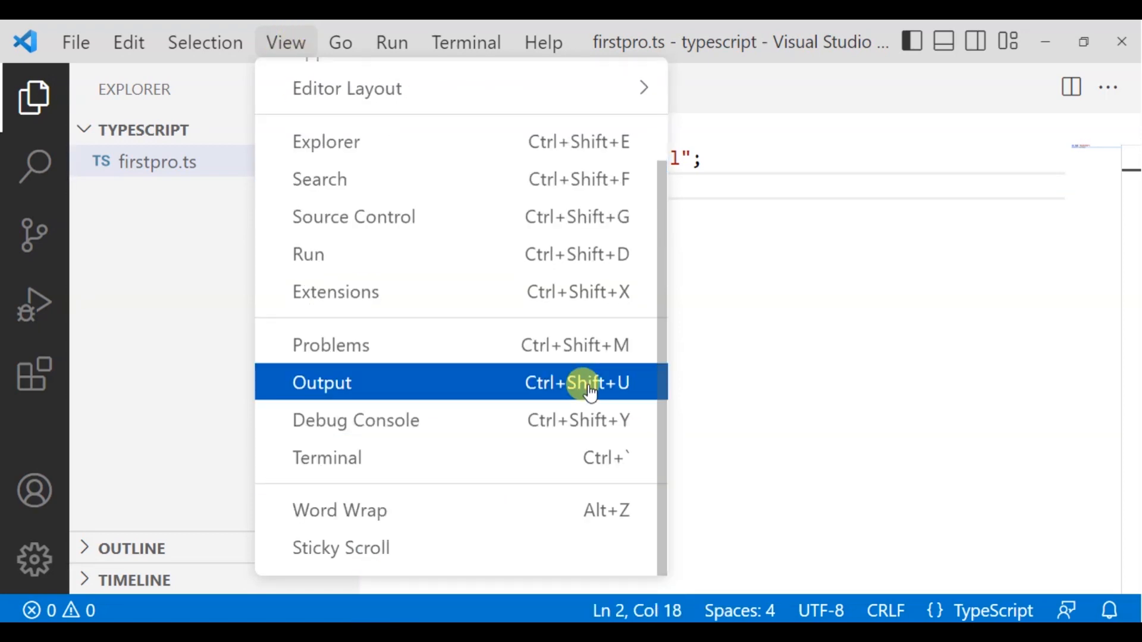
{"action": "mouse_move", "coordinate": [601, 224]}
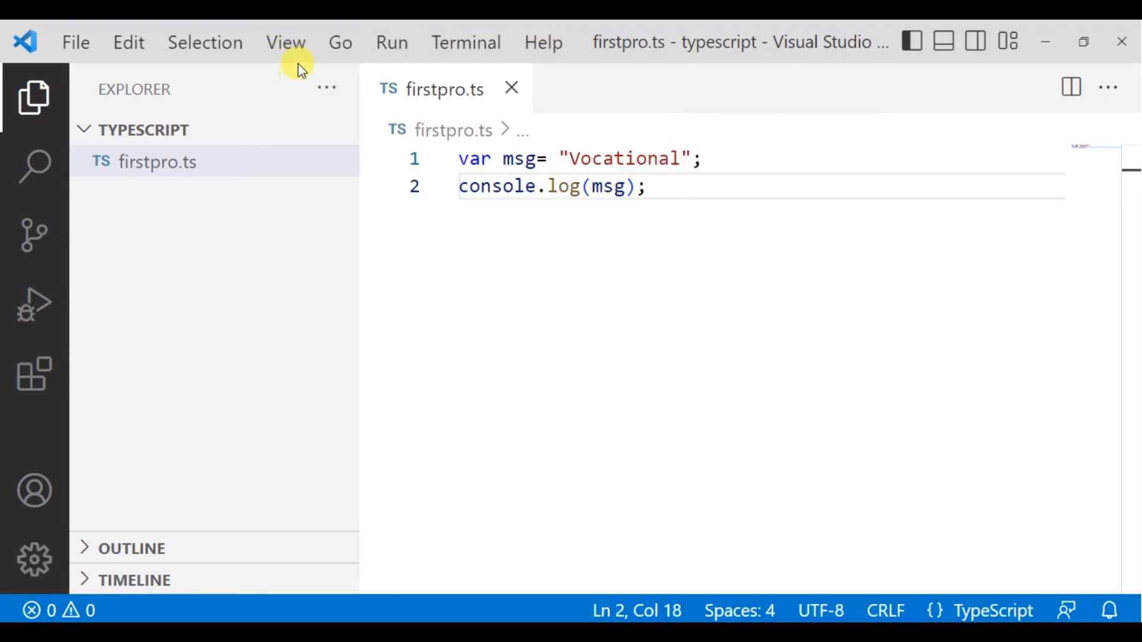
{"action": "left_click", "coordinate": [286, 42]}
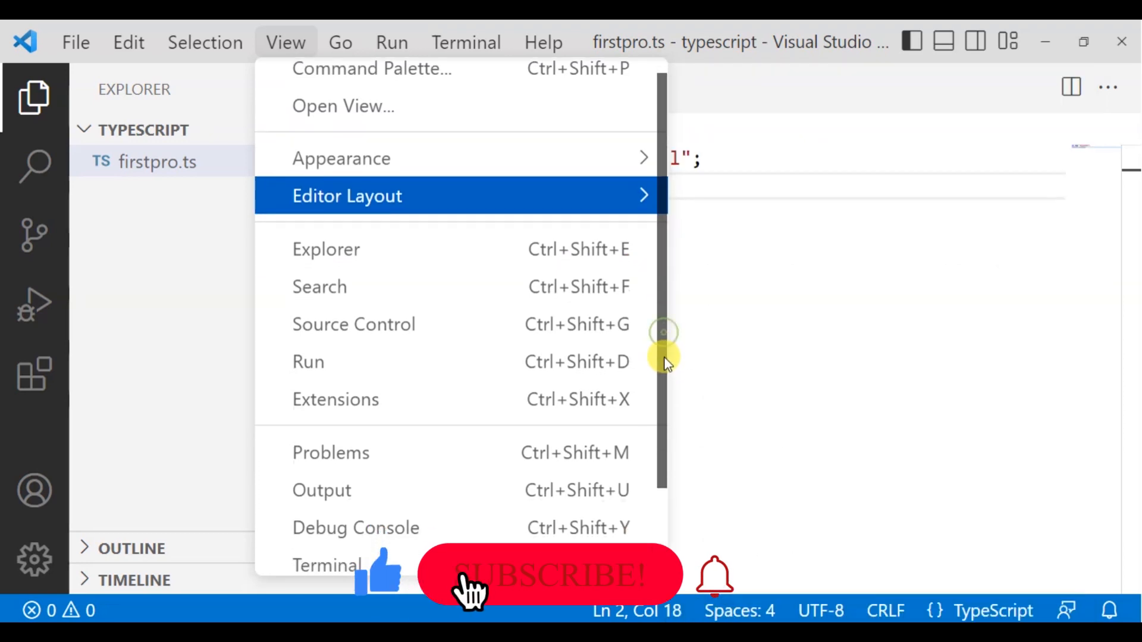
{"action": "scroll", "scroll_direction": "down", "scroll_amount": 3}
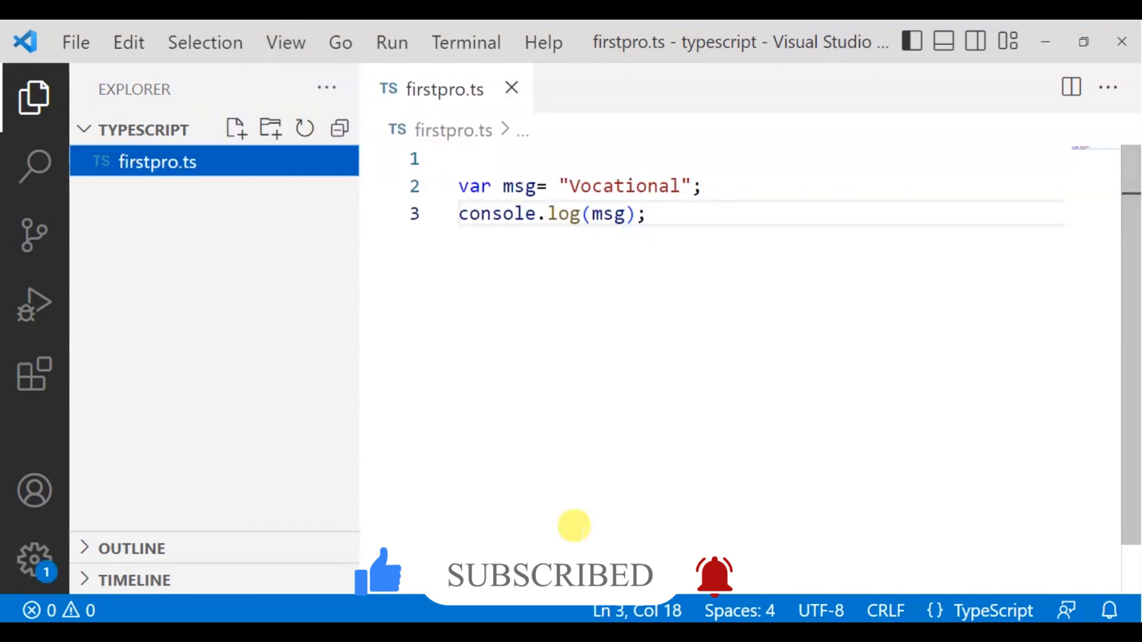
{"action": "mouse_move", "coordinate": [497, 321]}
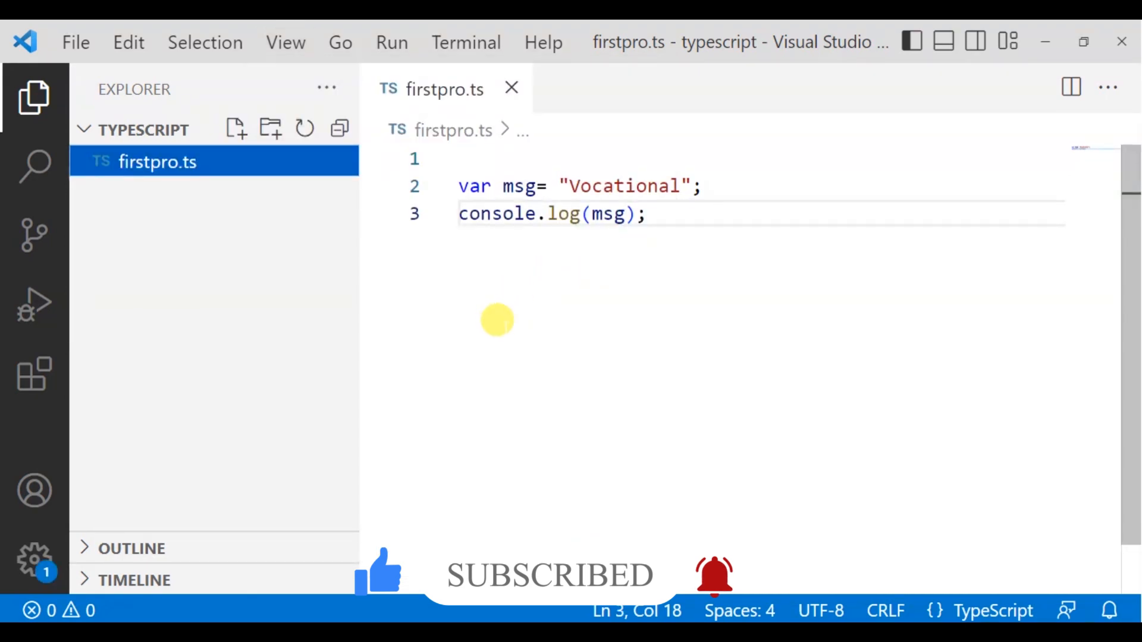
{"action": "mouse_move", "coordinate": [538, 254]}
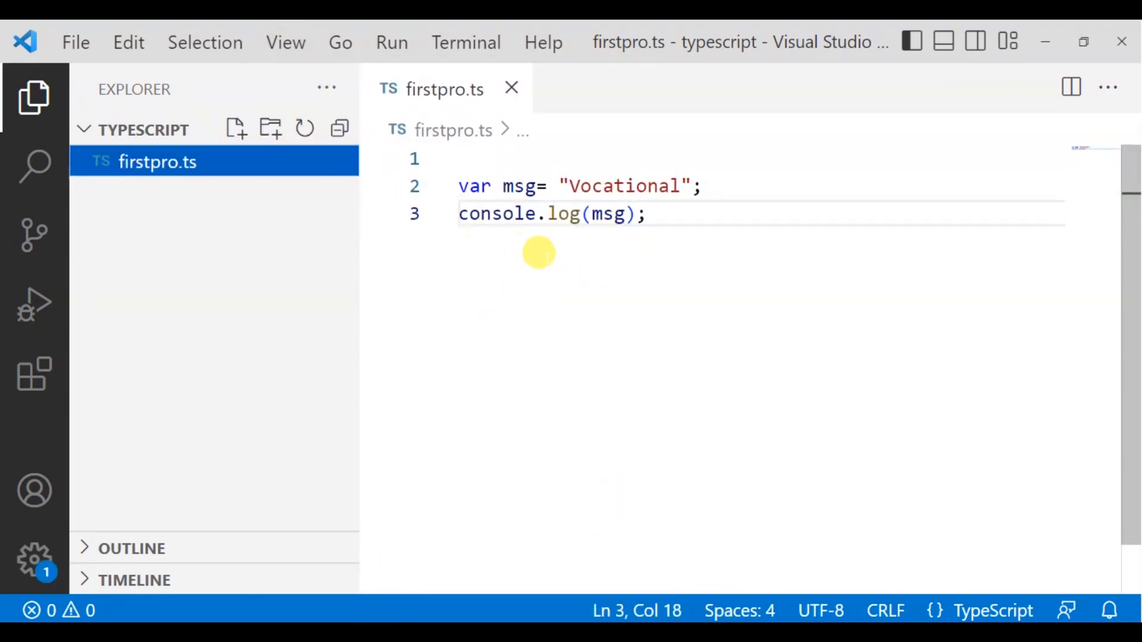
{"action": "mouse_move", "coordinate": [497, 214]}
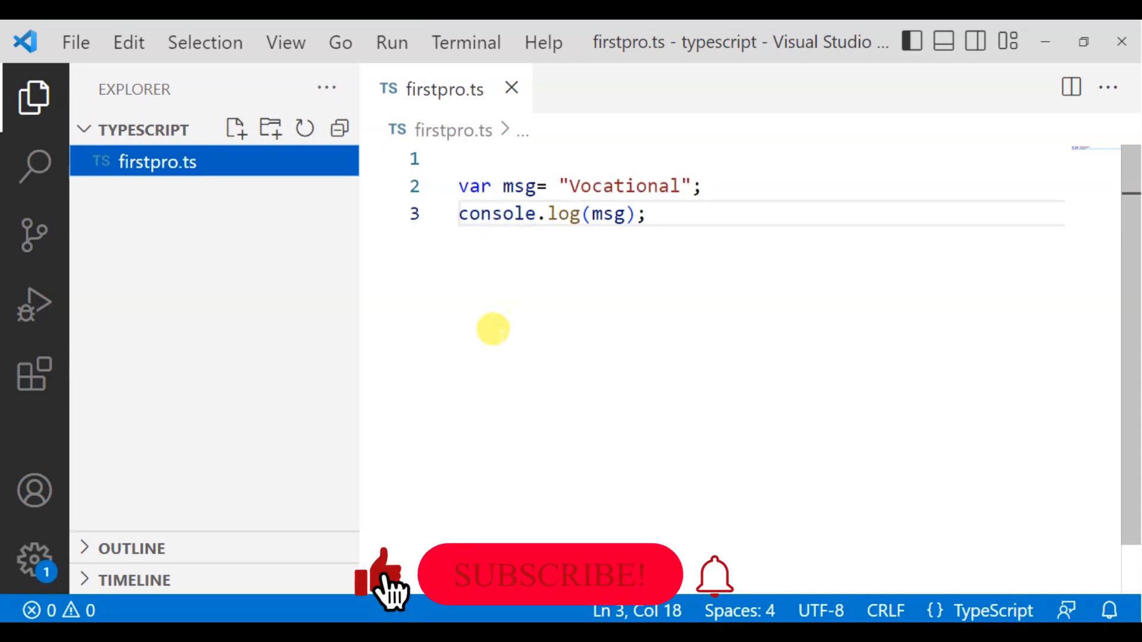
{"action": "mouse_move", "coordinate": [391, 42]}
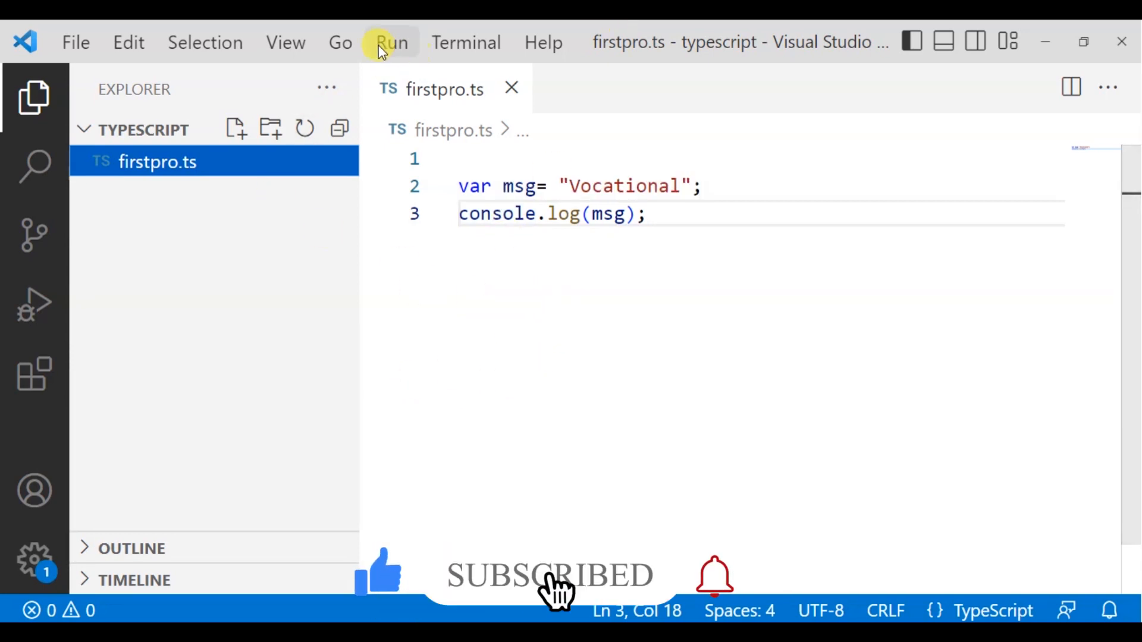
- Run tsc firstpro.ts in the integrated terminal to compile it into firstpro.js
{"action": "left_click", "coordinate": [286, 42]}
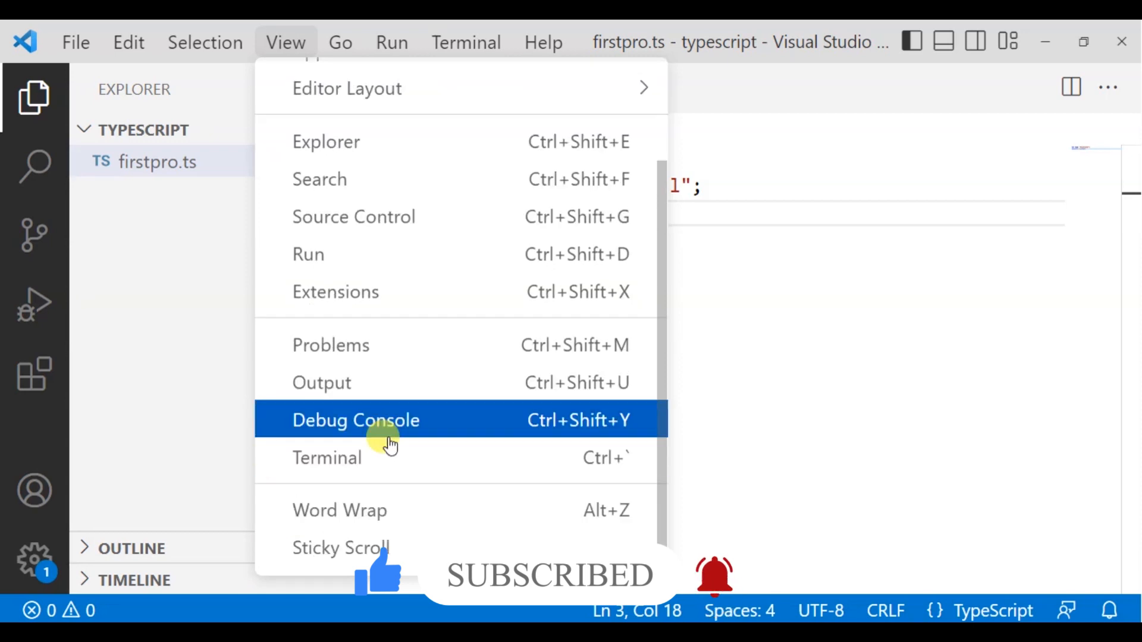
{"action": "left_click", "coordinate": [327, 457]}
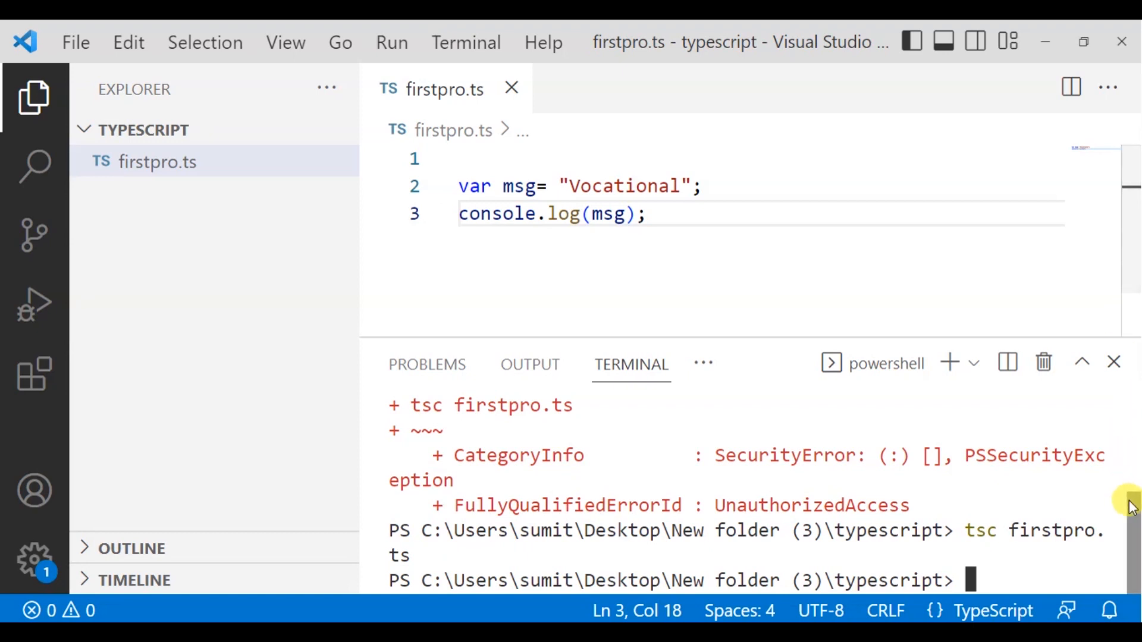
{"action": "mouse_move", "coordinate": [896, 590]}
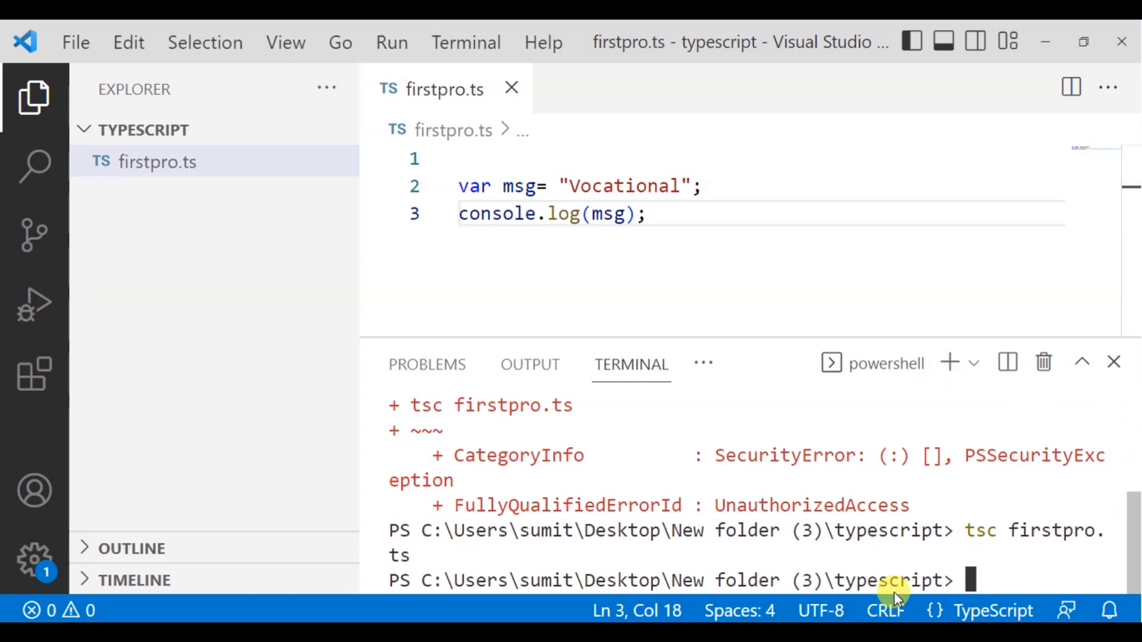
{"action": "mouse_move", "coordinate": [292, 463]}
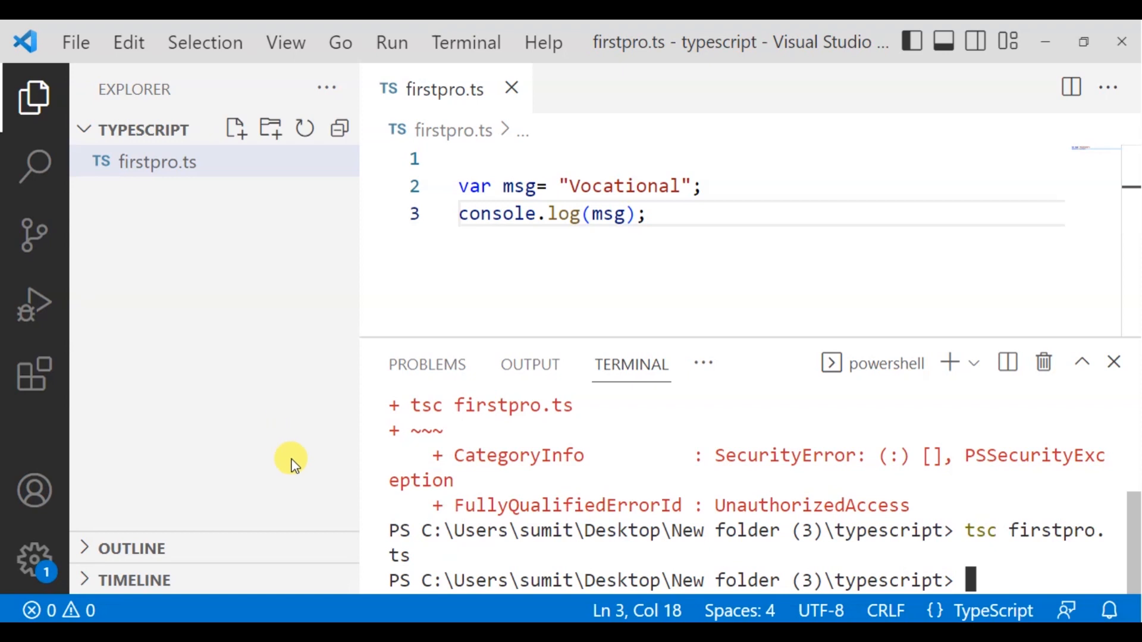
{"action": "left_click", "coordinate": [992, 610]}
{"action": "type", "text": "t"}
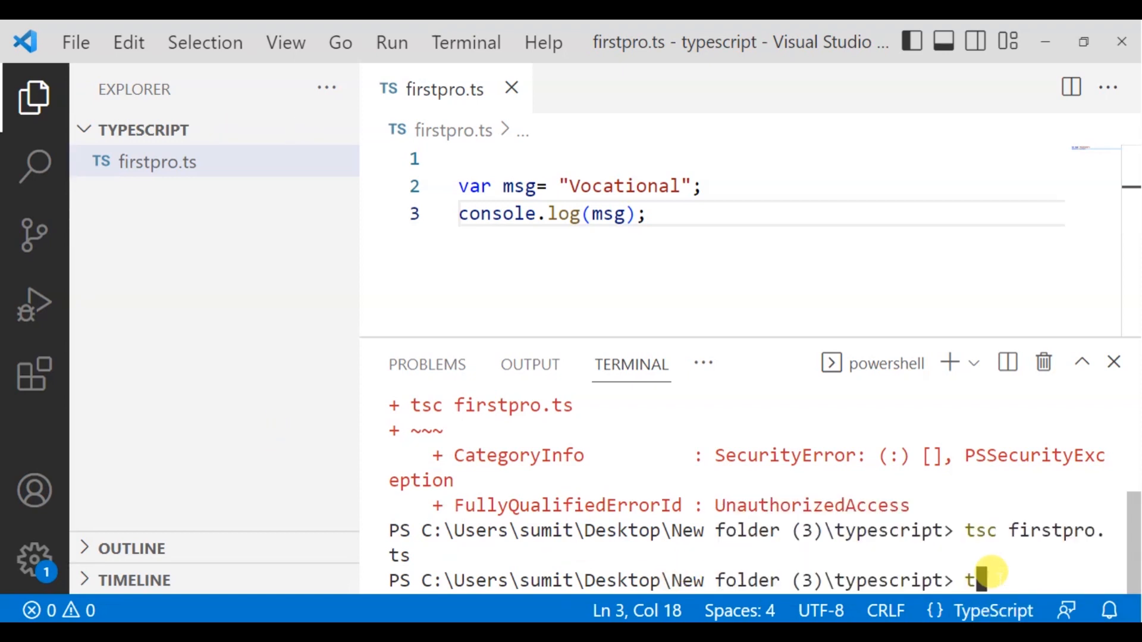
{"action": "type", "text": "sc"}
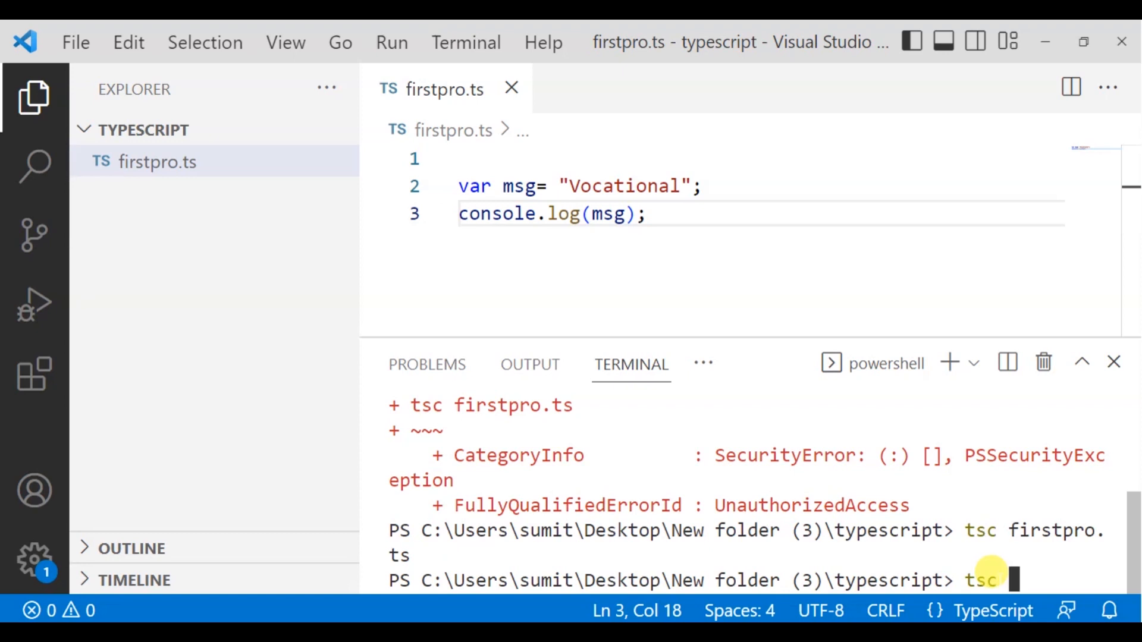
{"action": "type", "text": "firs"}
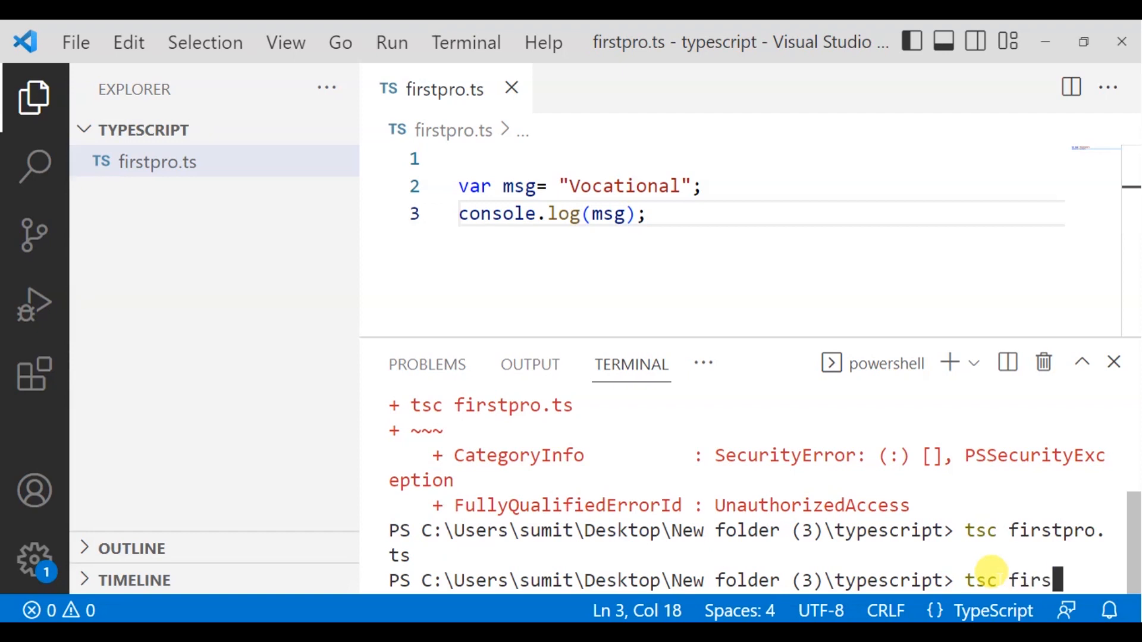
{"action": "type", "text": "tpro."}
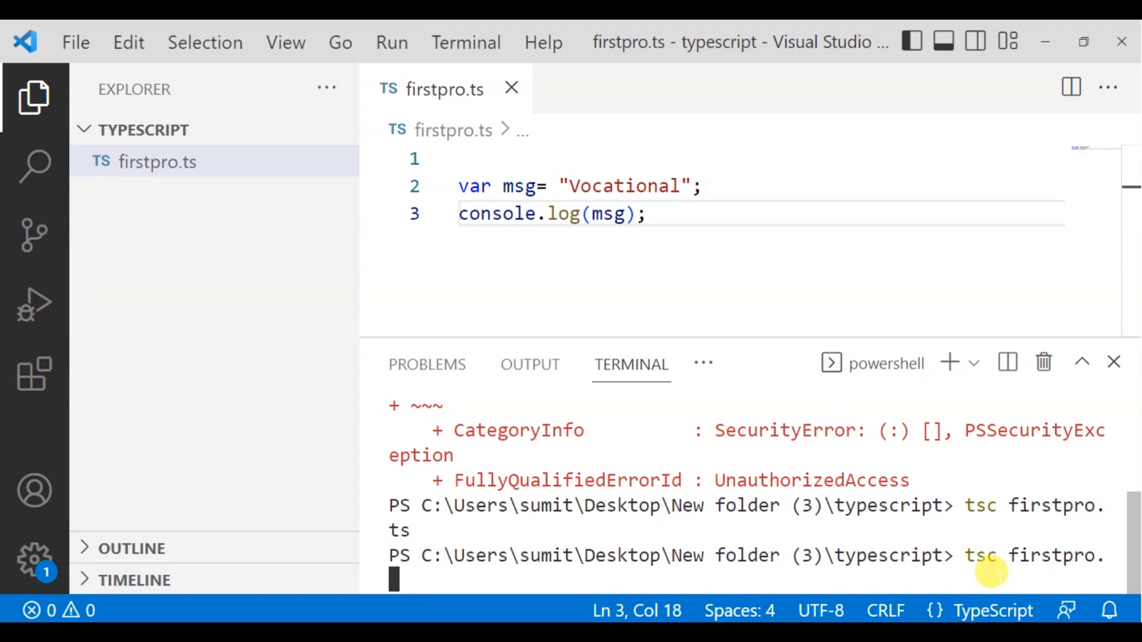
{"action": "type", "text": "ts"}
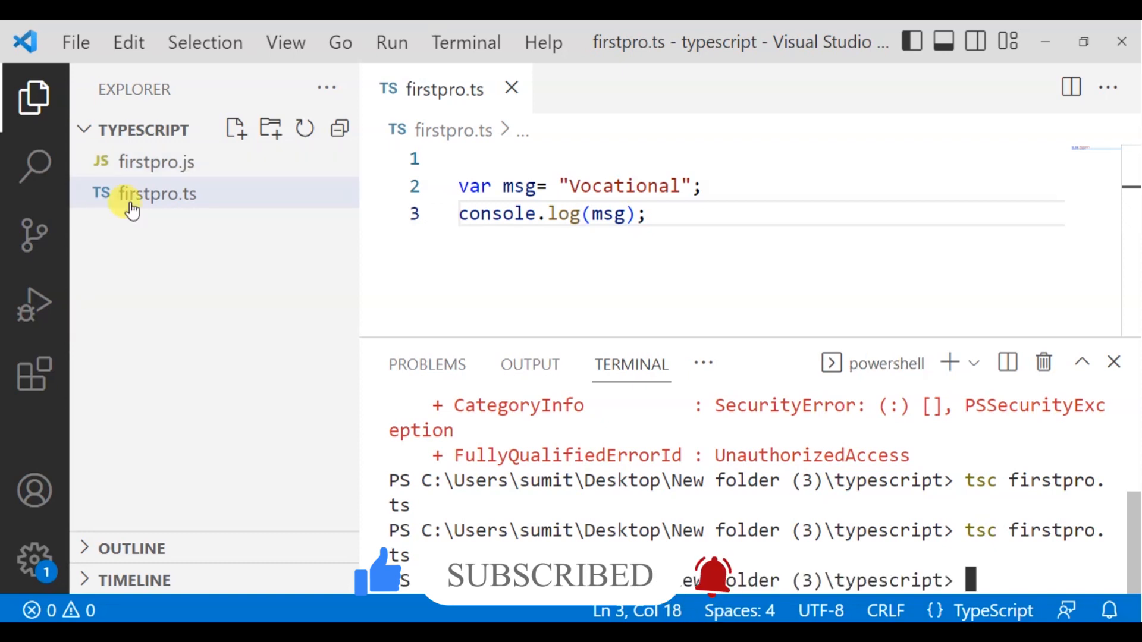
{"action": "mouse_move", "coordinate": [156, 161]}
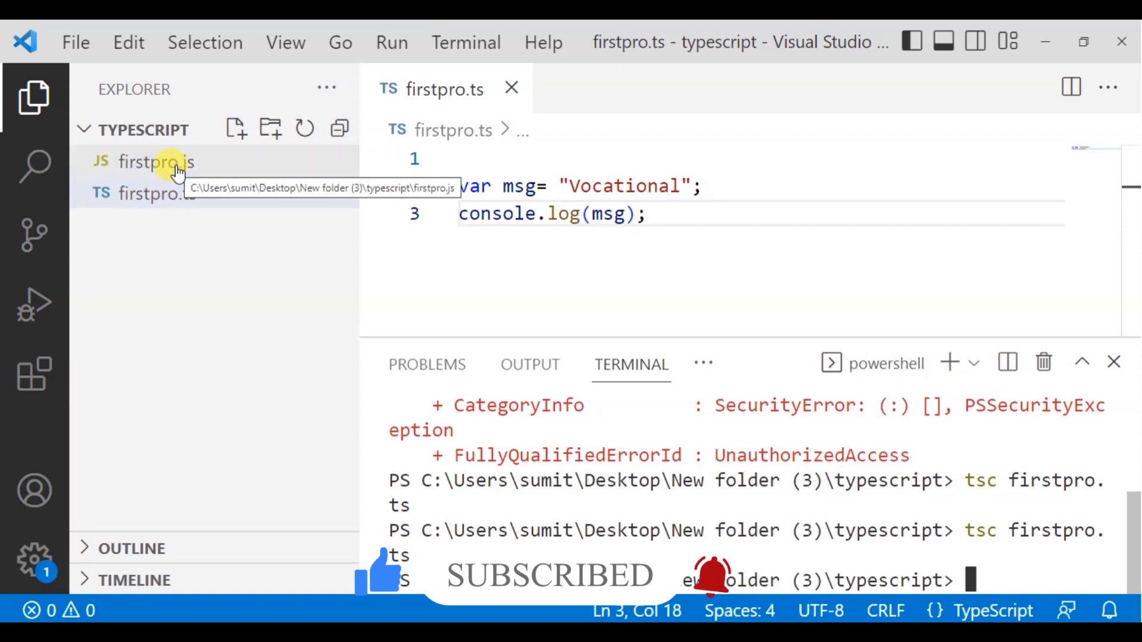
{"action": "left_click", "coordinate": [156, 162]}
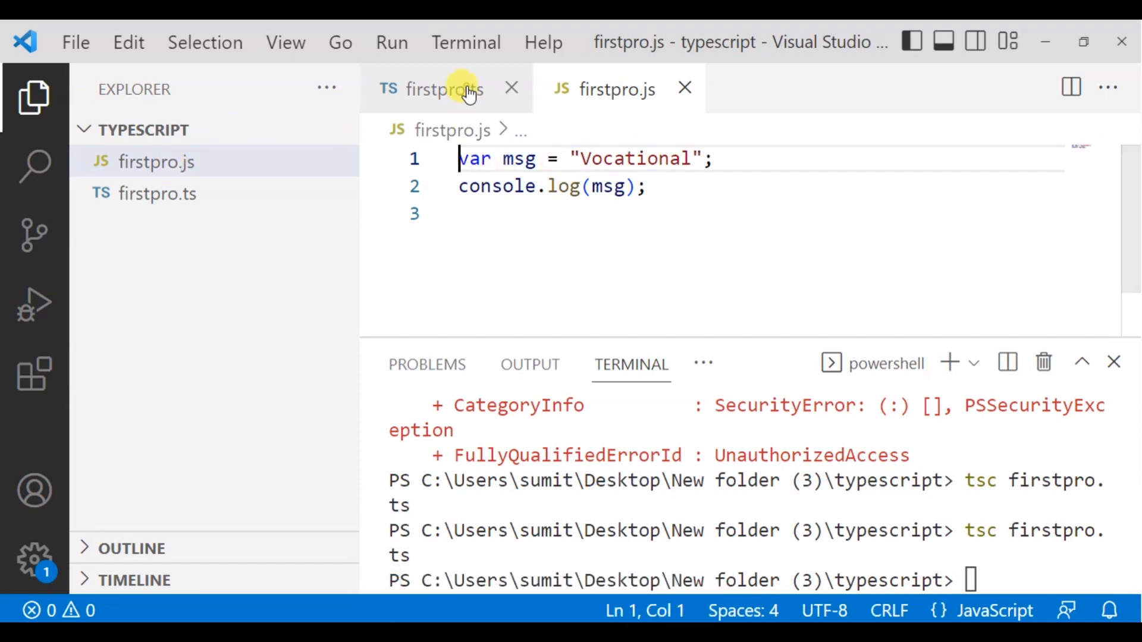
{"action": "left_click", "coordinate": [437, 89]}
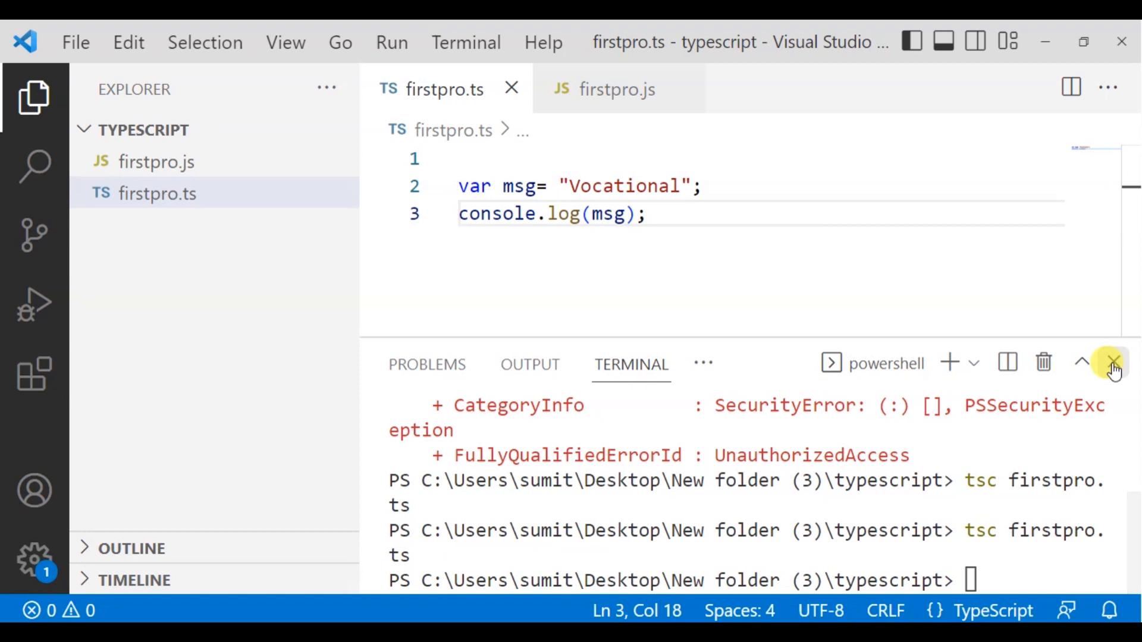
{"action": "mouse_move", "coordinate": [1112, 362]}
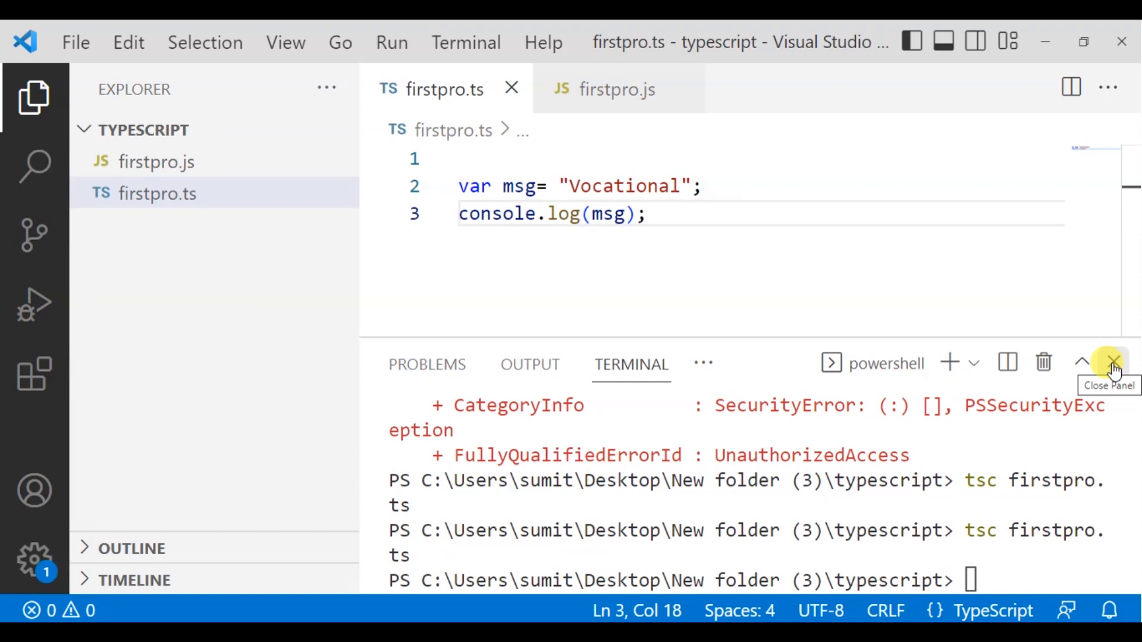
{"action": "mouse_move", "coordinate": [1128, 383]}
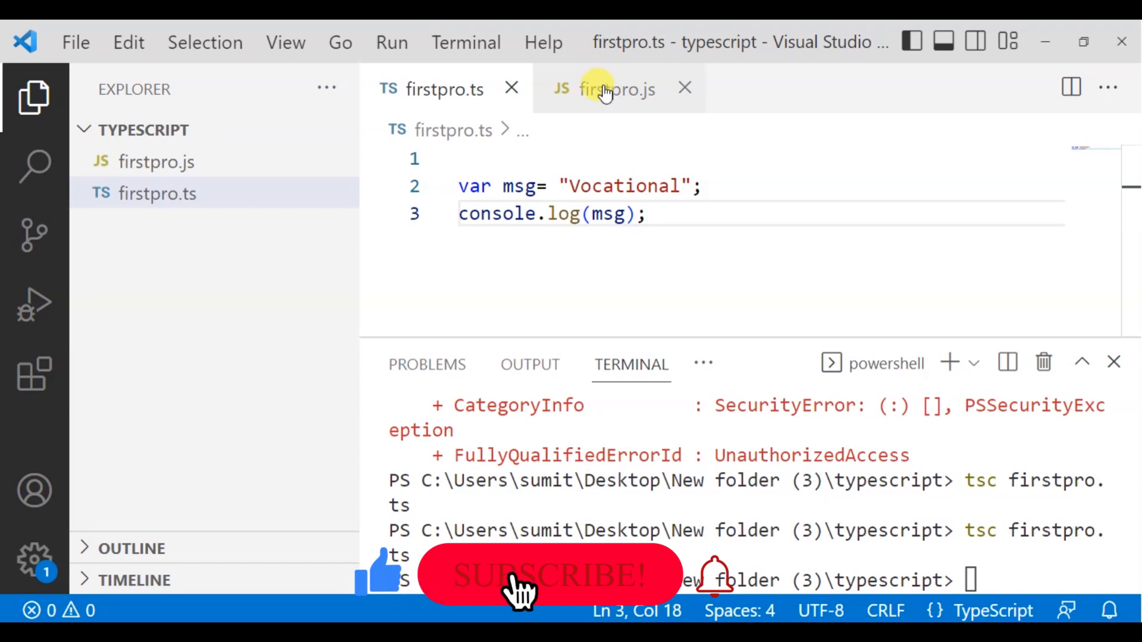
{"action": "mouse_move", "coordinate": [613, 88]}
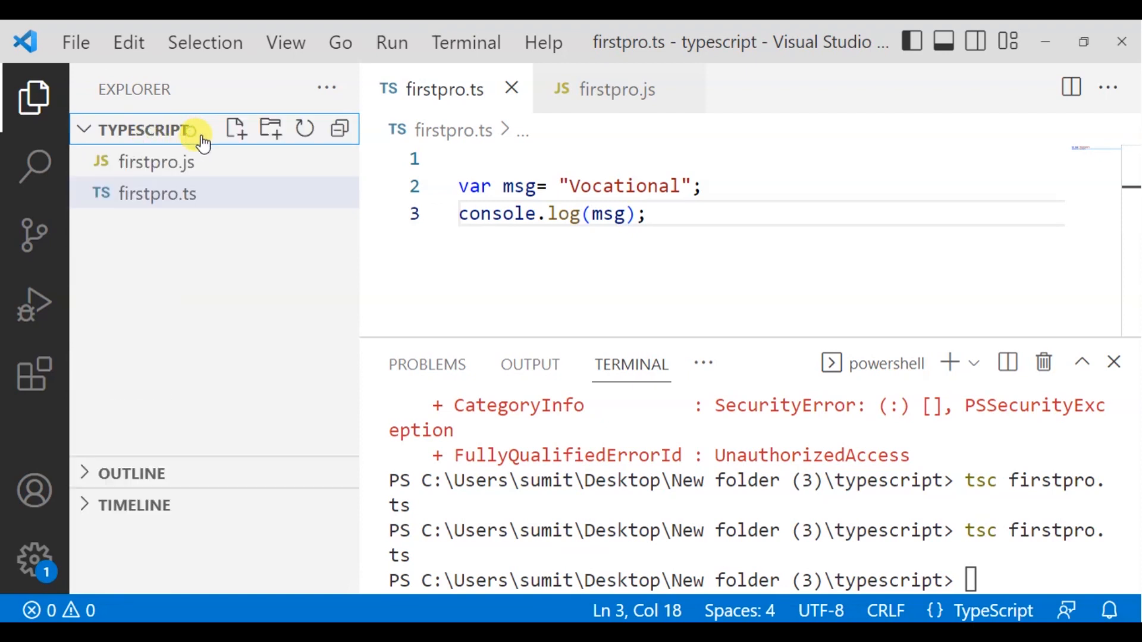
- Delete the misnamed index.htm; file from the typescript folder
{"action": "left_click", "coordinate": [234, 129]}
{"action": "type", "text": "index.htm;"}
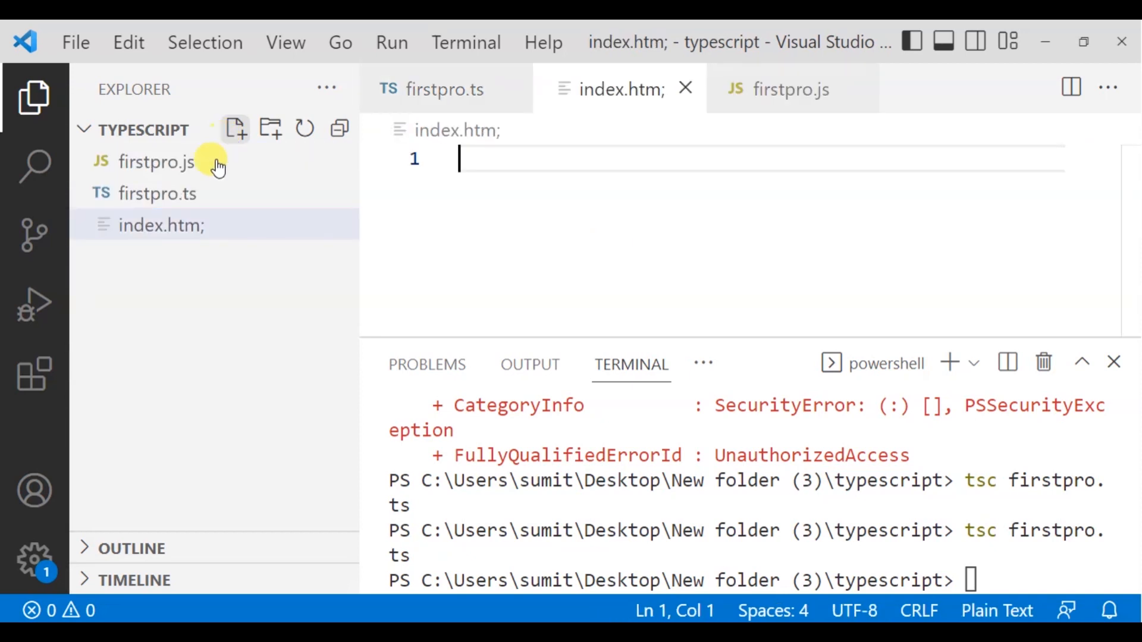
{"action": "right_click", "coordinate": [161, 225]}
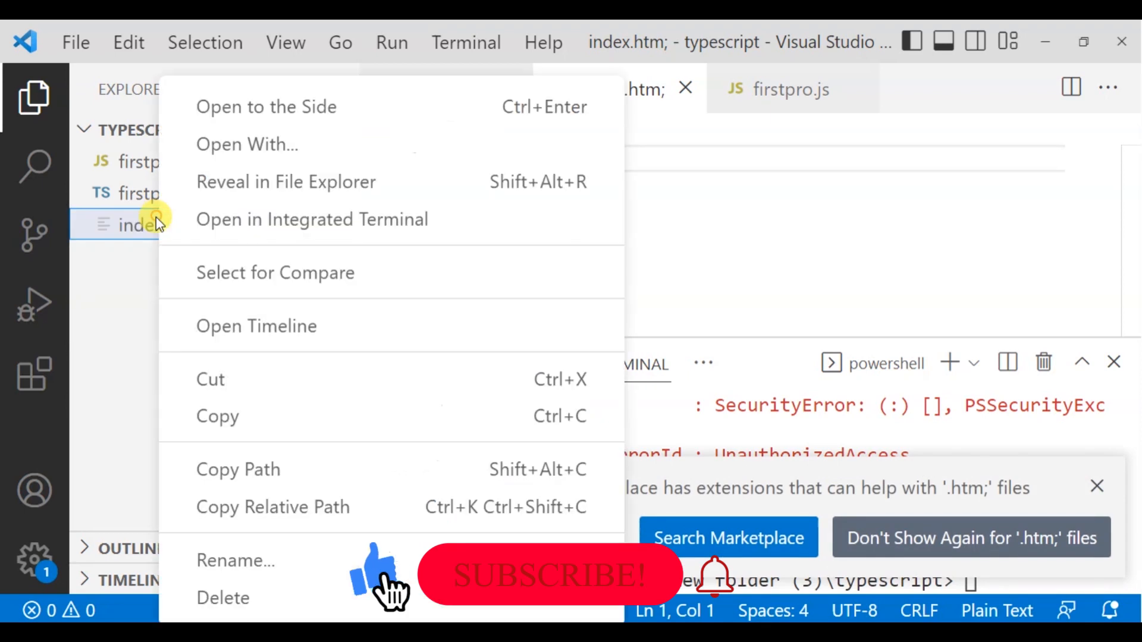
{"action": "left_click", "coordinate": [223, 597]}
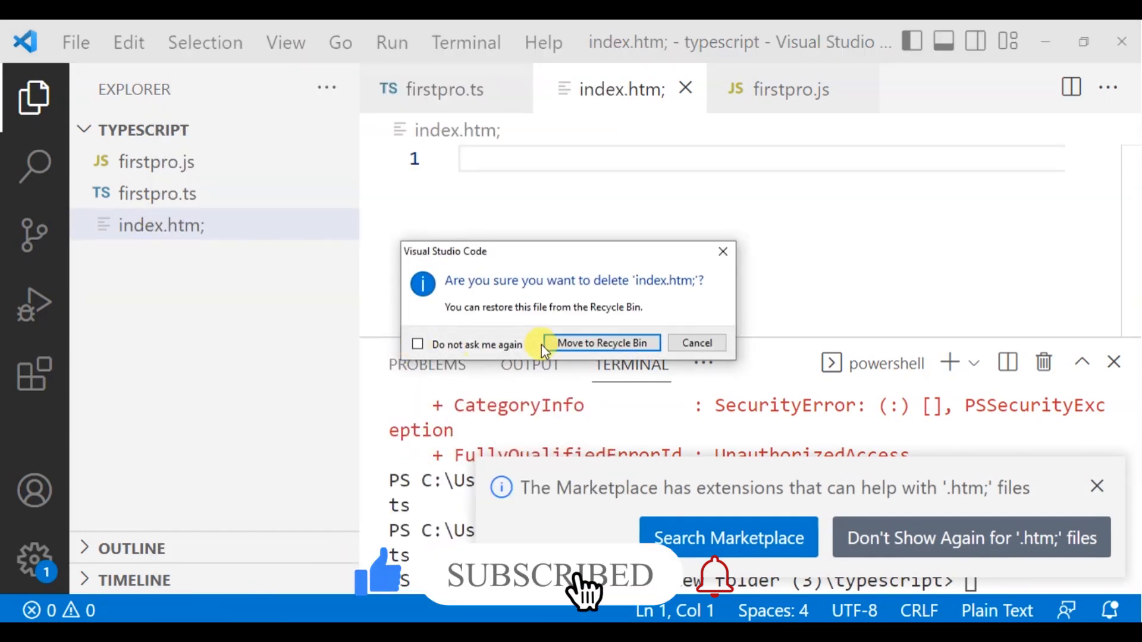
{"action": "left_click", "coordinate": [603, 344]}
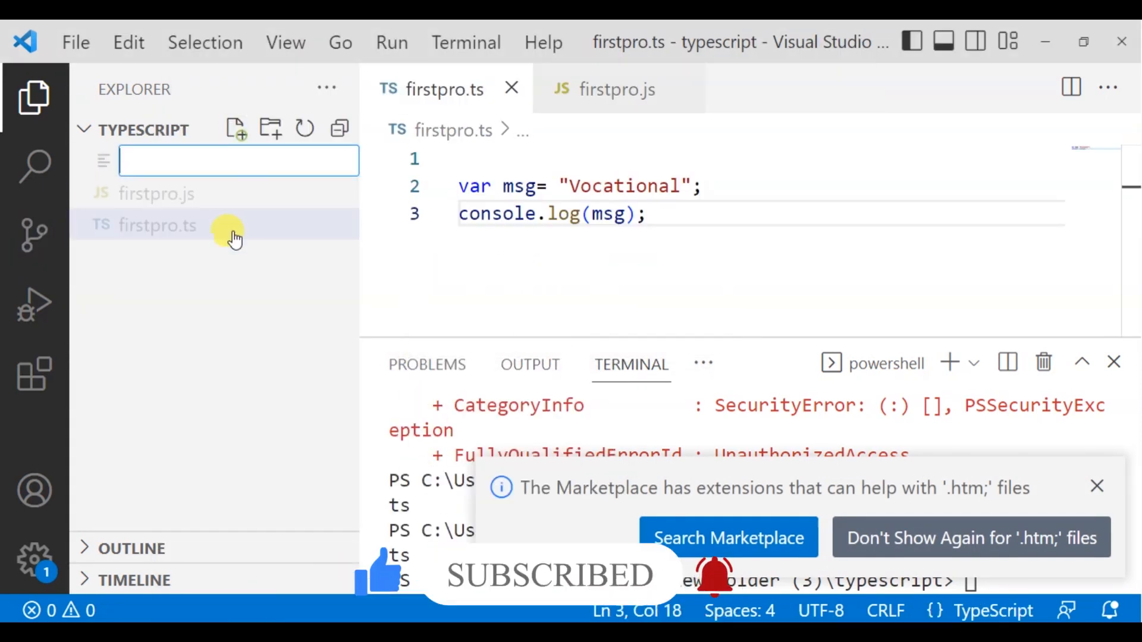
- Create index.html and insert the HTML5 boilerplate via the ! snippet
{"action": "type", "text": "index"}
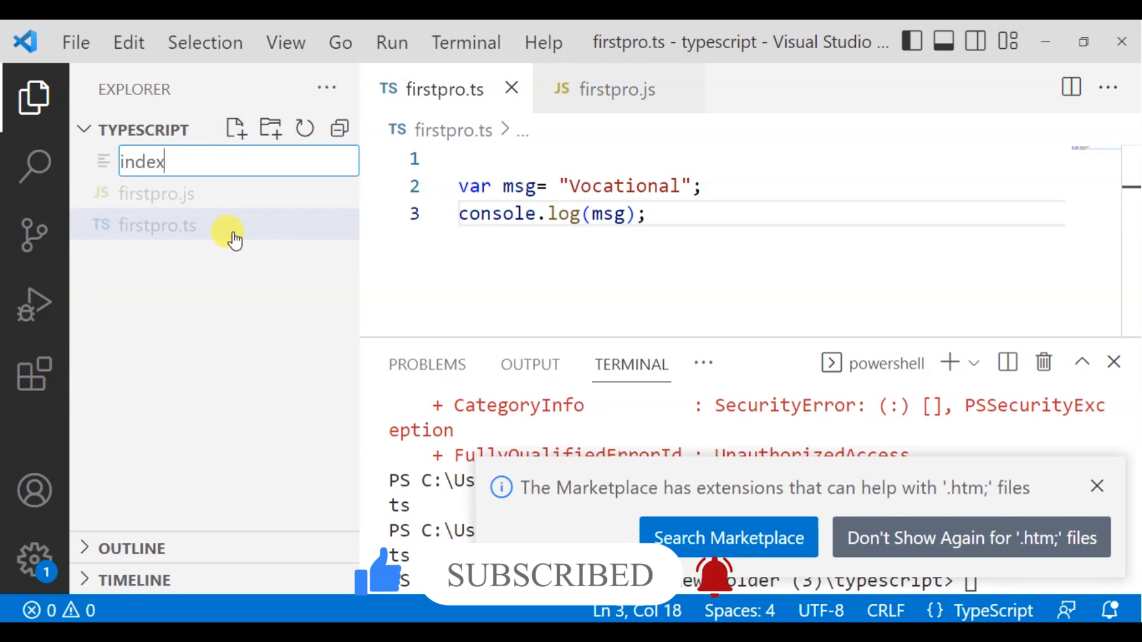
{"action": "type", "text": ".html"}
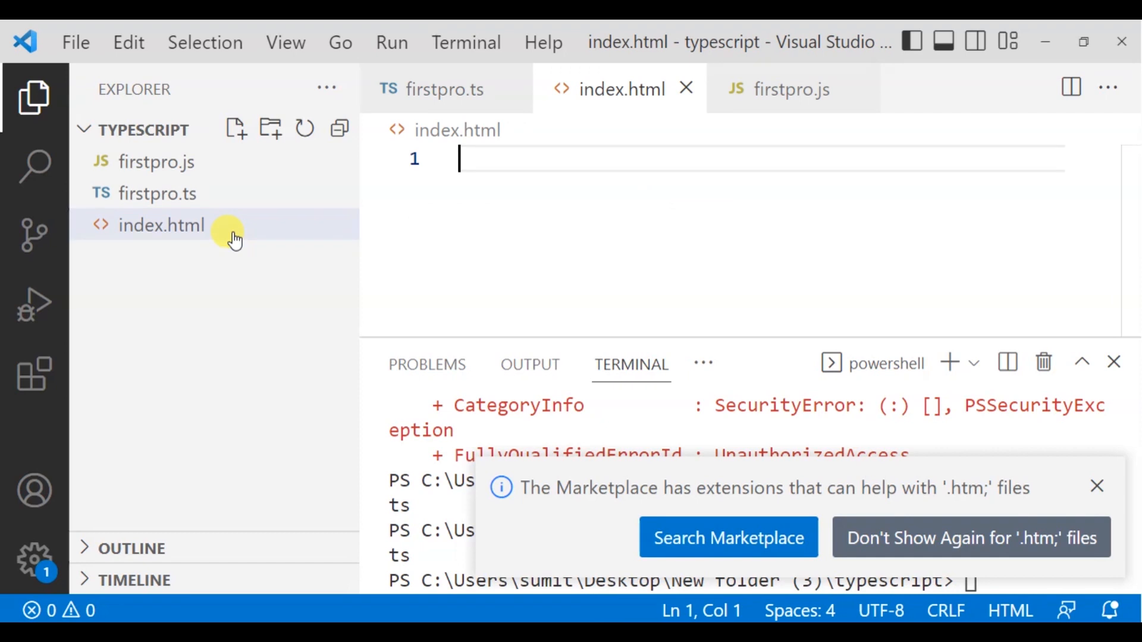
{"action": "type", "text": "!"}
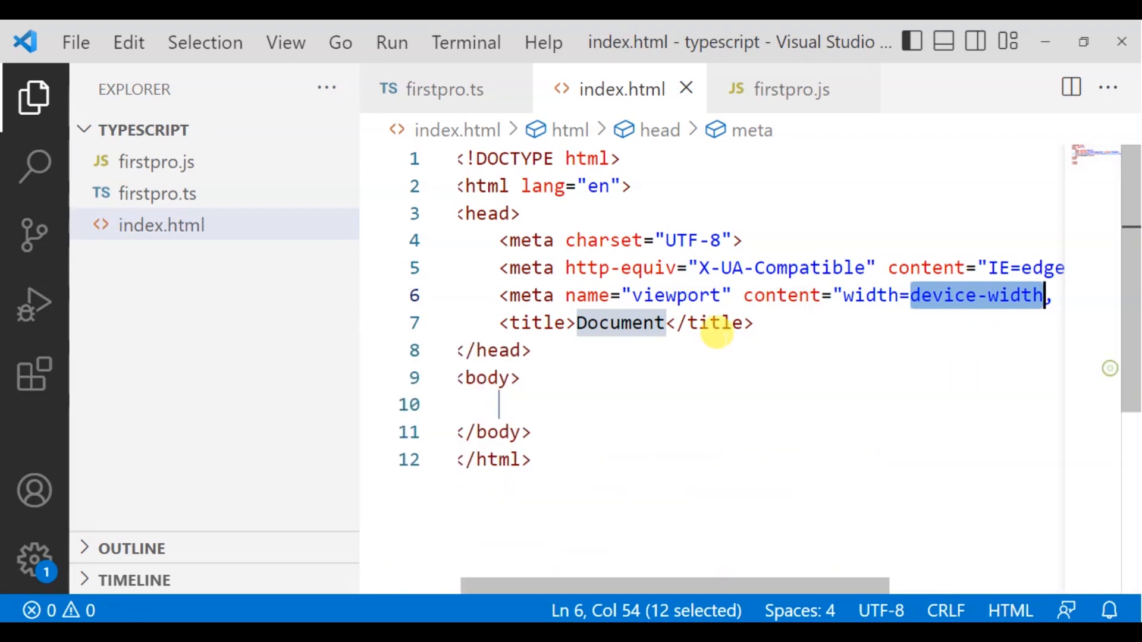
- Position the cursor after the </title> line in the Emmet boilerplate head
{"action": "left_click", "coordinate": [470, 405]}
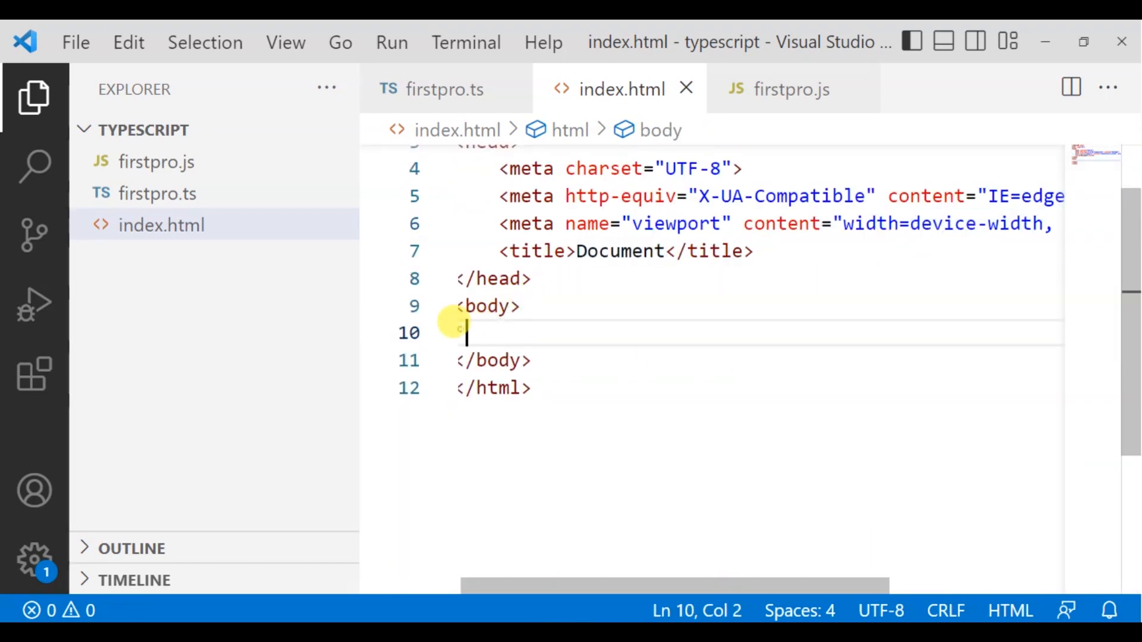
{"action": "mouse_move", "coordinate": [546, 321]}
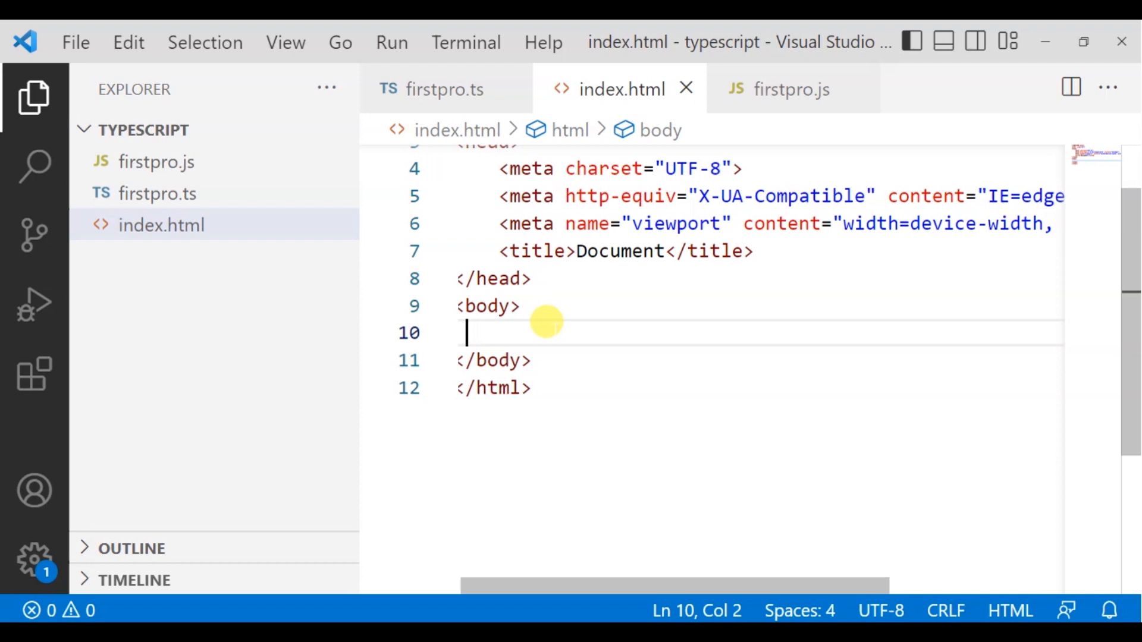
{"action": "left_click", "coordinate": [757, 251]}
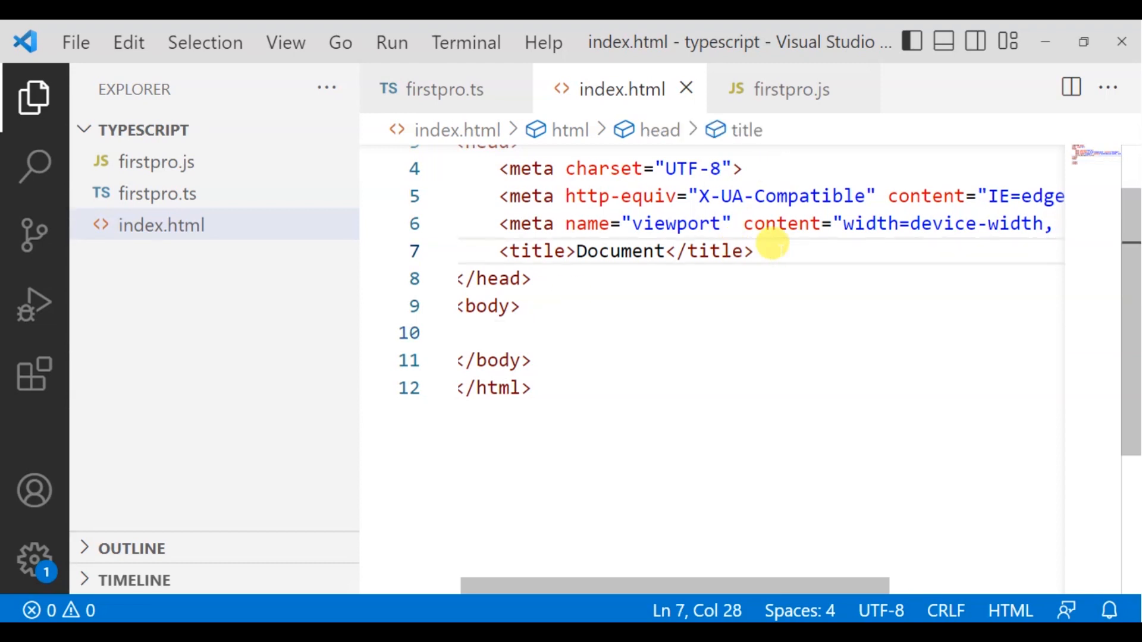
- Write <script src="firstpro."> below the title, correcting a mistyped ../ path along the way
{"action": "type", "text": "<script sr"}
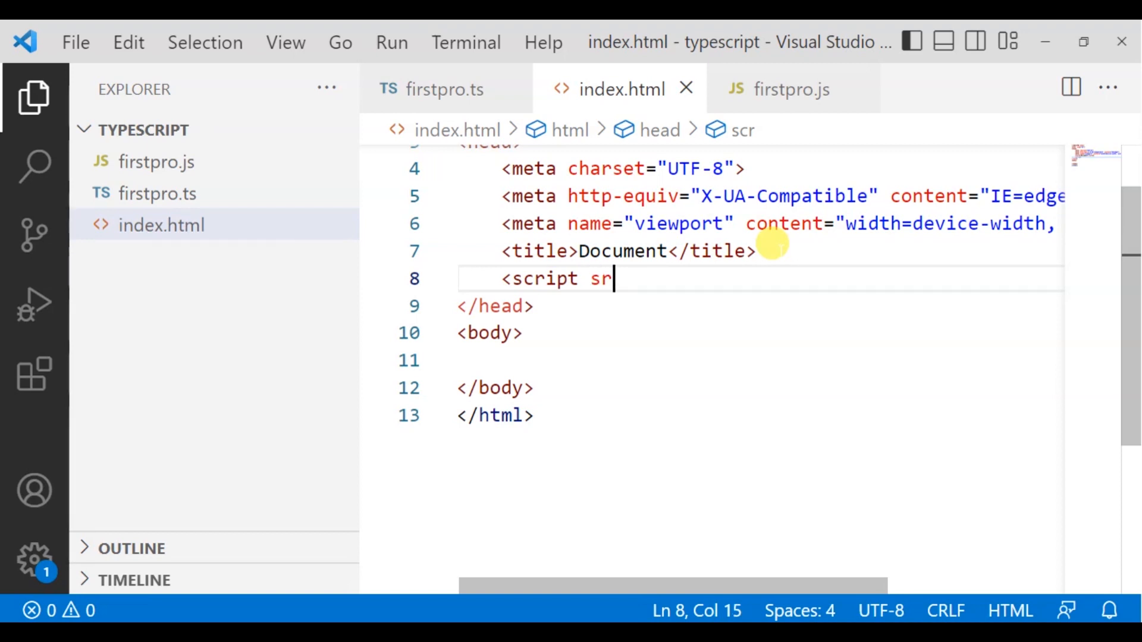
{"action": "type", "text": "c=\"\""}
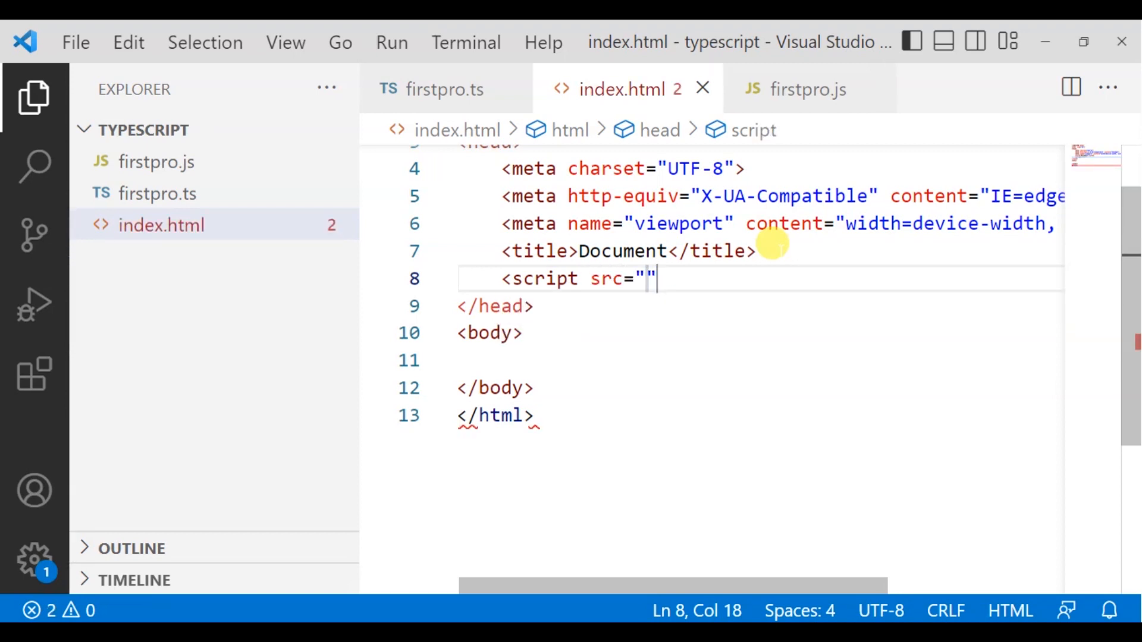
{"action": "type", "text": "../"}
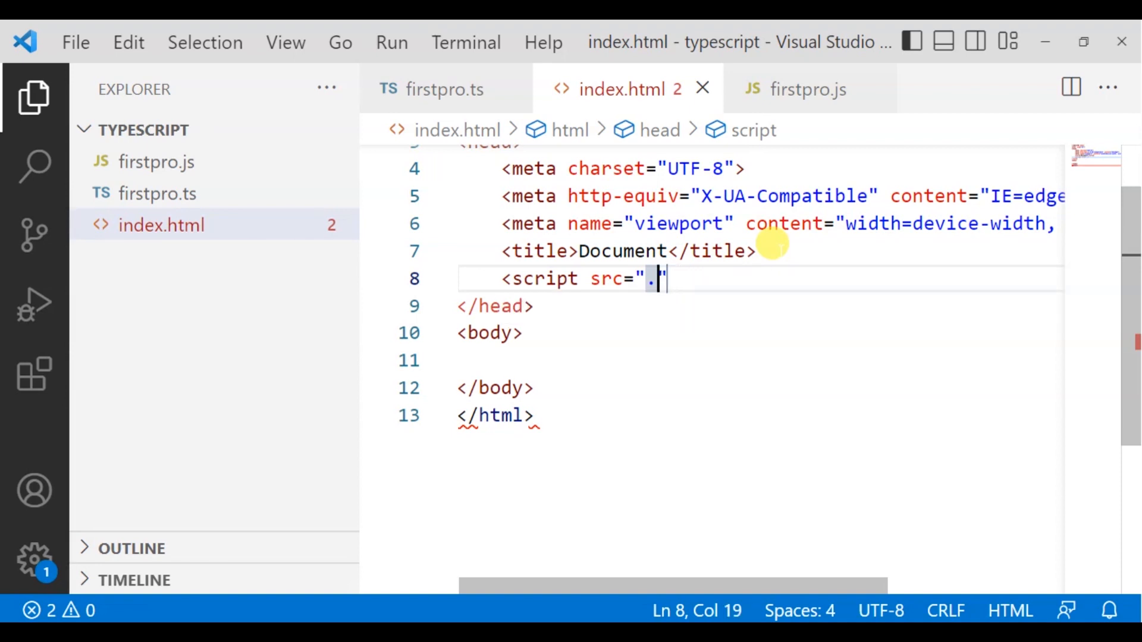
{"action": "key", "text": "Backspace"}
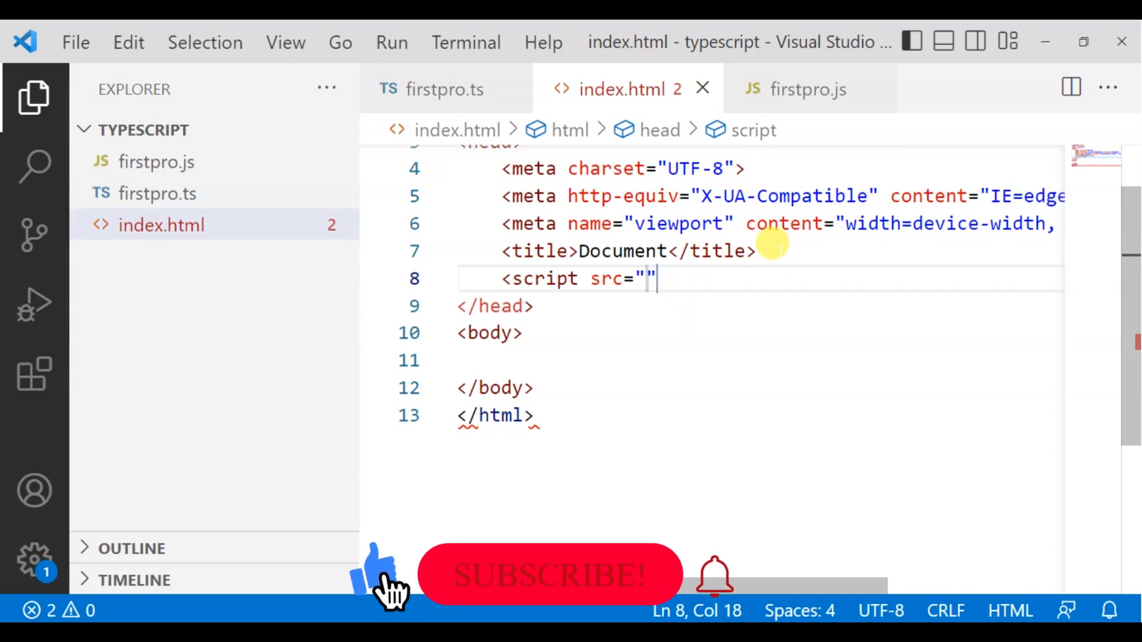
{"action": "type", "text": "in"}
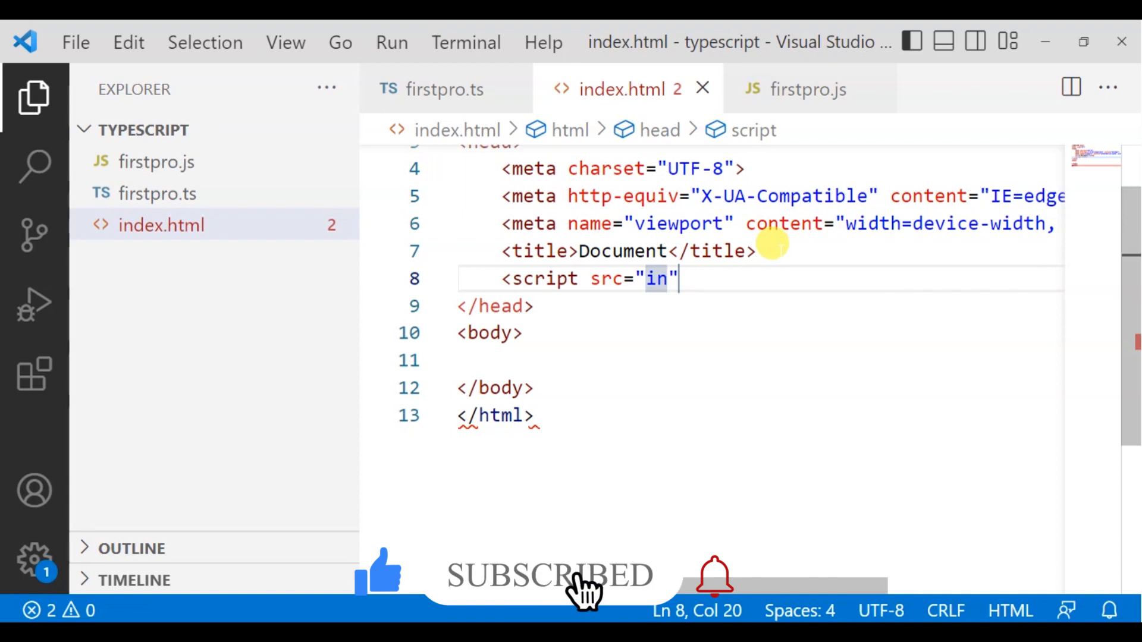
{"action": "key", "text": "Backspace"}
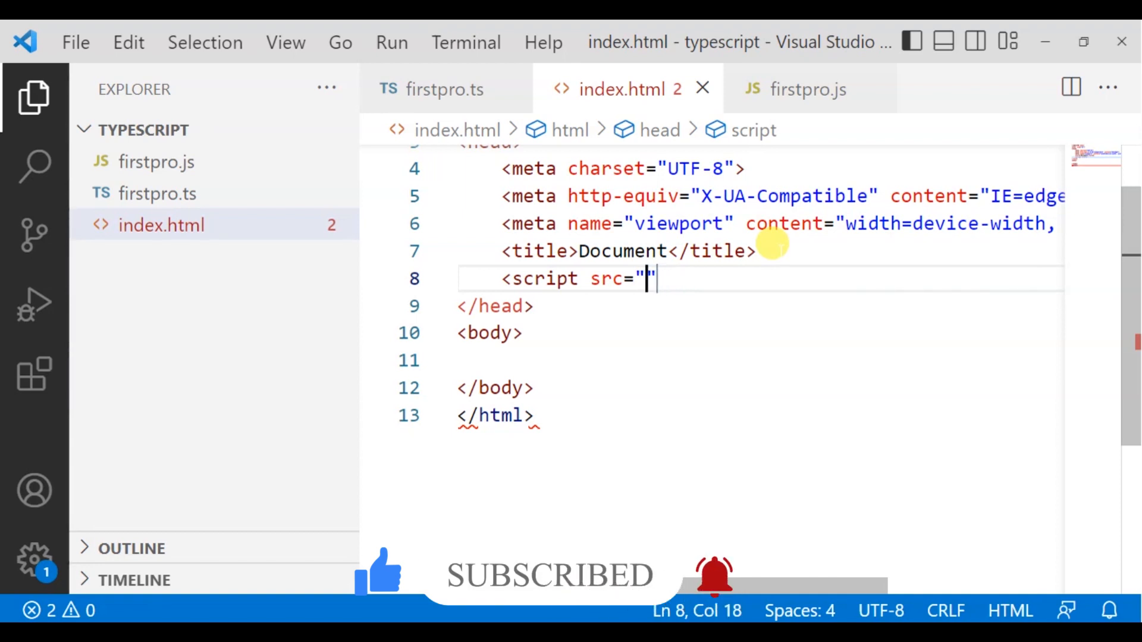
{"action": "type", "text": "fi"}
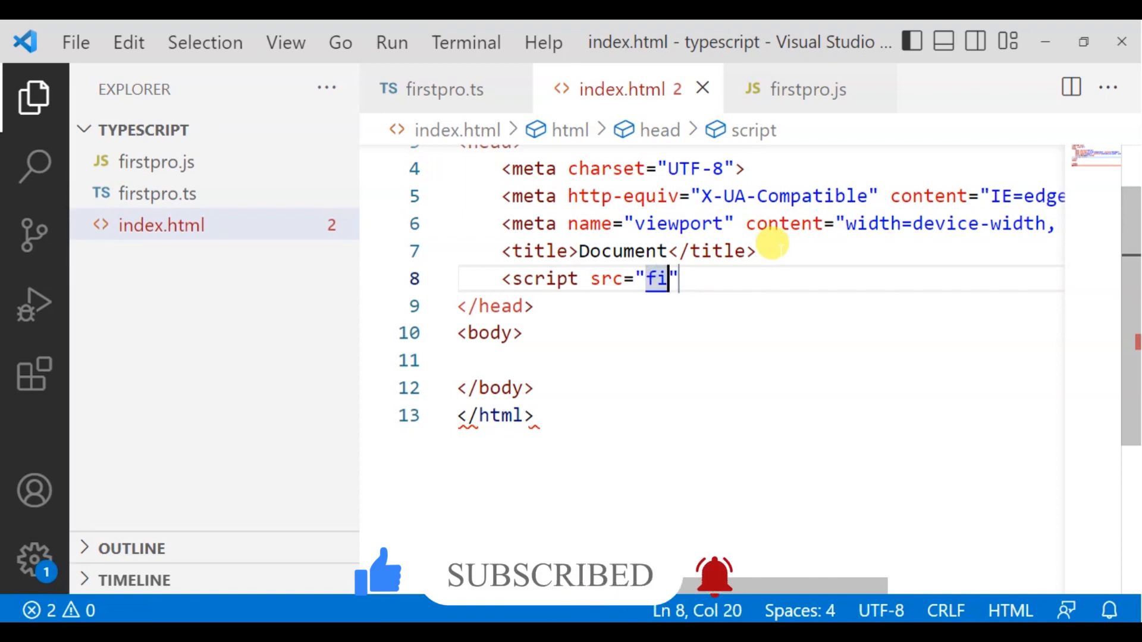
{"action": "type", "text": "rst"}
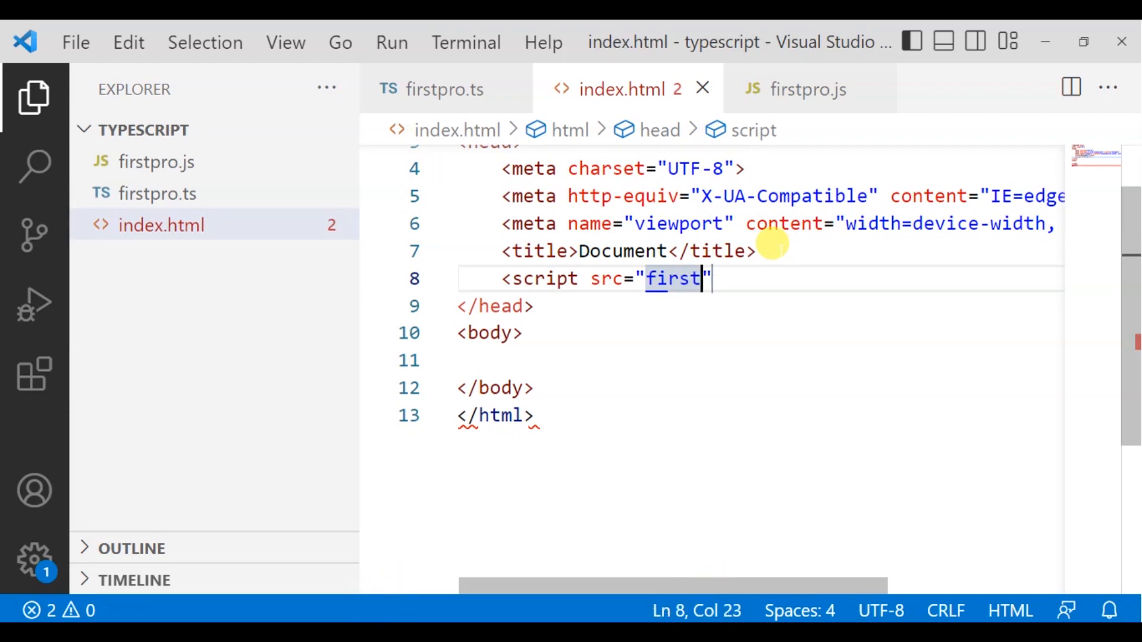
{"action": "type", "text": "p"}
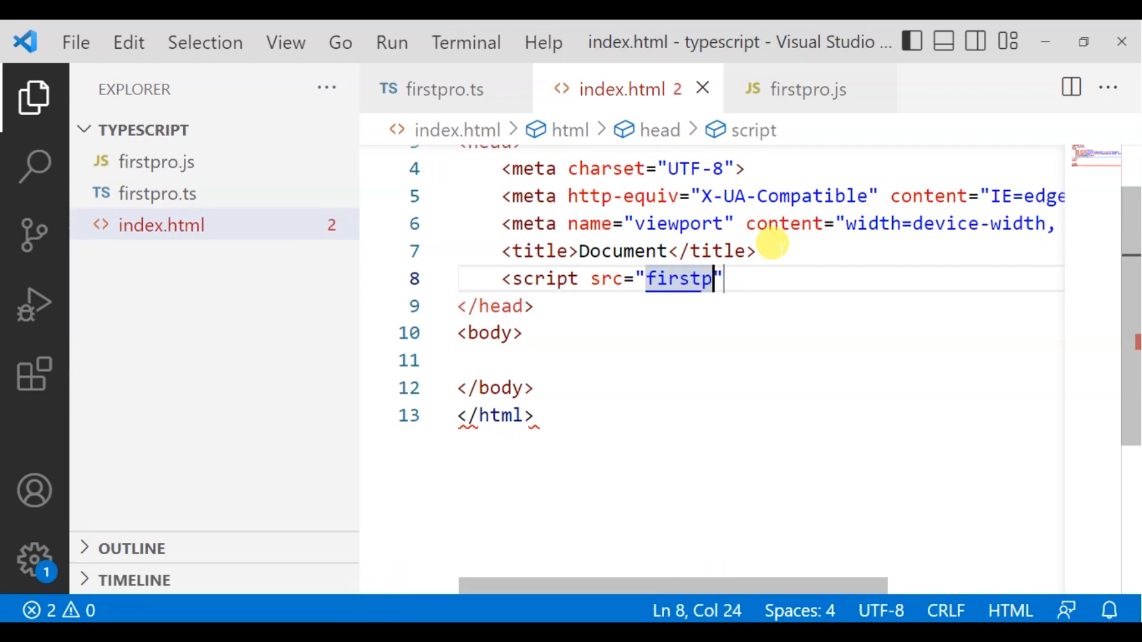
{"action": "type", "text": "ro."}
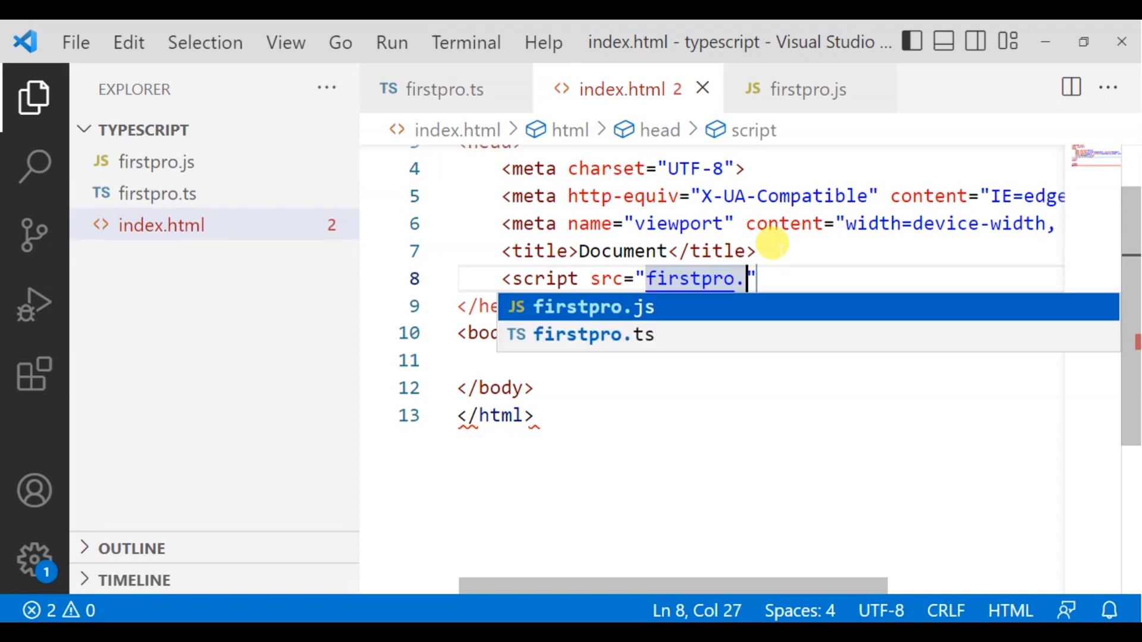
{"action": "mouse_move", "coordinate": [633, 307]}
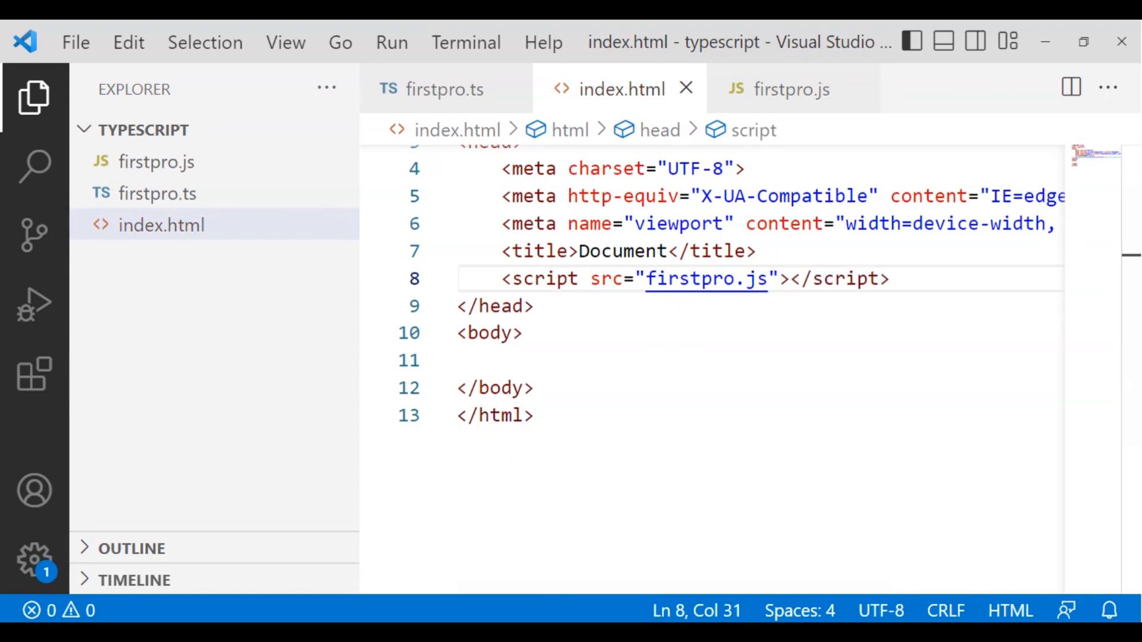
{"action": "mouse_move", "coordinate": [162, 224]}
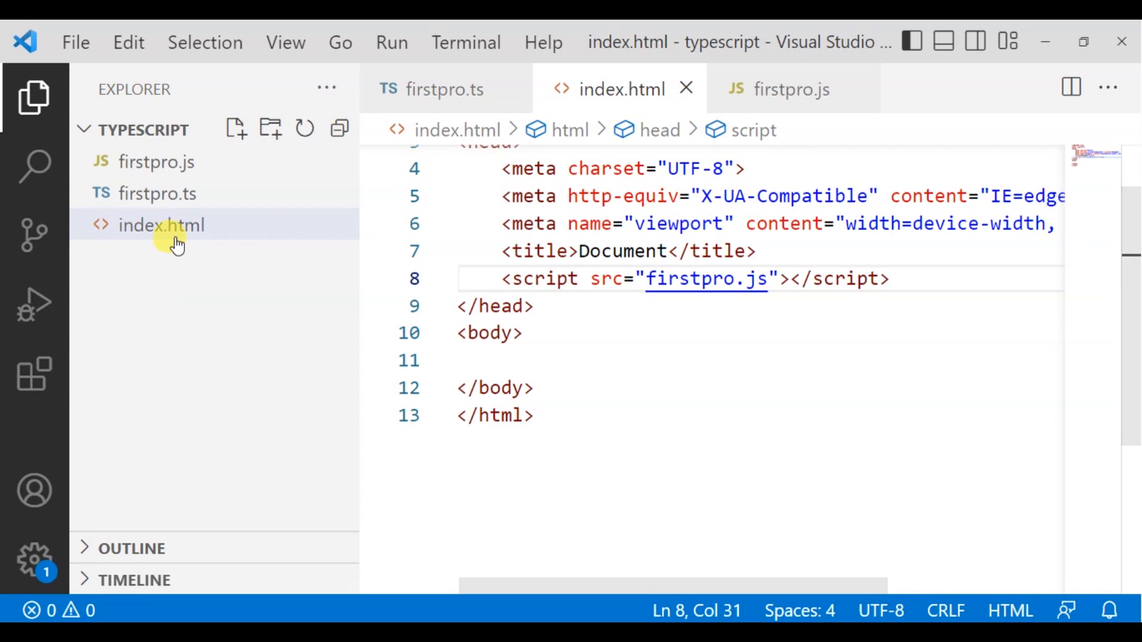
- Reveal index.html's typescript folder in File Explorer from the sidebar context menu
{"action": "right_click", "coordinate": [161, 224]}
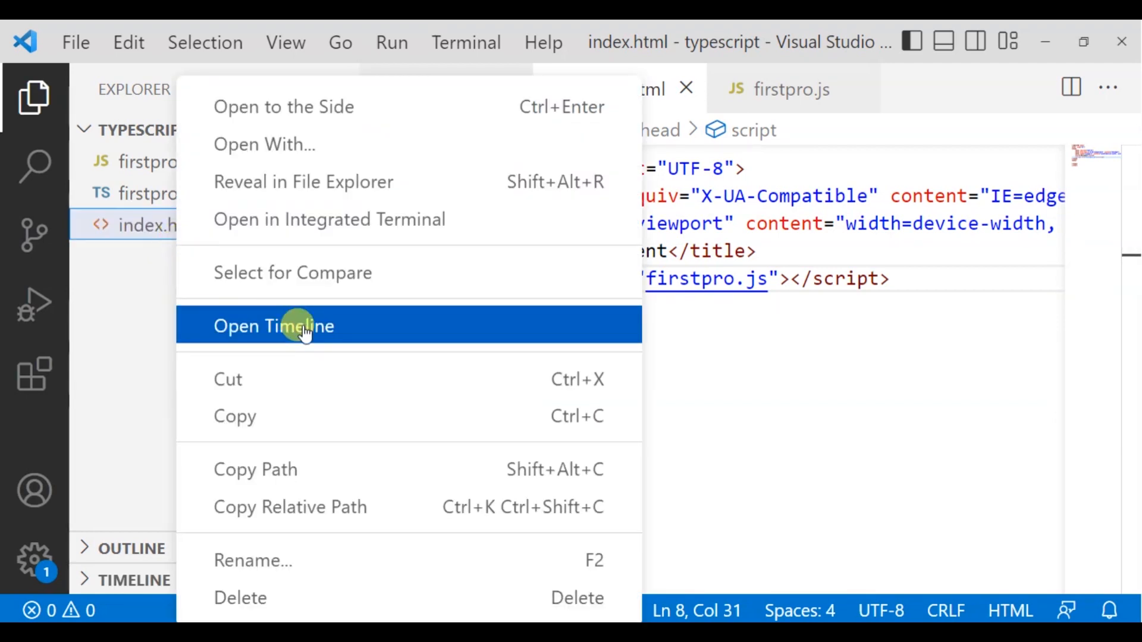
{"action": "mouse_move", "coordinate": [306, 348]}
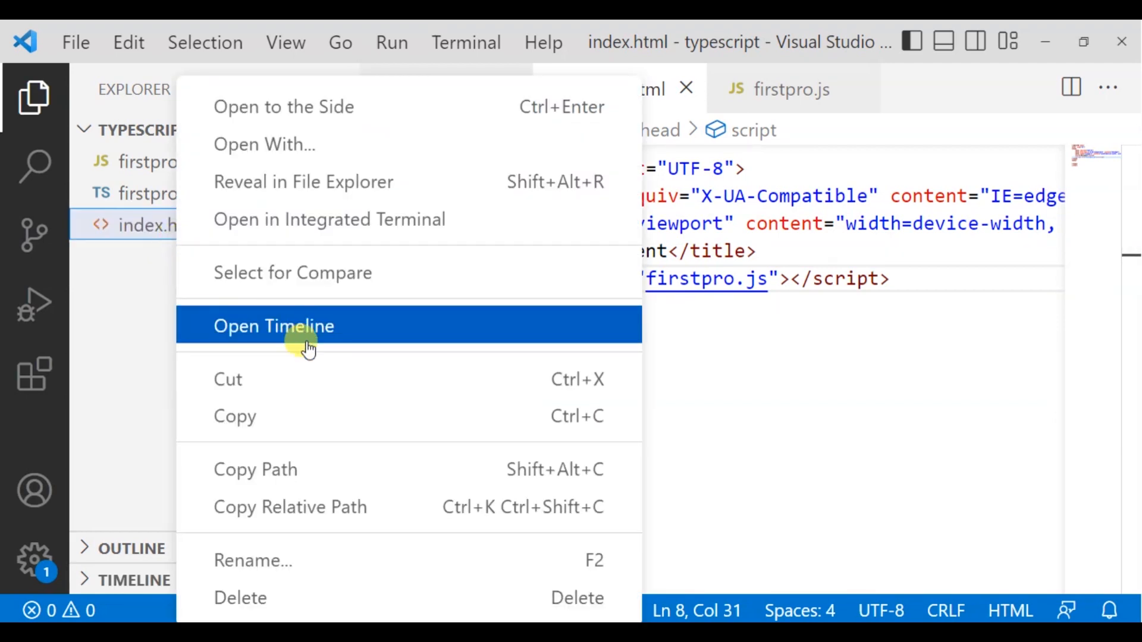
{"action": "mouse_move", "coordinate": [357, 560]}
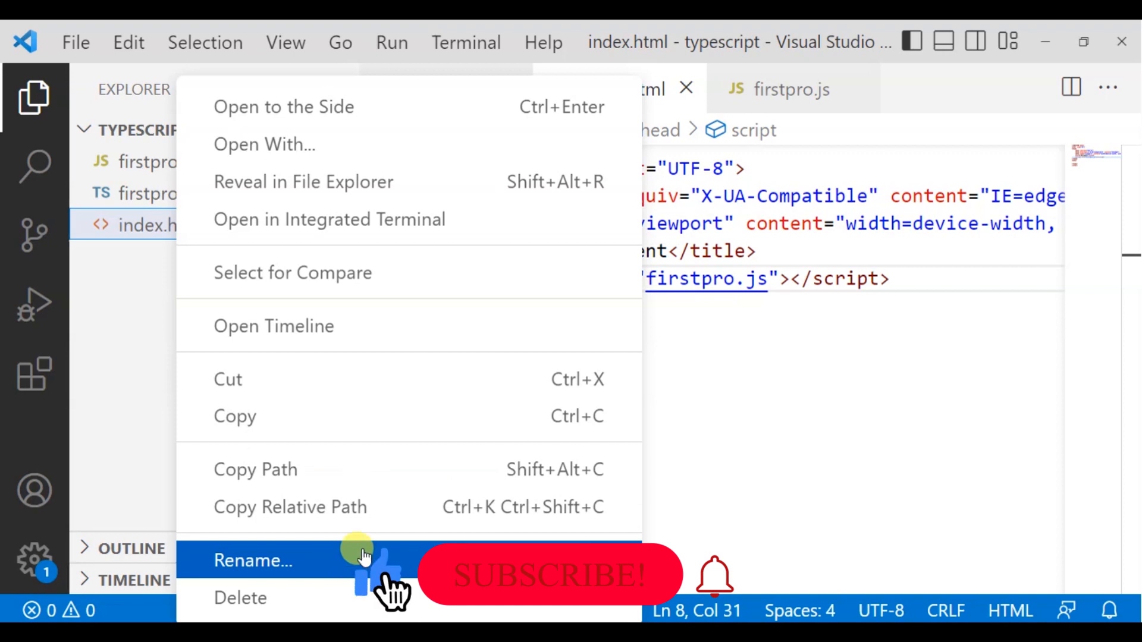
{"action": "left_click", "coordinate": [303, 182]}
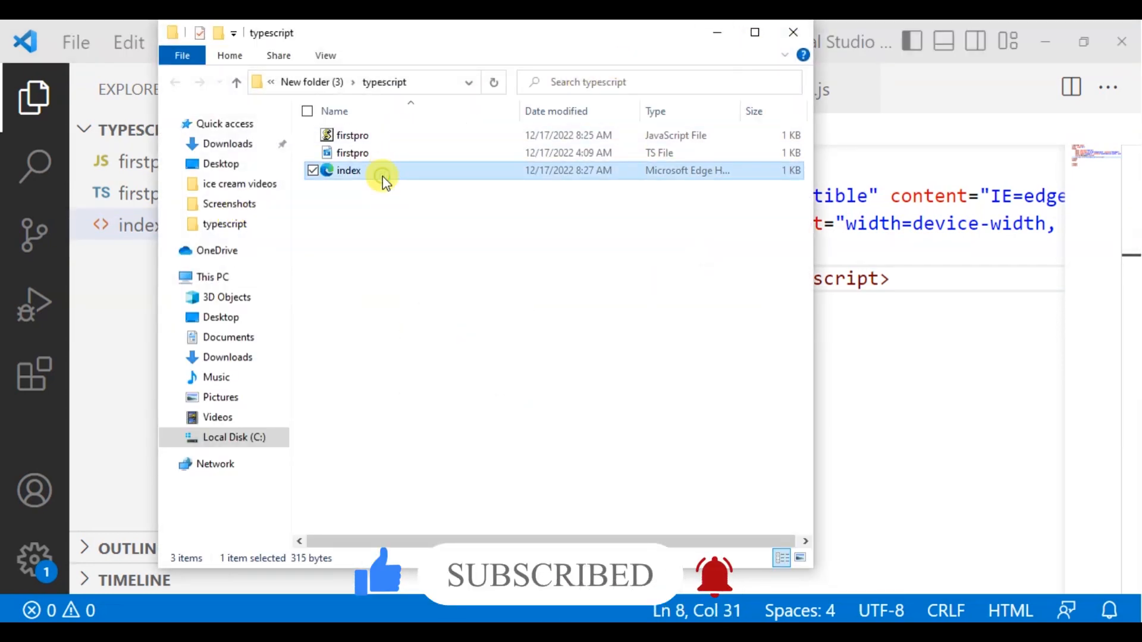
- Load index.html in Edge and inspect the blank Document page with F12 developer tools
{"action": "double_click", "coordinate": [348, 169]}
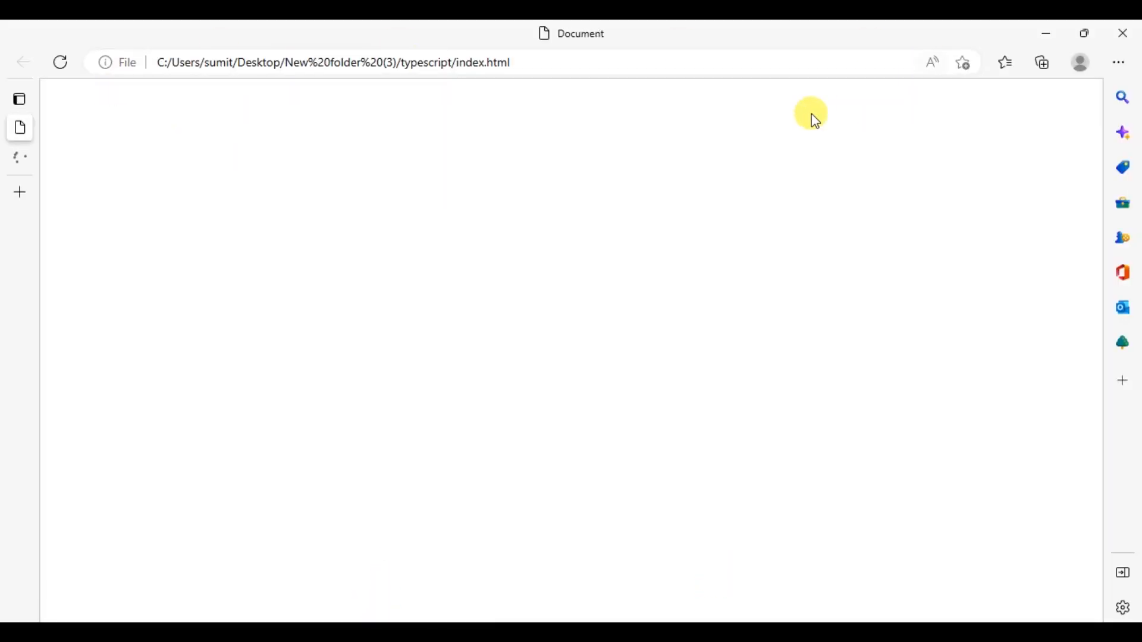
{"action": "mouse_move", "coordinate": [516, 187]}
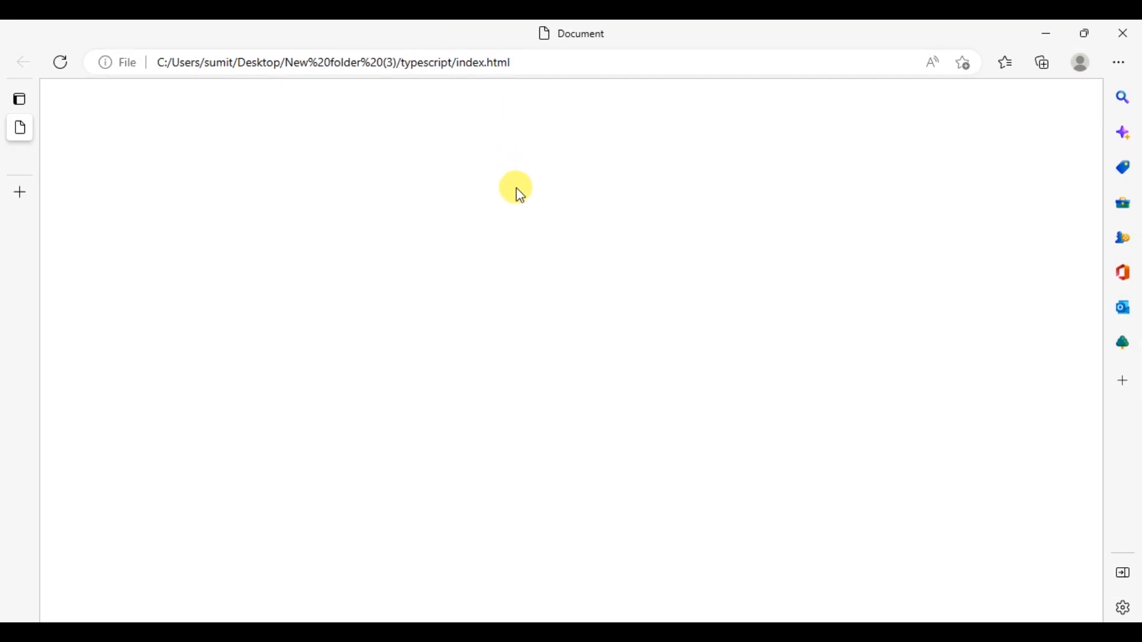
{"action": "right_click", "coordinate": [519, 188]}
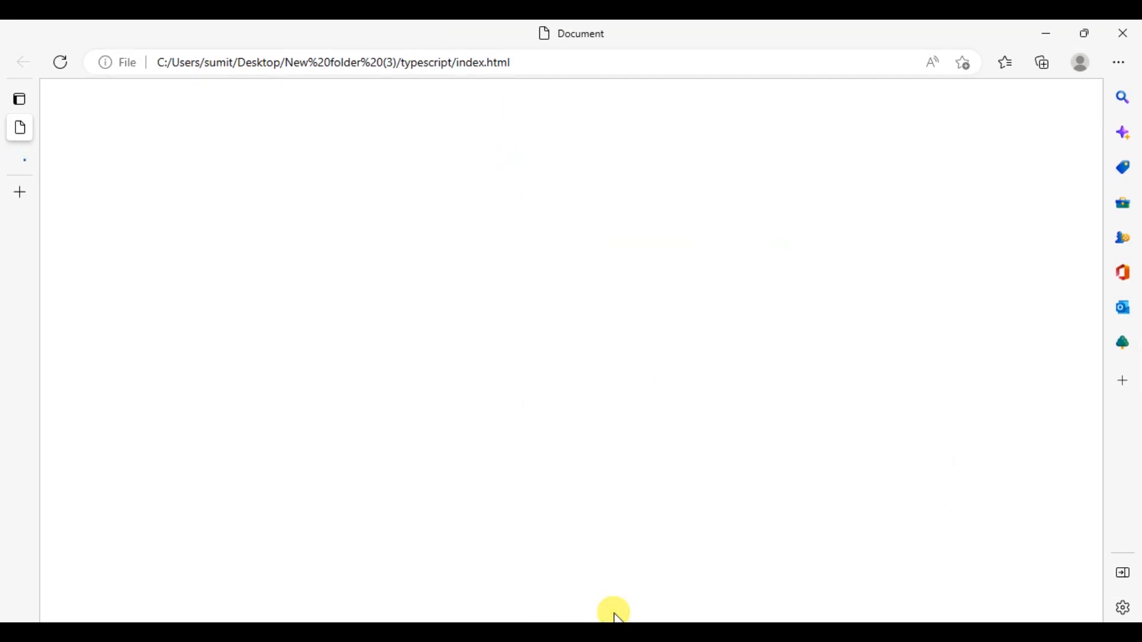
{"action": "key", "text": "F12"}
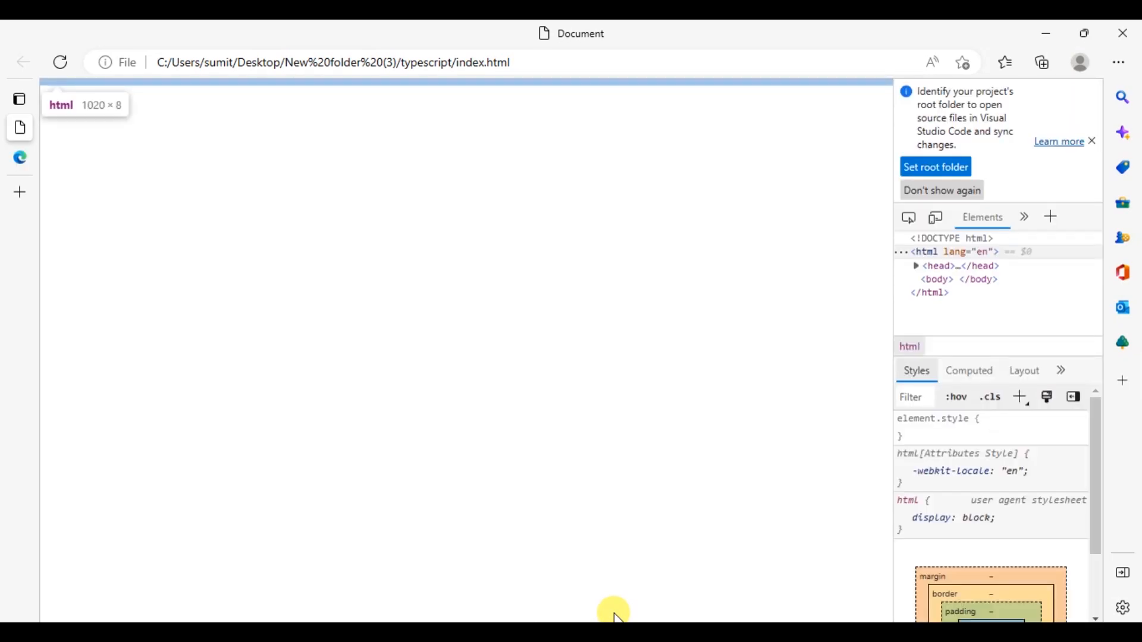
{"action": "left_click", "coordinate": [1061, 370]}
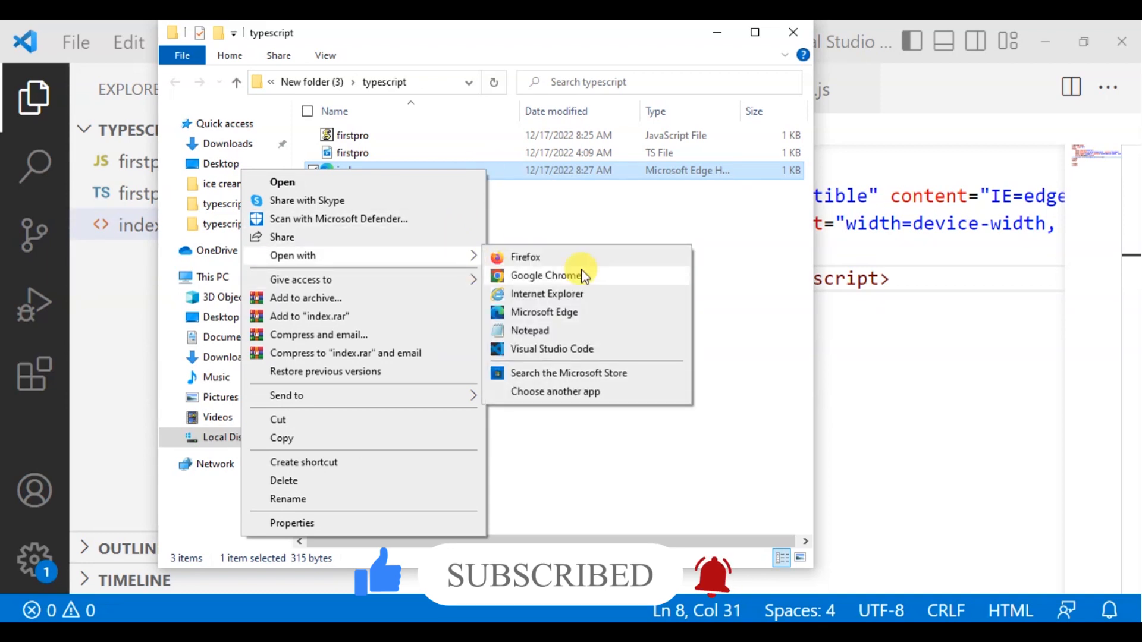
- Load index.html in Google Chrome and view its Console in the developer tools
{"action": "left_click", "coordinate": [542, 276]}
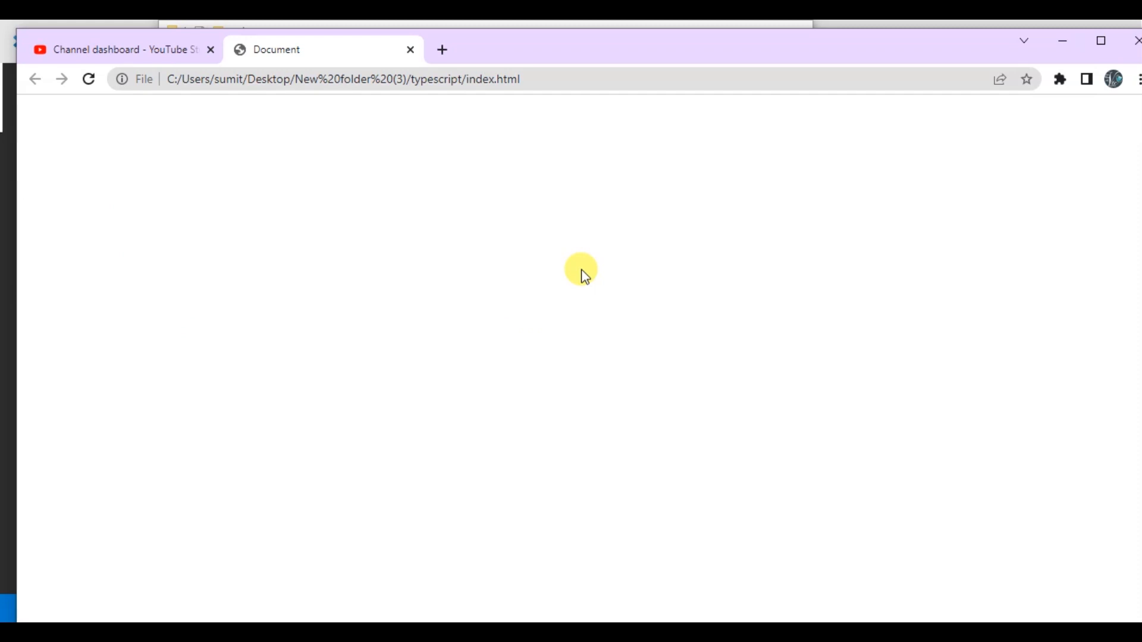
{"action": "mouse_move", "coordinate": [710, 222]}
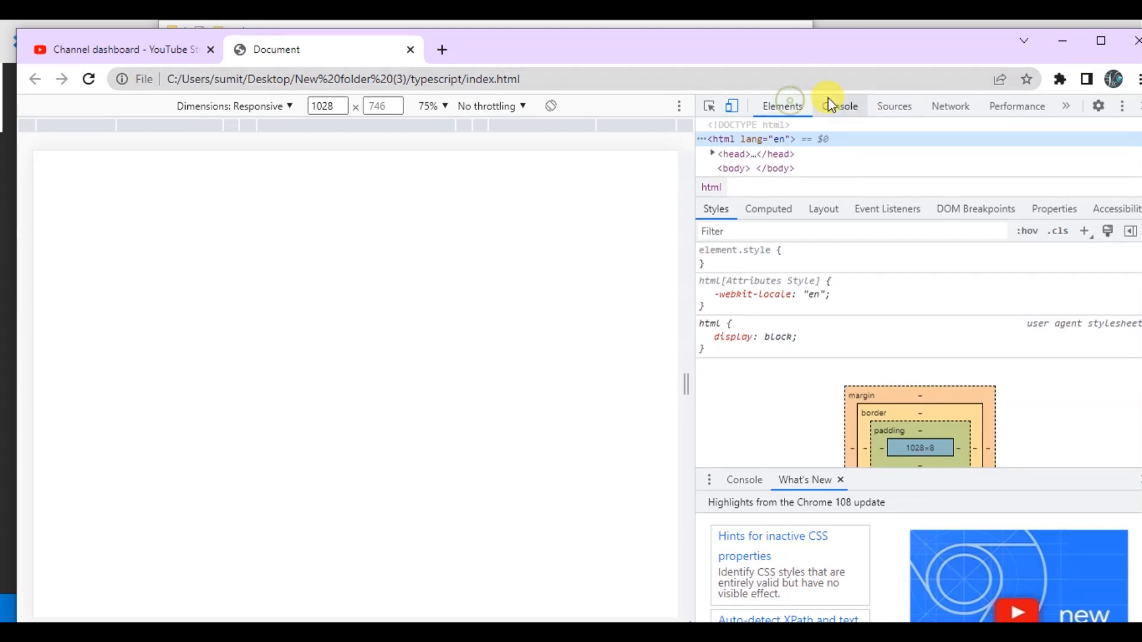
{"action": "left_click", "coordinate": [839, 106]}
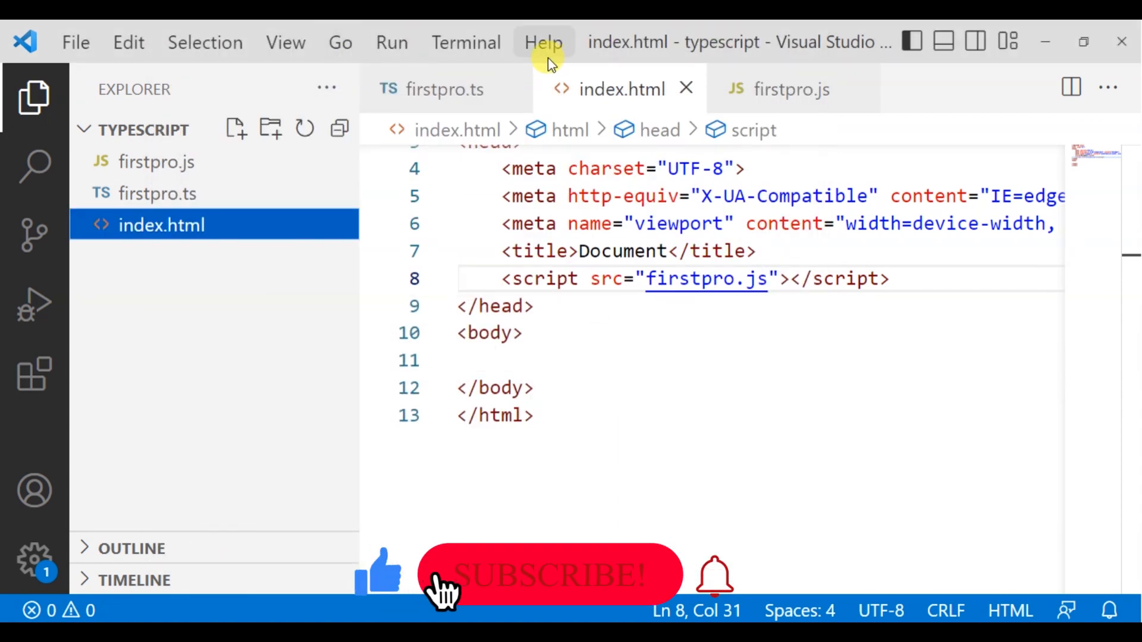
- Add document.write(msg); on a new line after console.log(msg); in firstpro.ts
{"action": "left_click", "coordinate": [444, 88]}
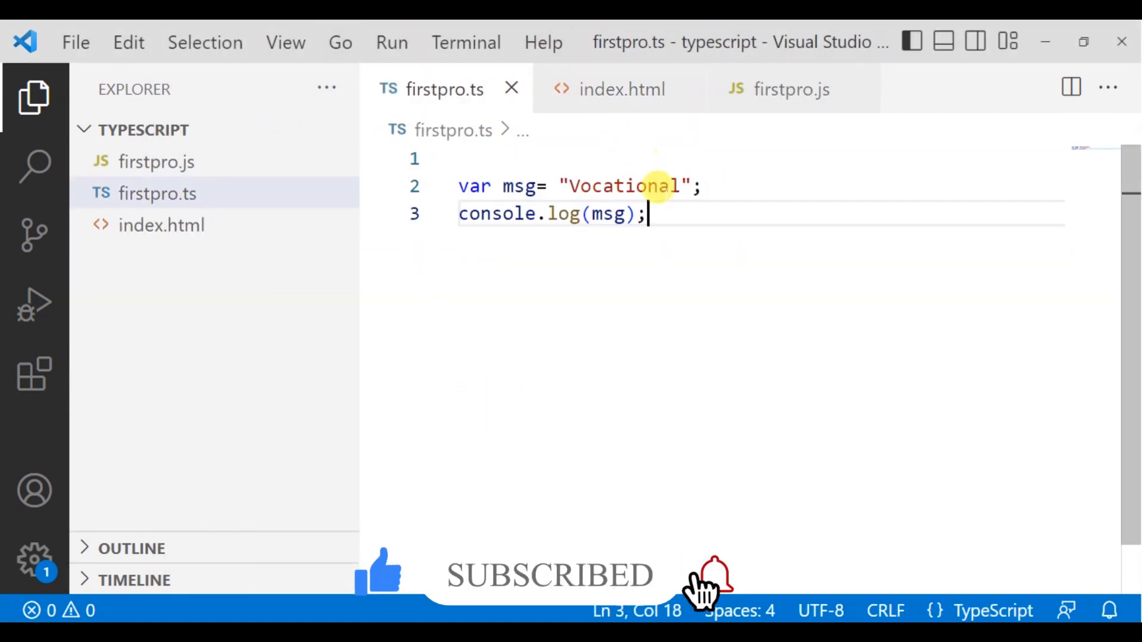
{"action": "key", "text": "Enter"}
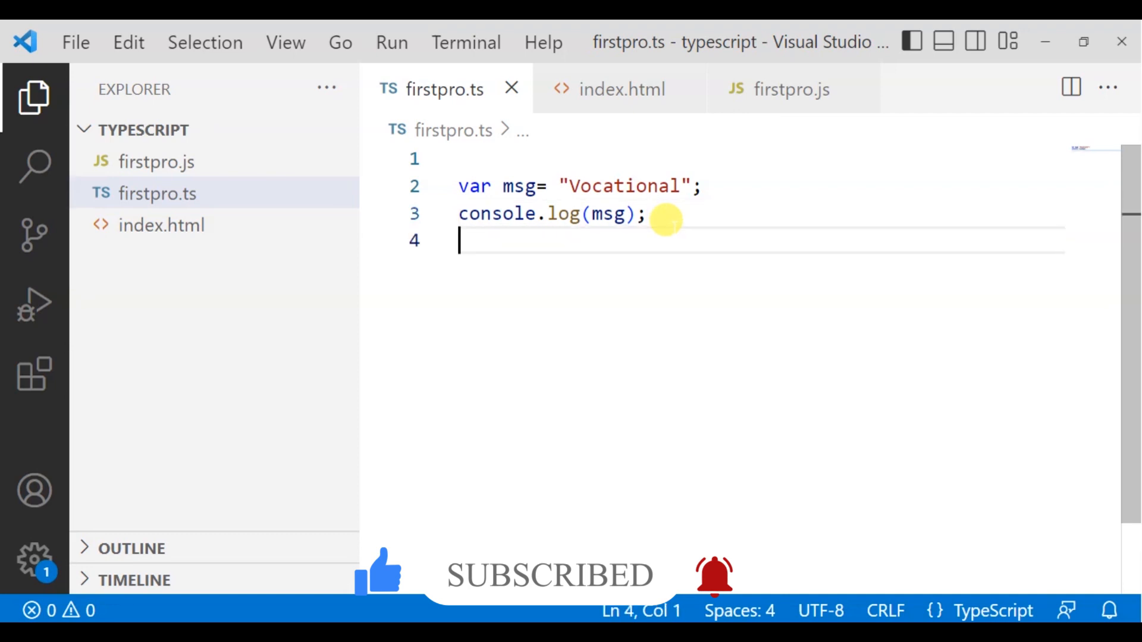
{"action": "type", "text": "document.write("}
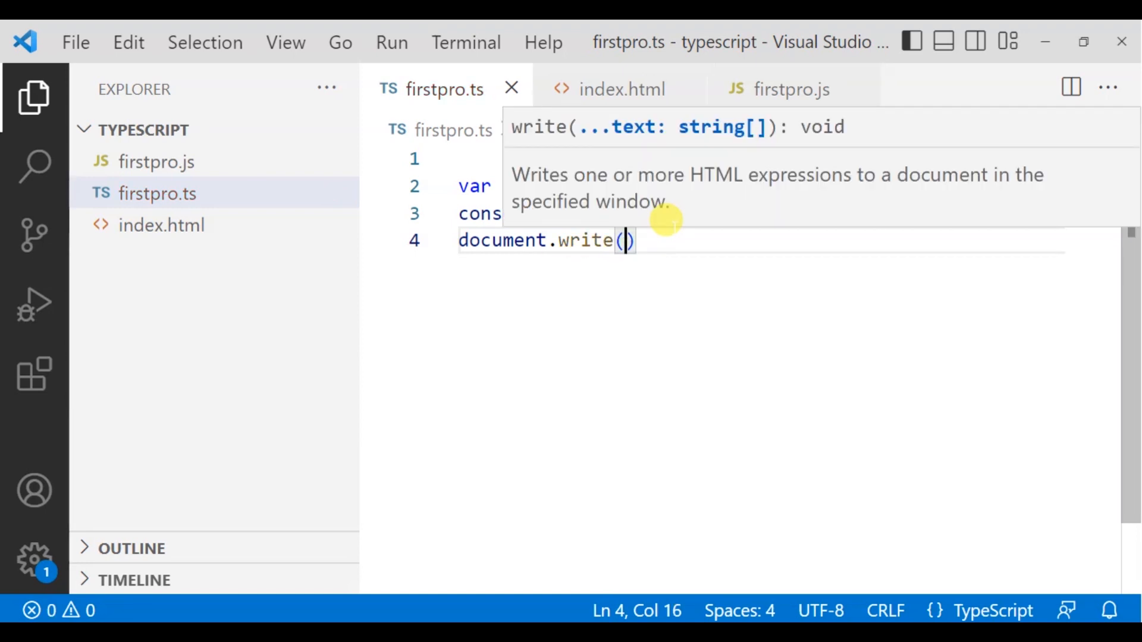
{"action": "type", "text": "\""}
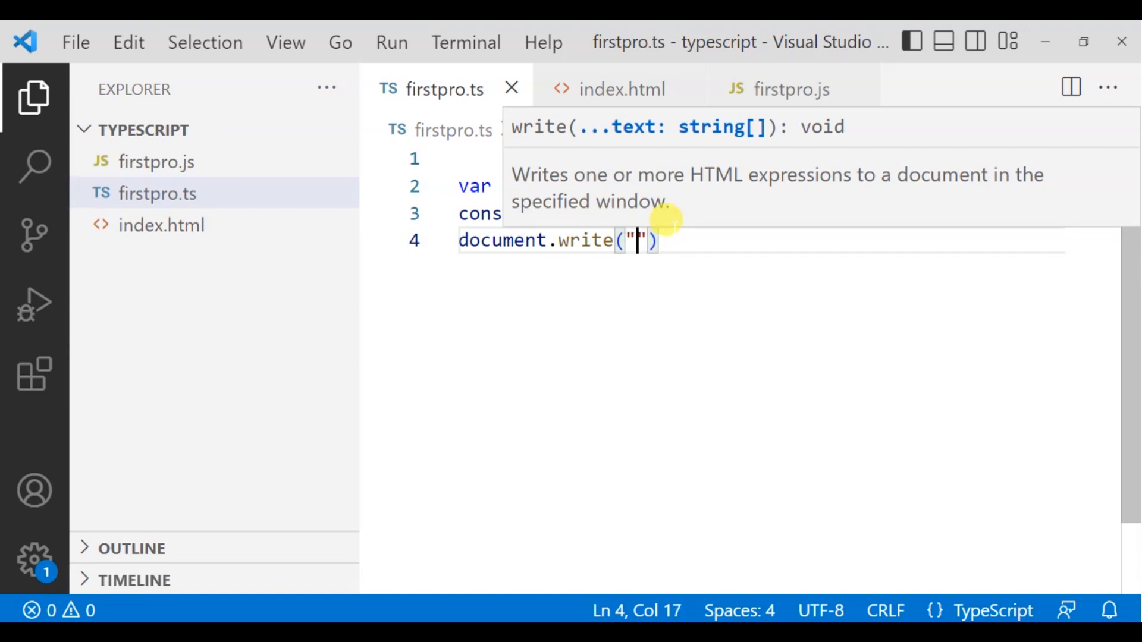
{"action": "type", "text": "msg"}
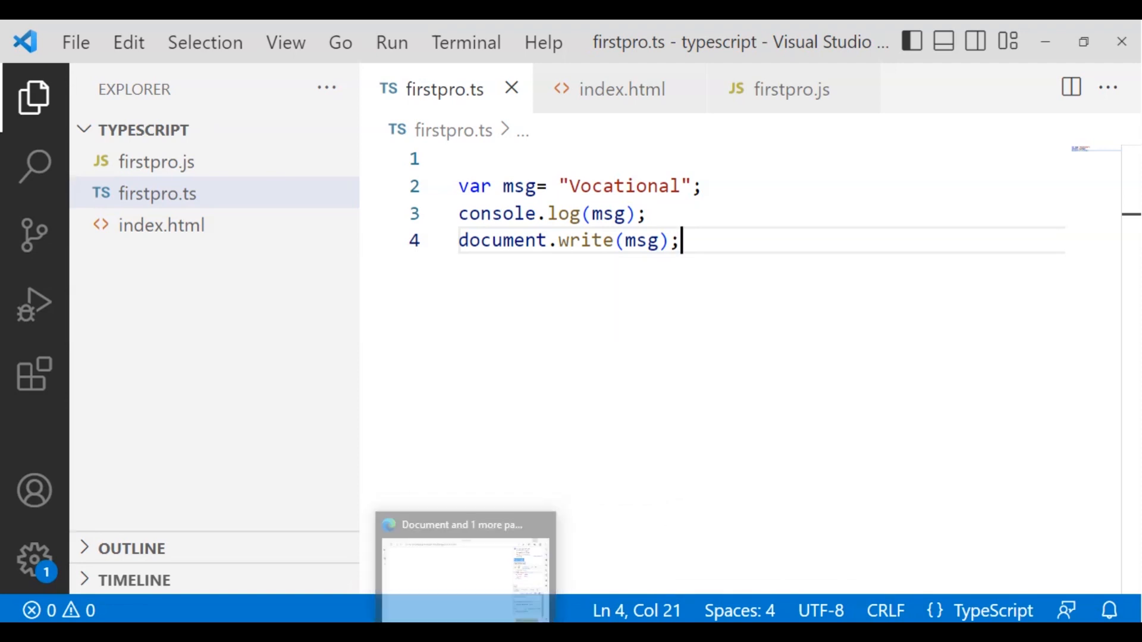
- Check the Edge page, firstpro.js and index.html, then return to firstpro.ts and its terminal
{"action": "left_click", "coordinate": [464, 568]}
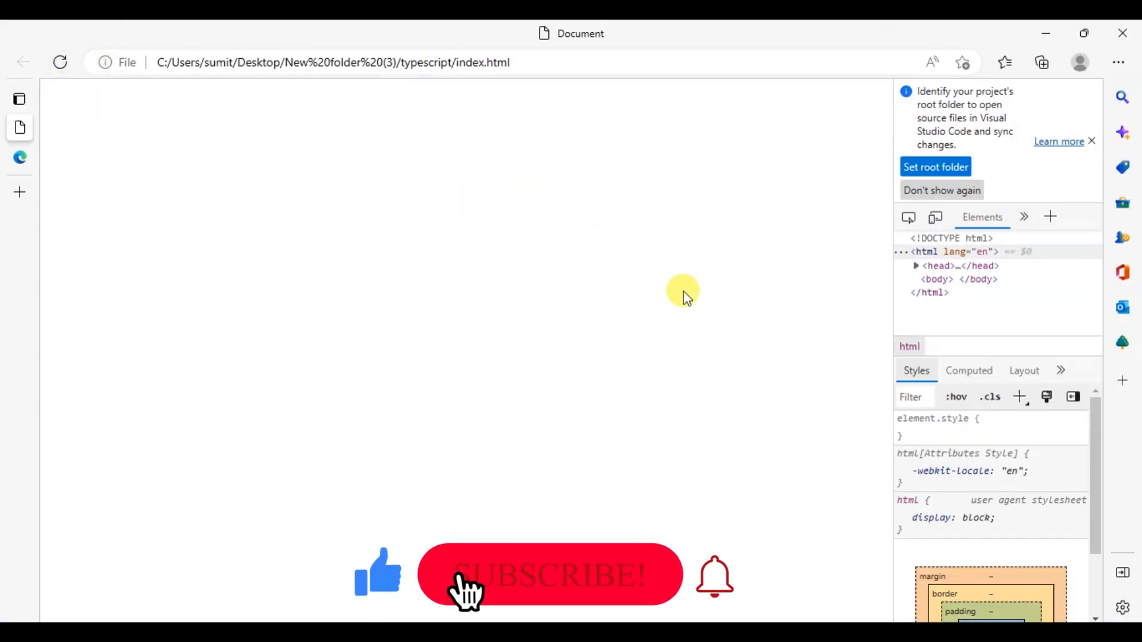
{"action": "left_click", "coordinate": [1091, 141]}
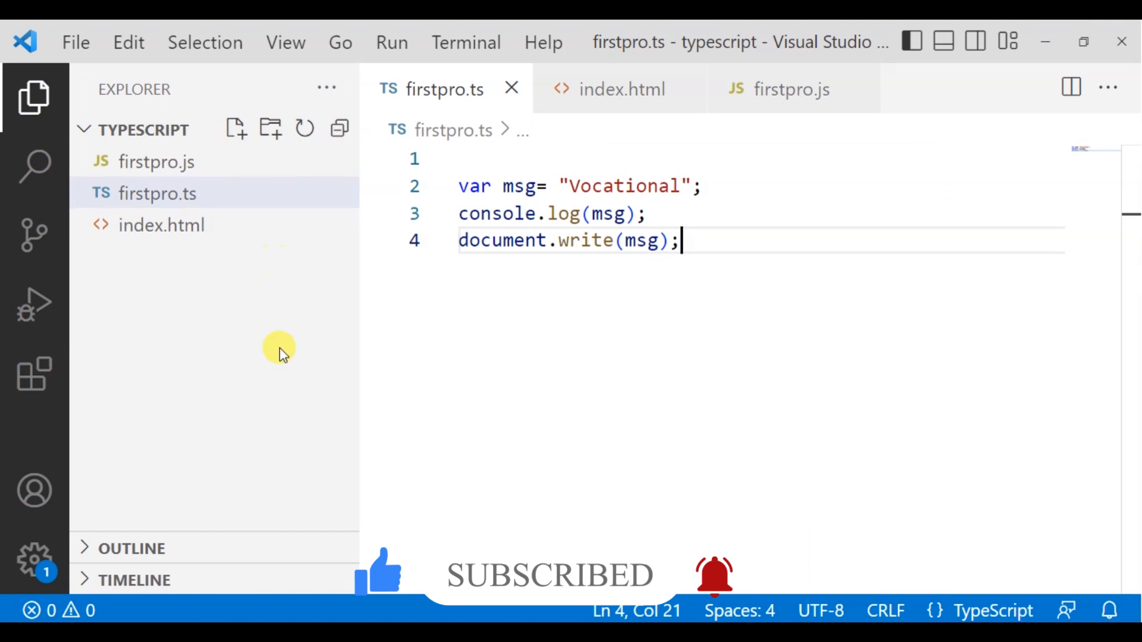
{"action": "mouse_move", "coordinate": [610, 271]}
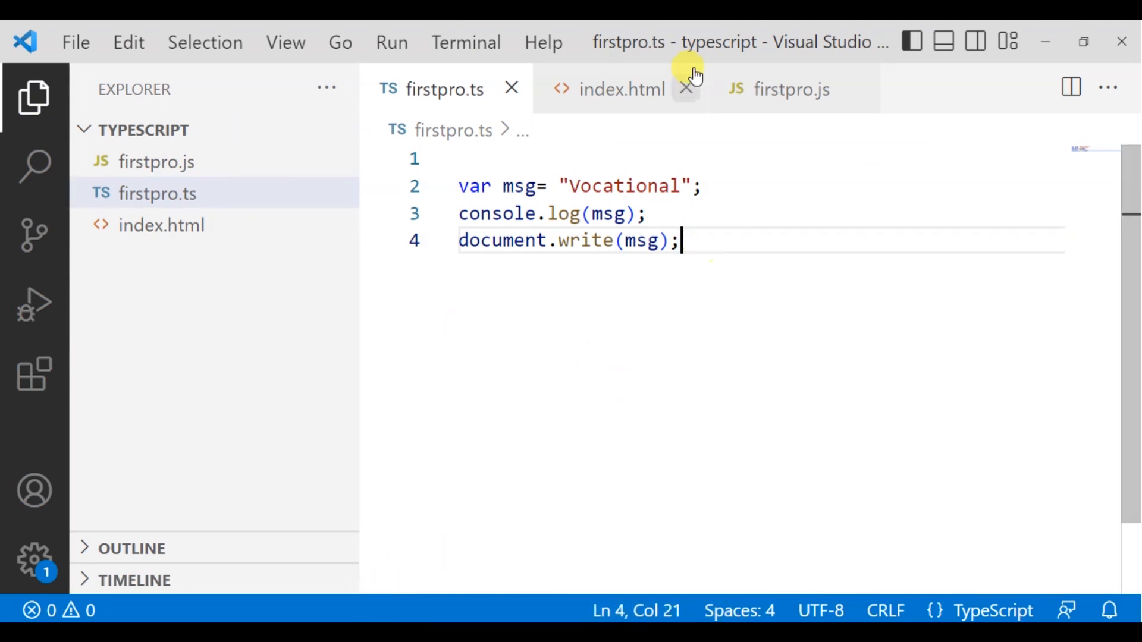
{"action": "mouse_move", "coordinate": [156, 161]}
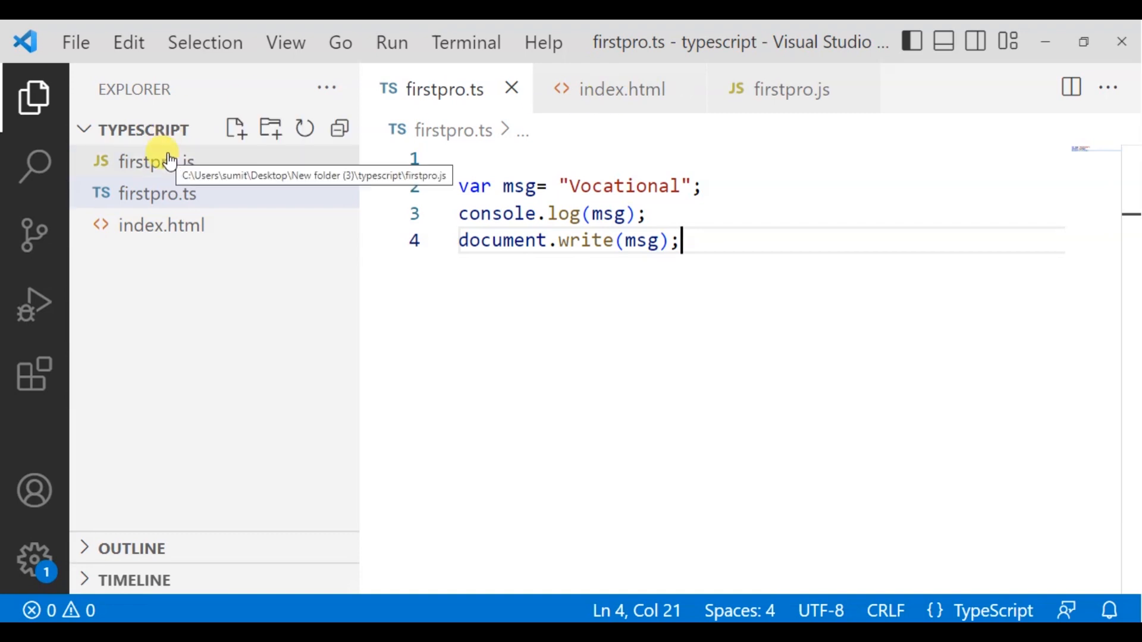
{"action": "left_click", "coordinate": [156, 162]}
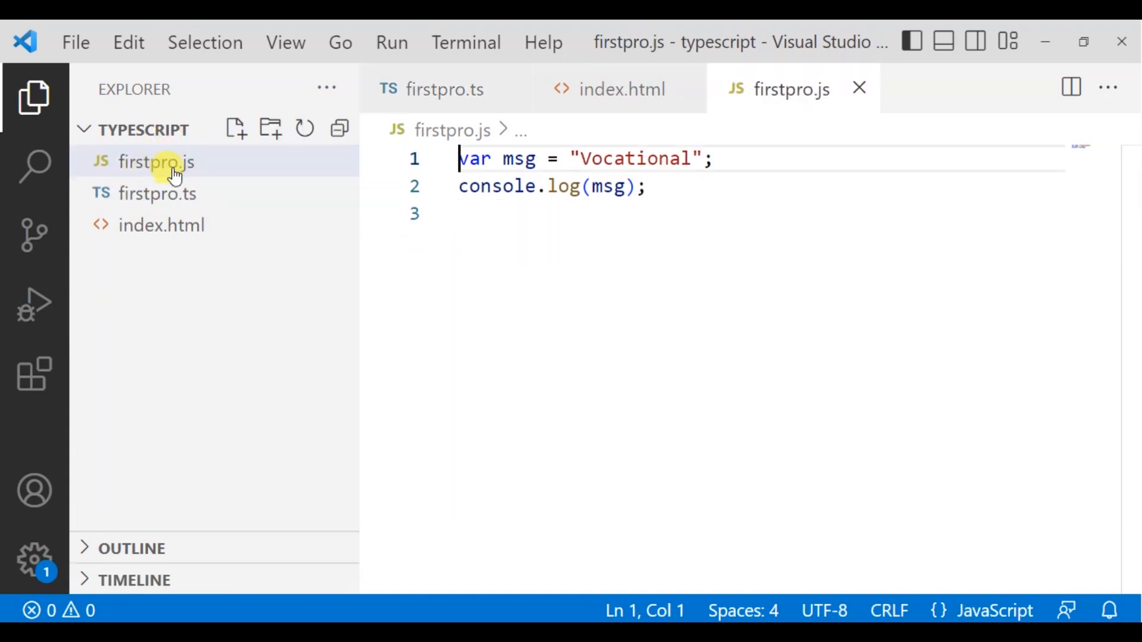
{"action": "left_click", "coordinate": [620, 88]}
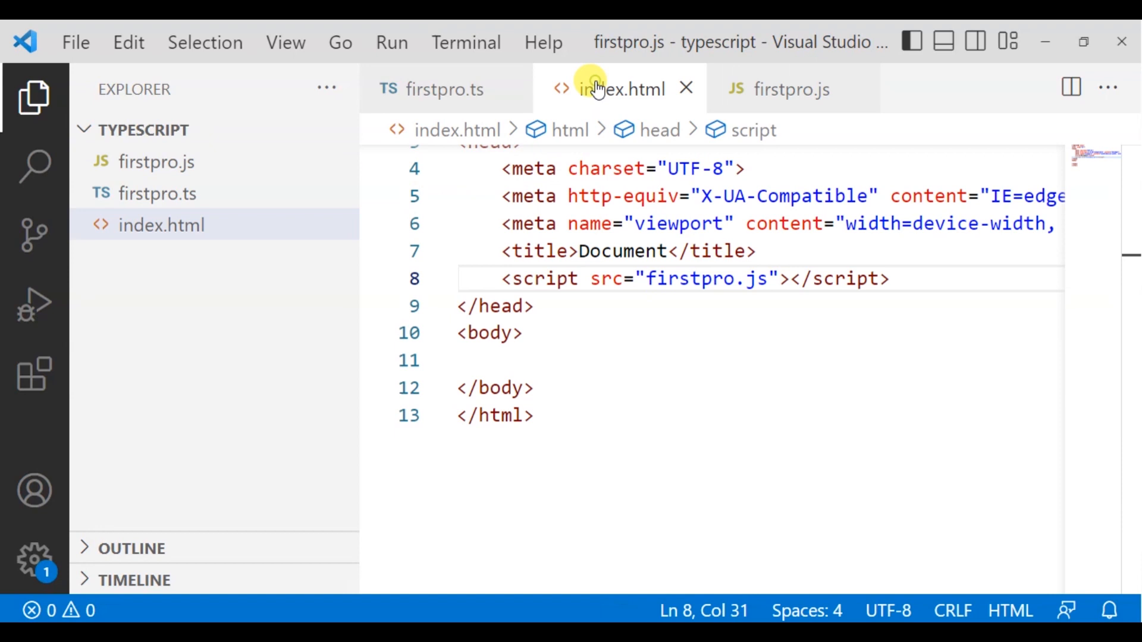
{"action": "left_click", "coordinate": [444, 88]}
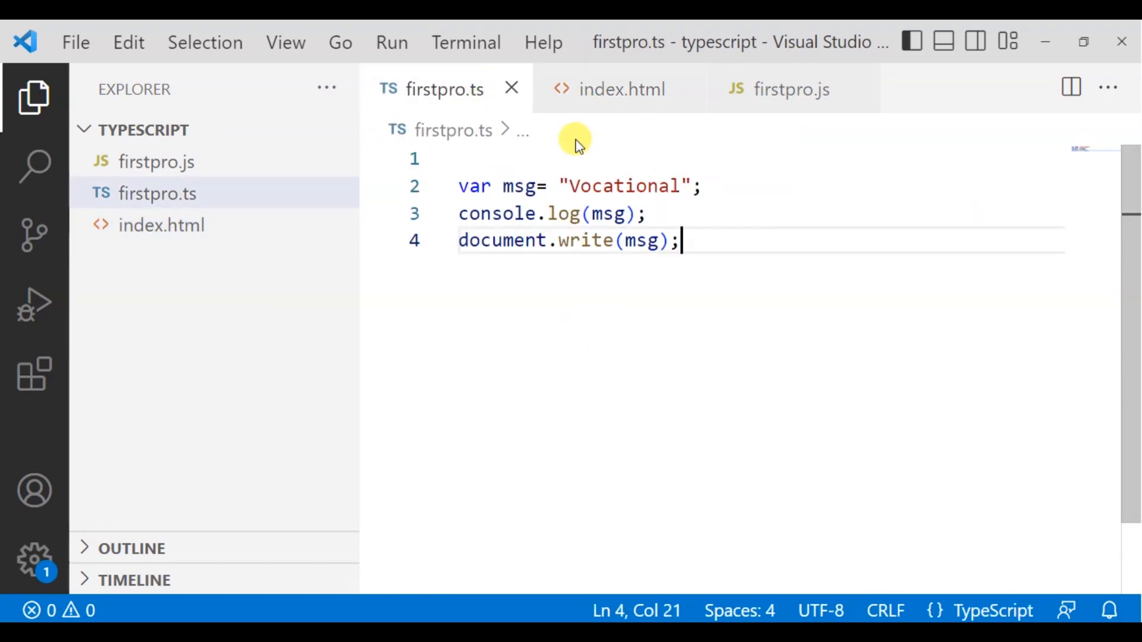
{"action": "left_click", "coordinate": [285, 41]}
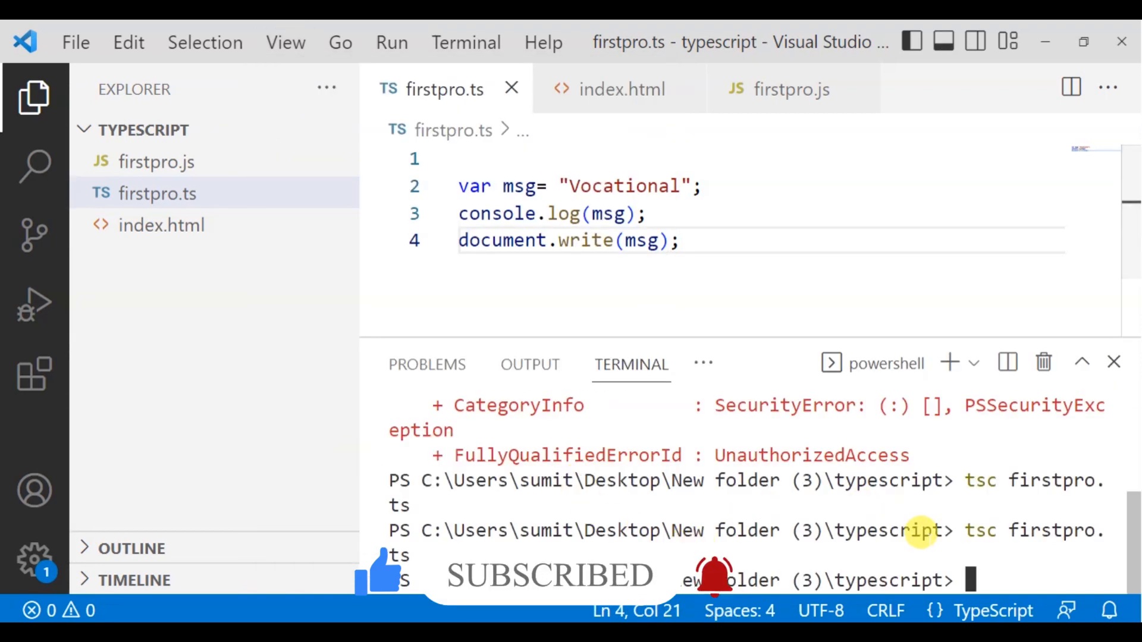
- Run tsc firstpro.ts in the terminal and confirm firstpro.js now has document.write(msg)
{"action": "type", "text": "tsc"}
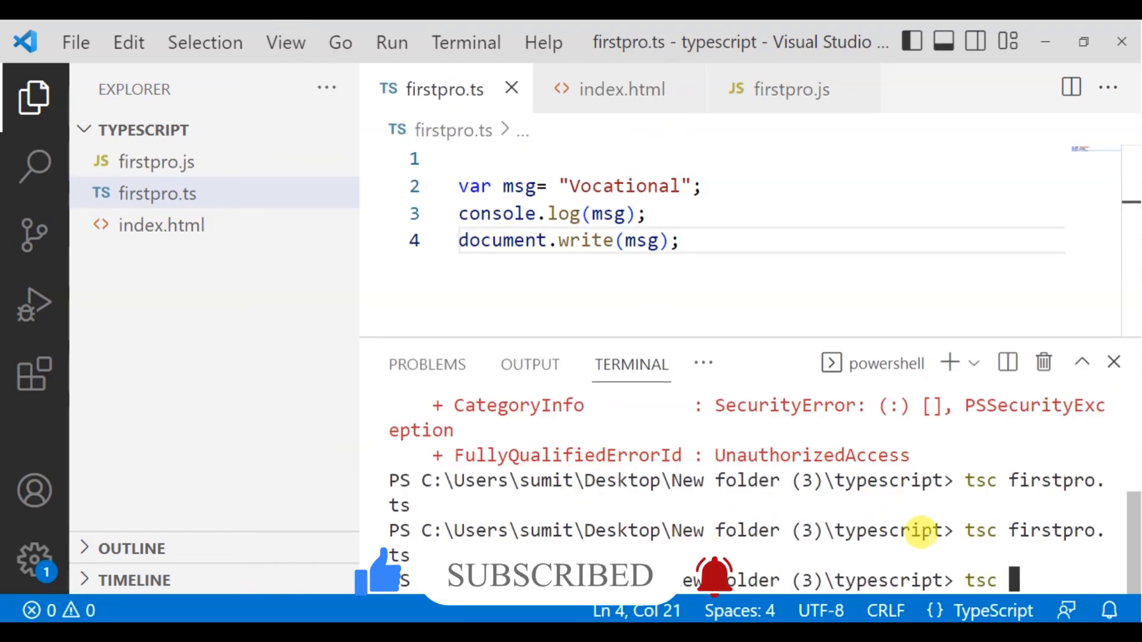
{"action": "type", "text": "firstpro."}
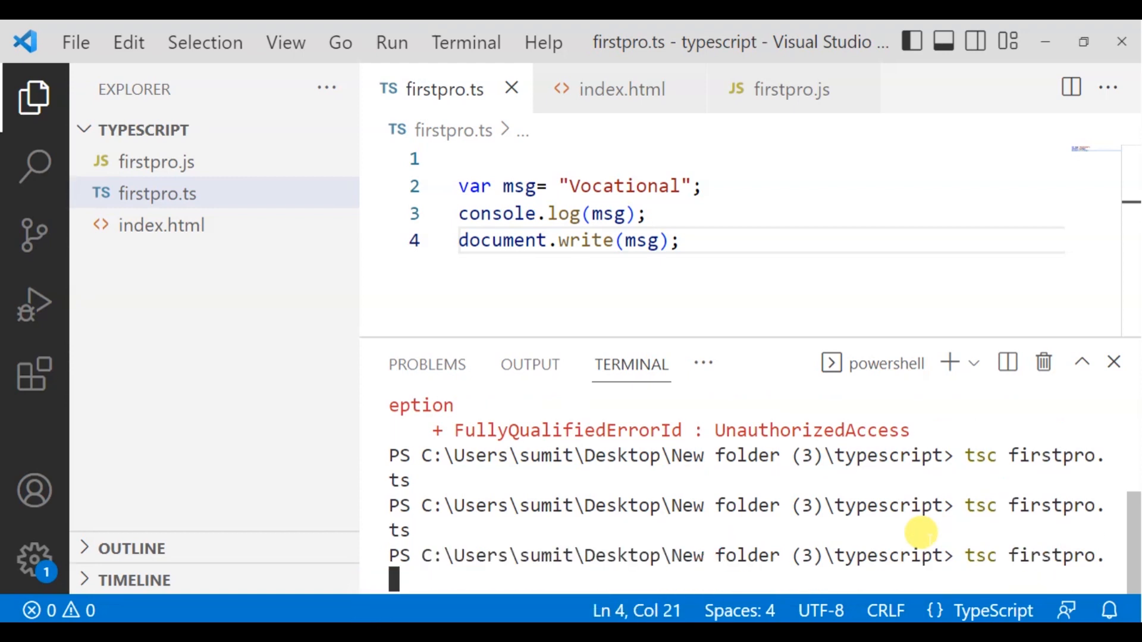
{"action": "type", "text": "ts"}
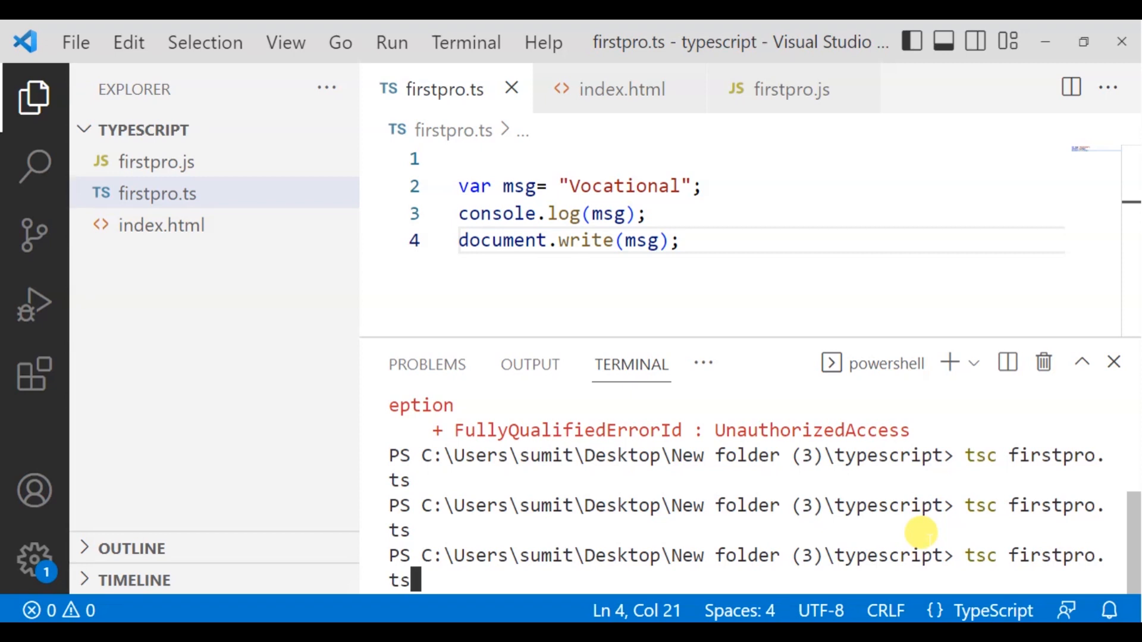
{"action": "key", "text": "Return"}
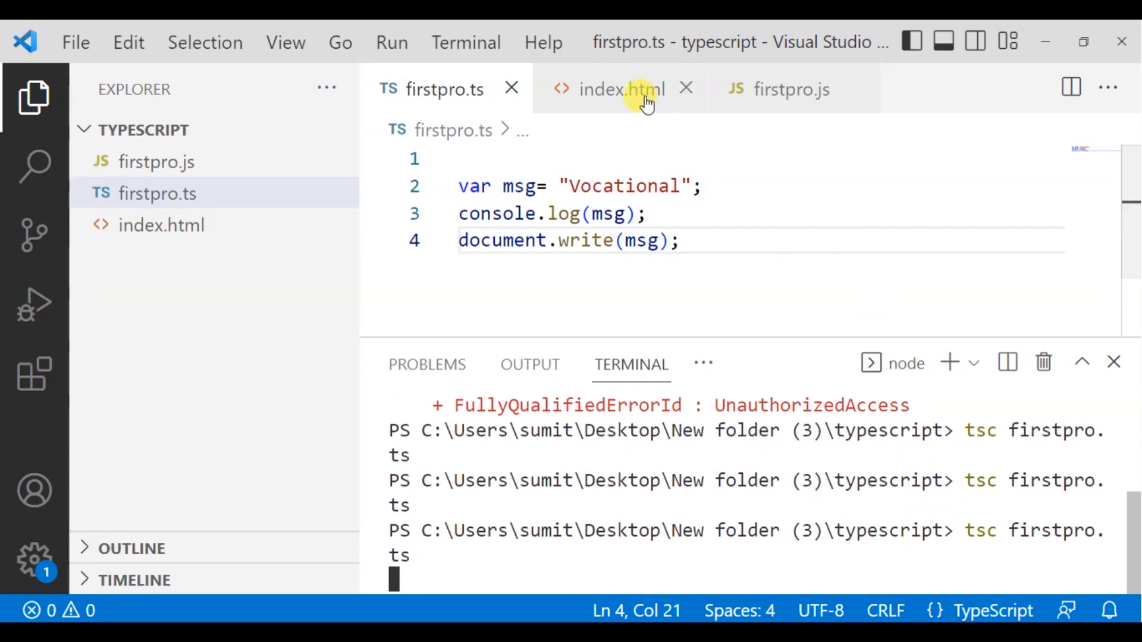
{"action": "left_click", "coordinate": [790, 89]}
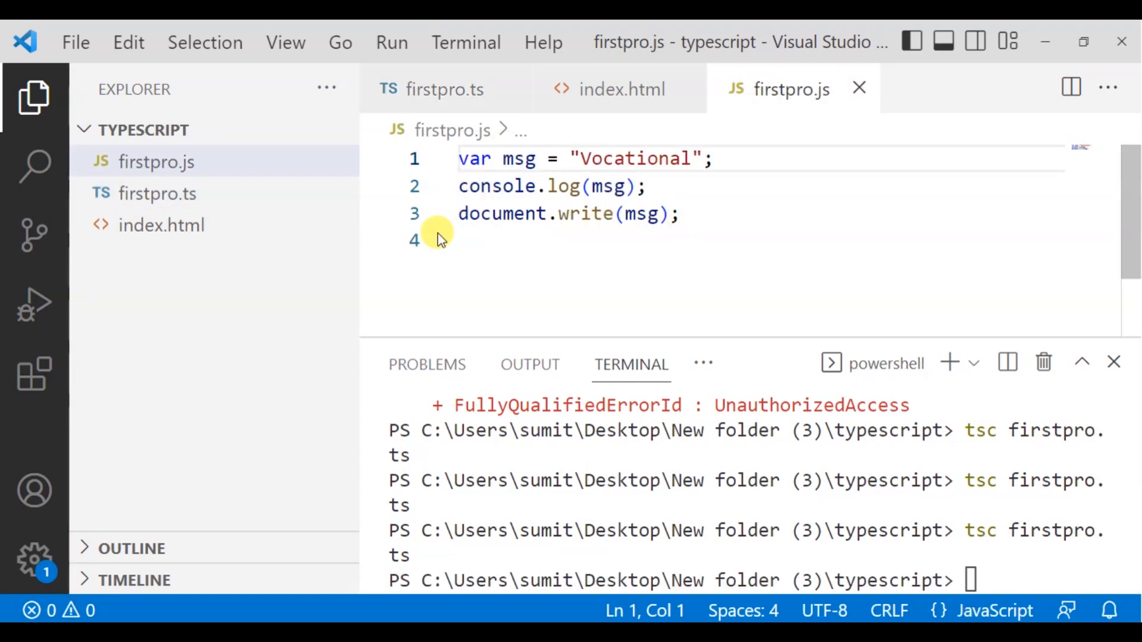
{"action": "left_click", "coordinate": [620, 88]}
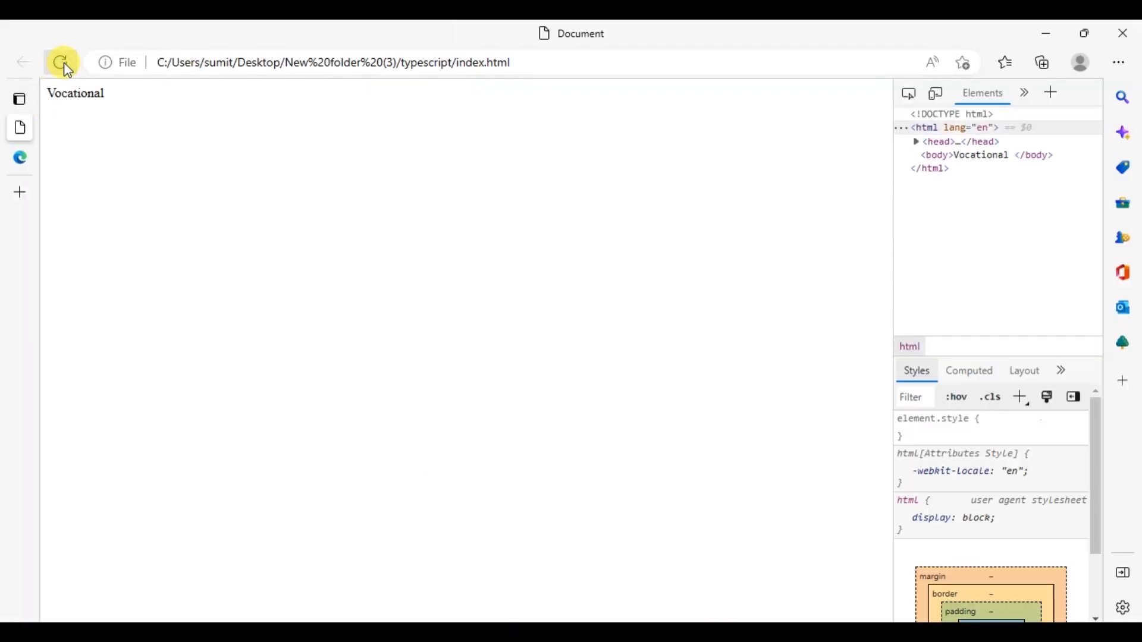
- Zoom the reloaded page so 'Vocational' is readable and select its file address
{"action": "left_click", "coordinate": [1118, 62]}
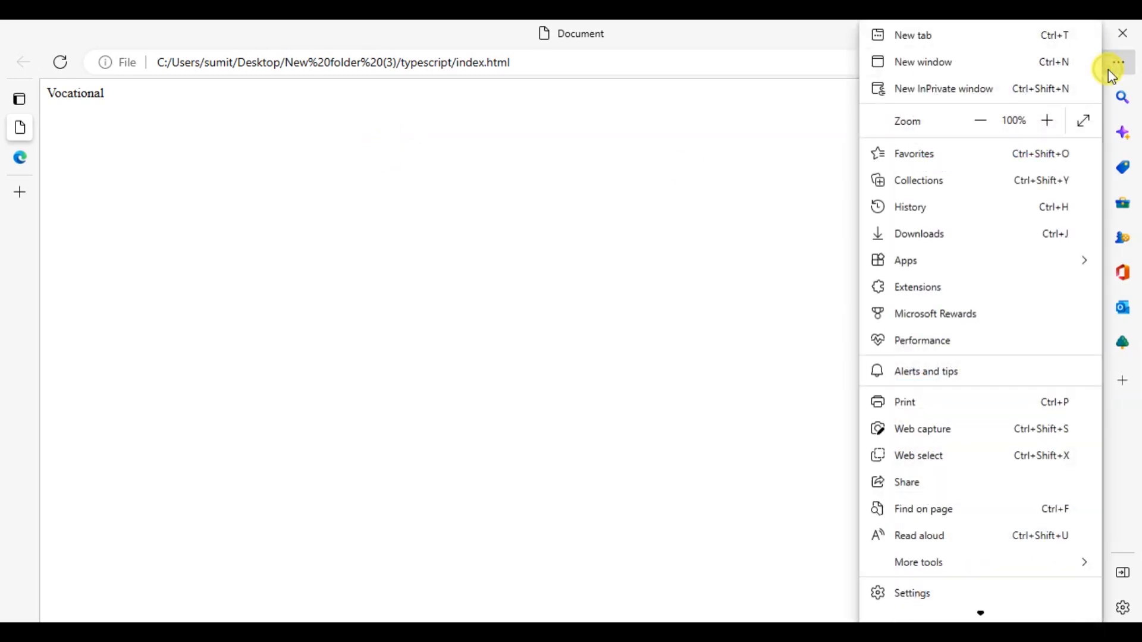
{"action": "left_click", "coordinate": [1047, 121]}
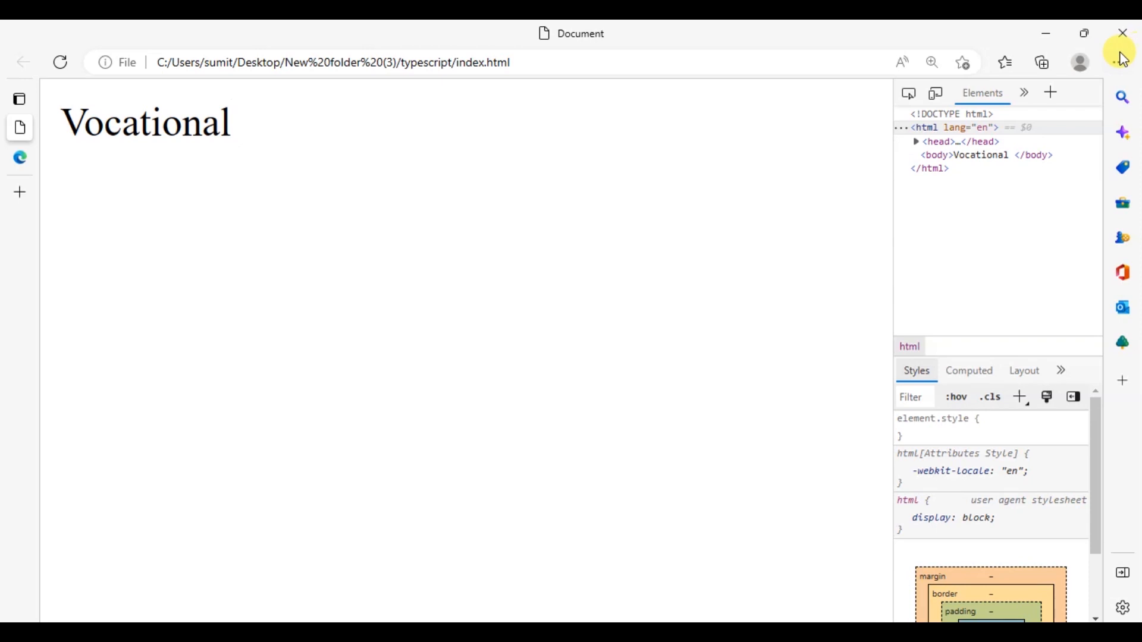
{"action": "mouse_move", "coordinate": [1084, 34]}
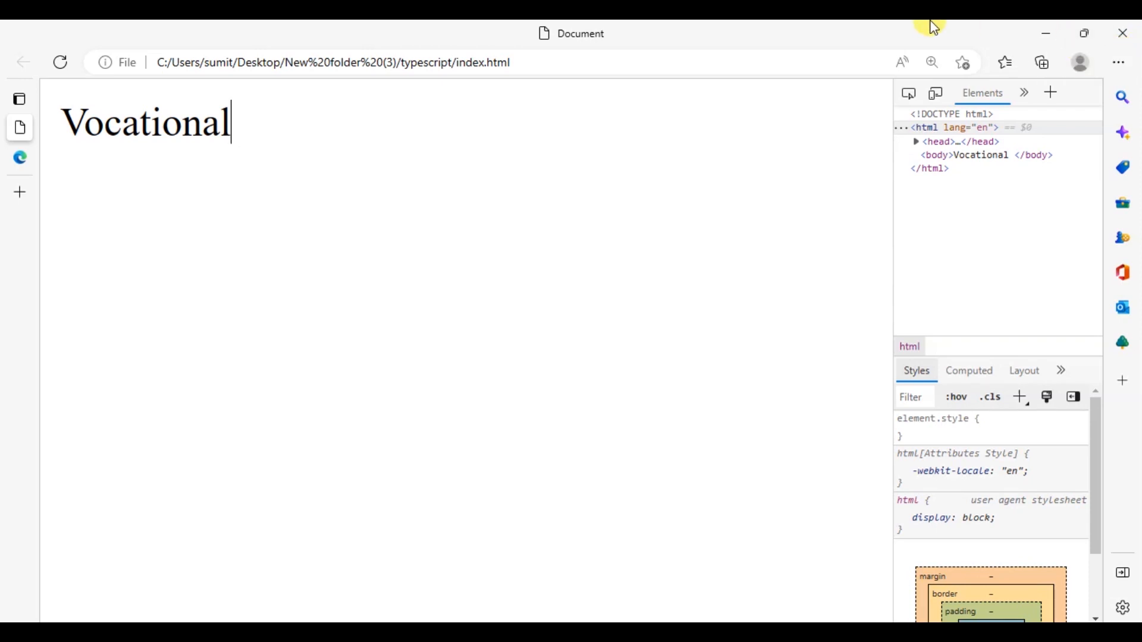
{"action": "mouse_move", "coordinate": [552, 159]}
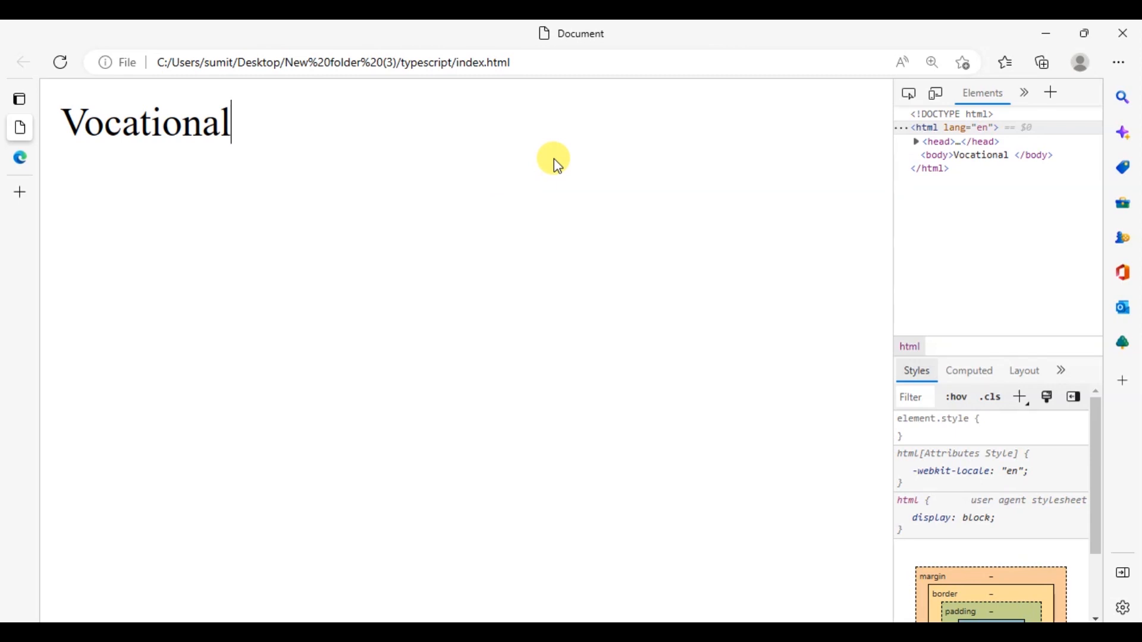
{"action": "mouse_move", "coordinate": [755, 194]}
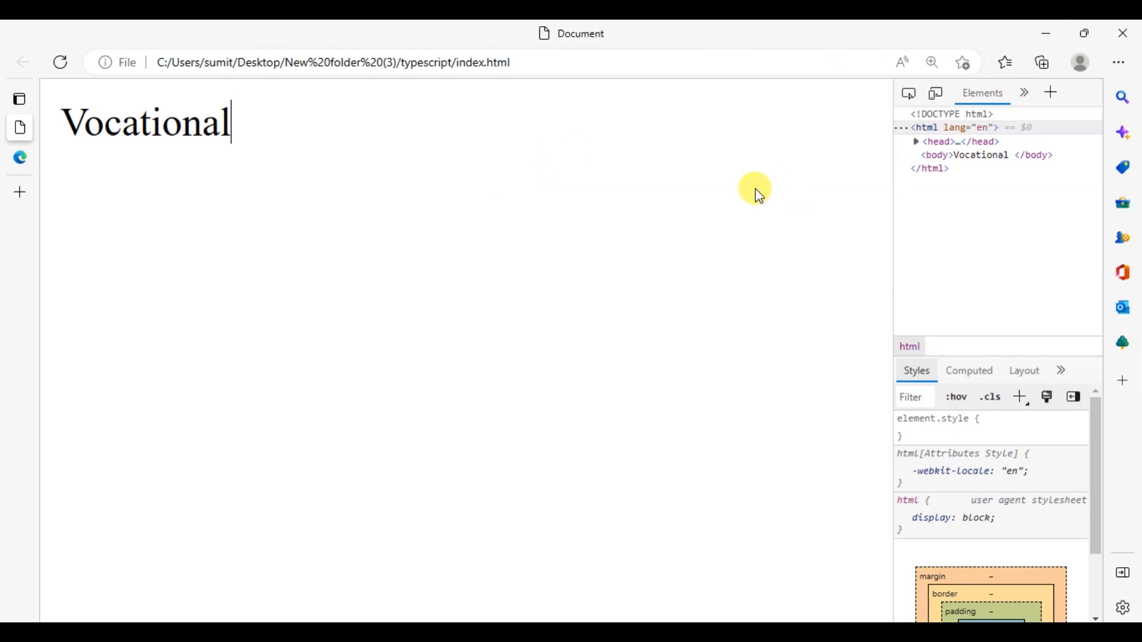
{"action": "mouse_move", "coordinate": [698, 27]}
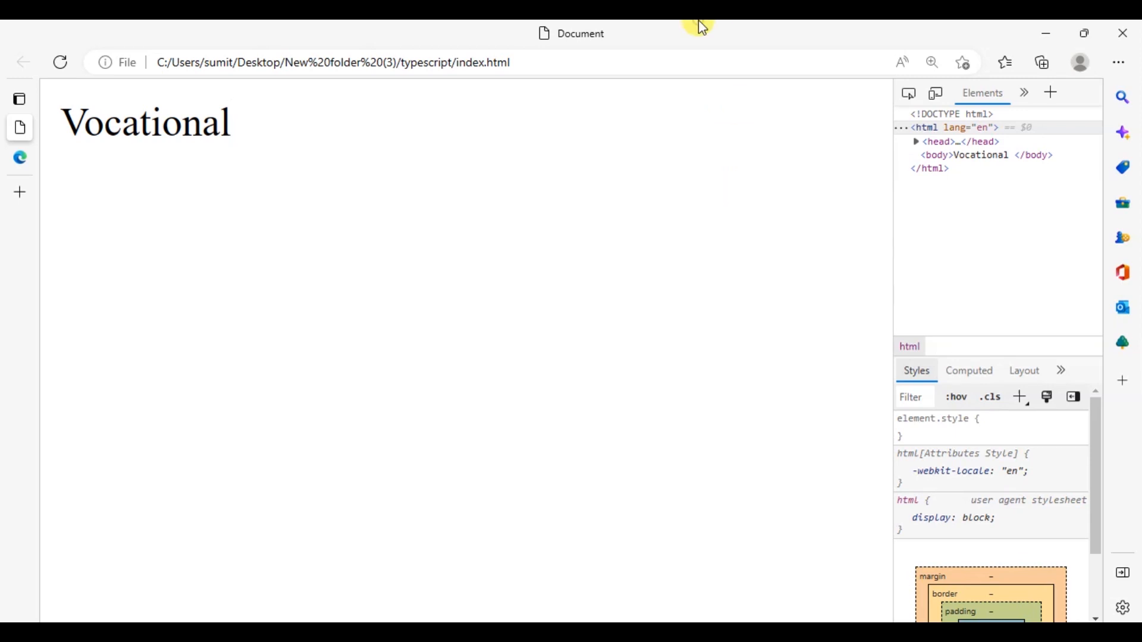
{"action": "left_click", "coordinate": [332, 62]}
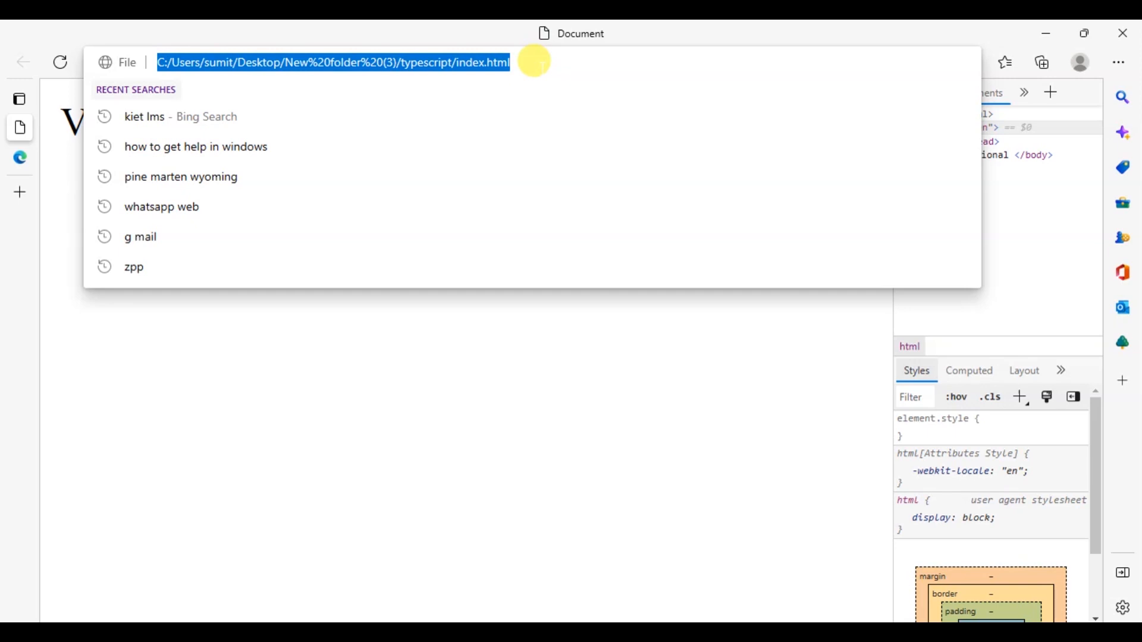
{"action": "mouse_move", "coordinate": [697, 120]}
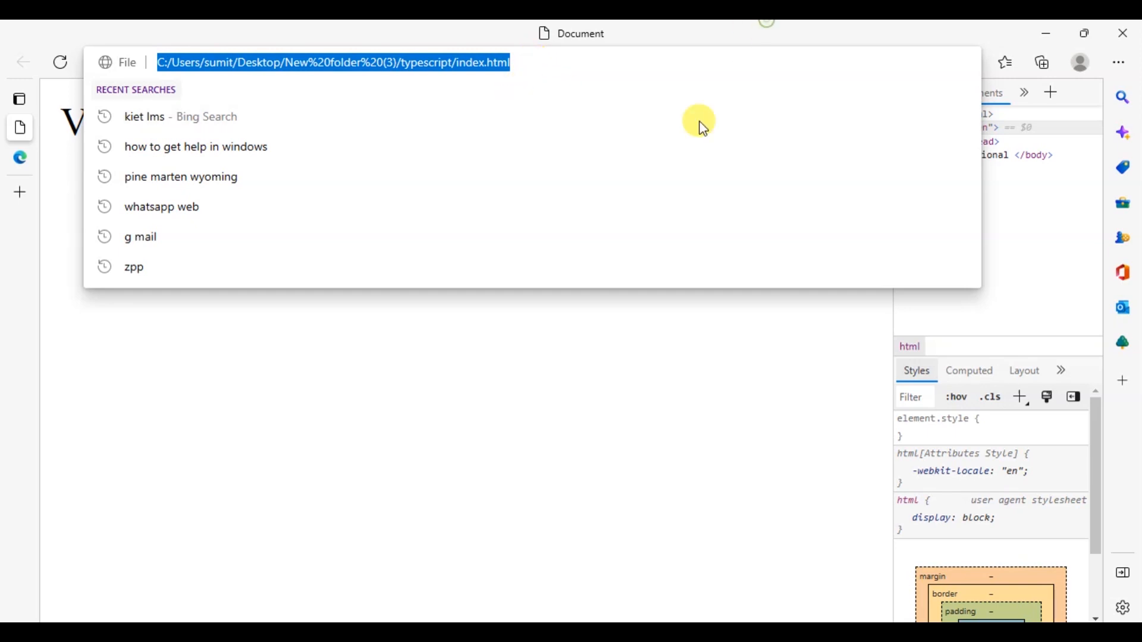